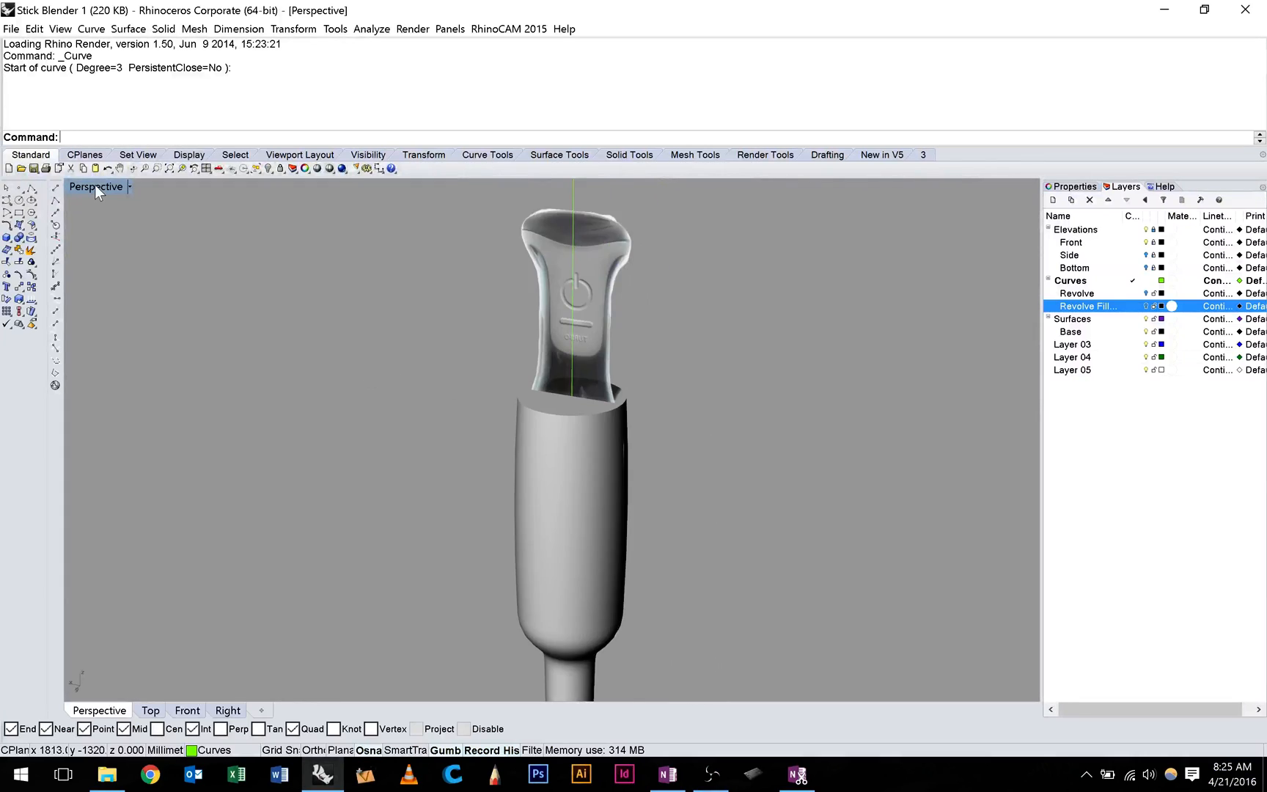
# Restore the four-viewport layout and show the Front view shaded
pyautogui.click(126, 187)
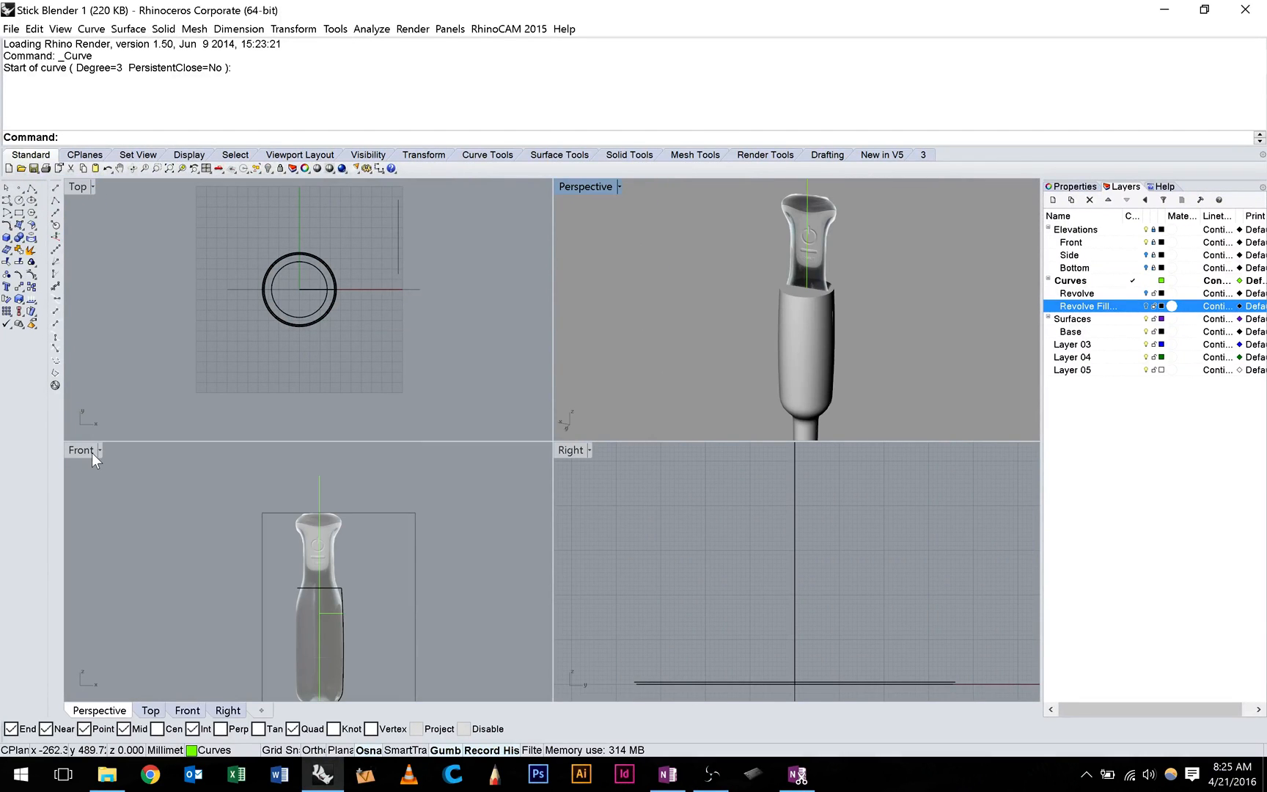
pyautogui.doubleClick(81, 450)
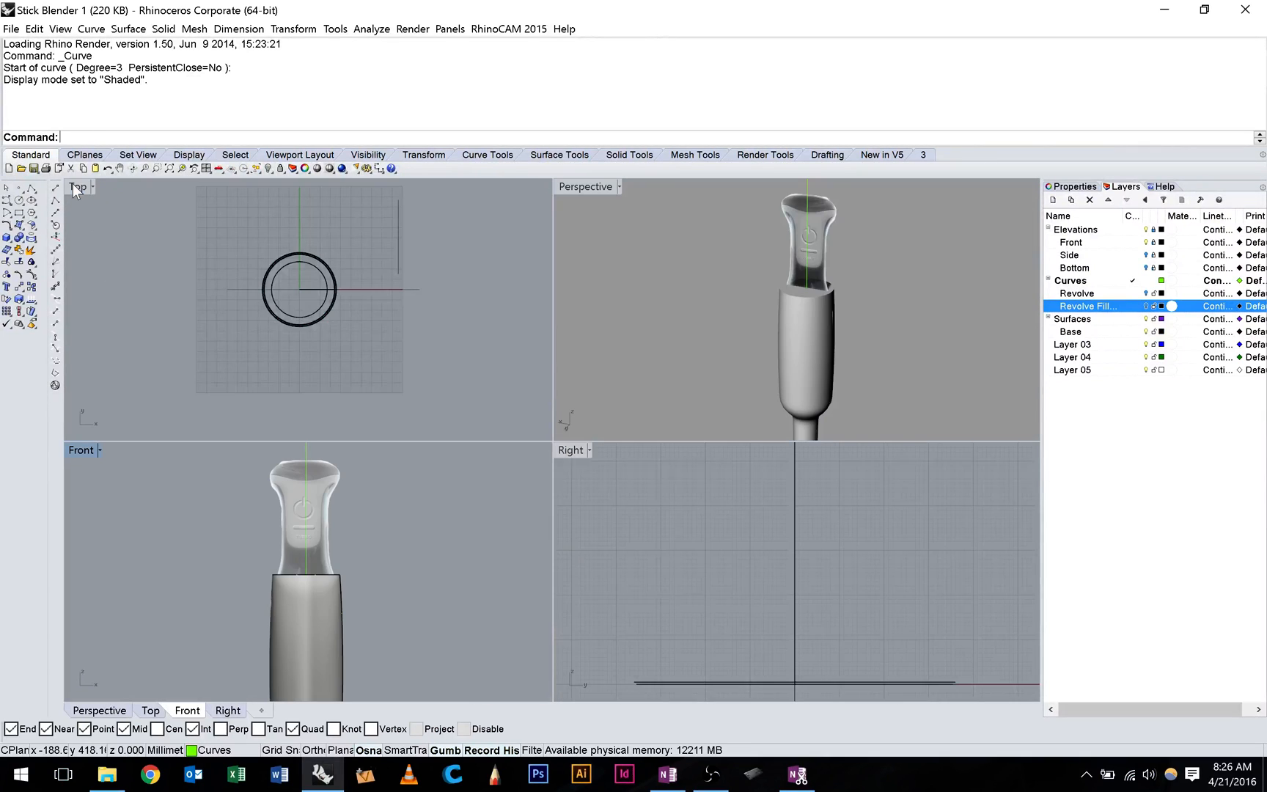
pyautogui.moveTo(100, 276)
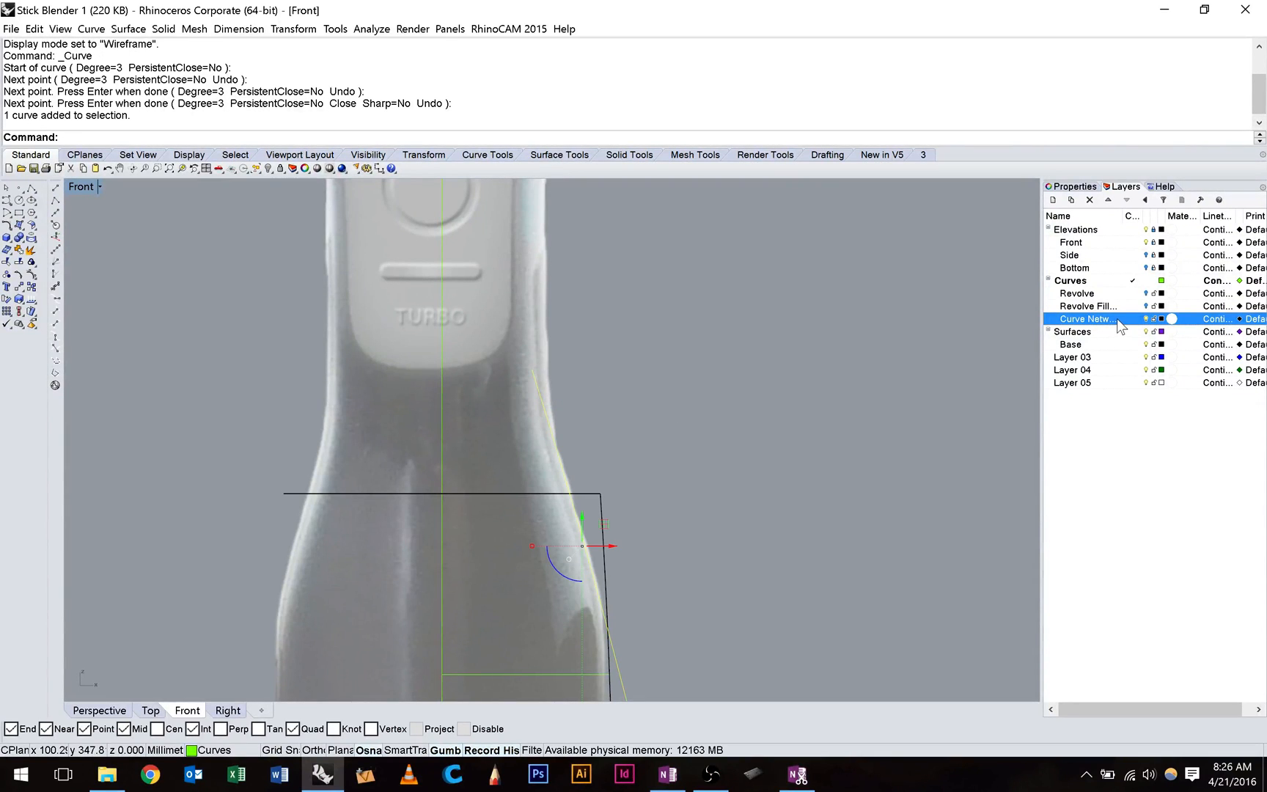
# Move the selected curve onto the Curve Network layer and pick the layer's colour
pyautogui.rightClick(1085, 320)
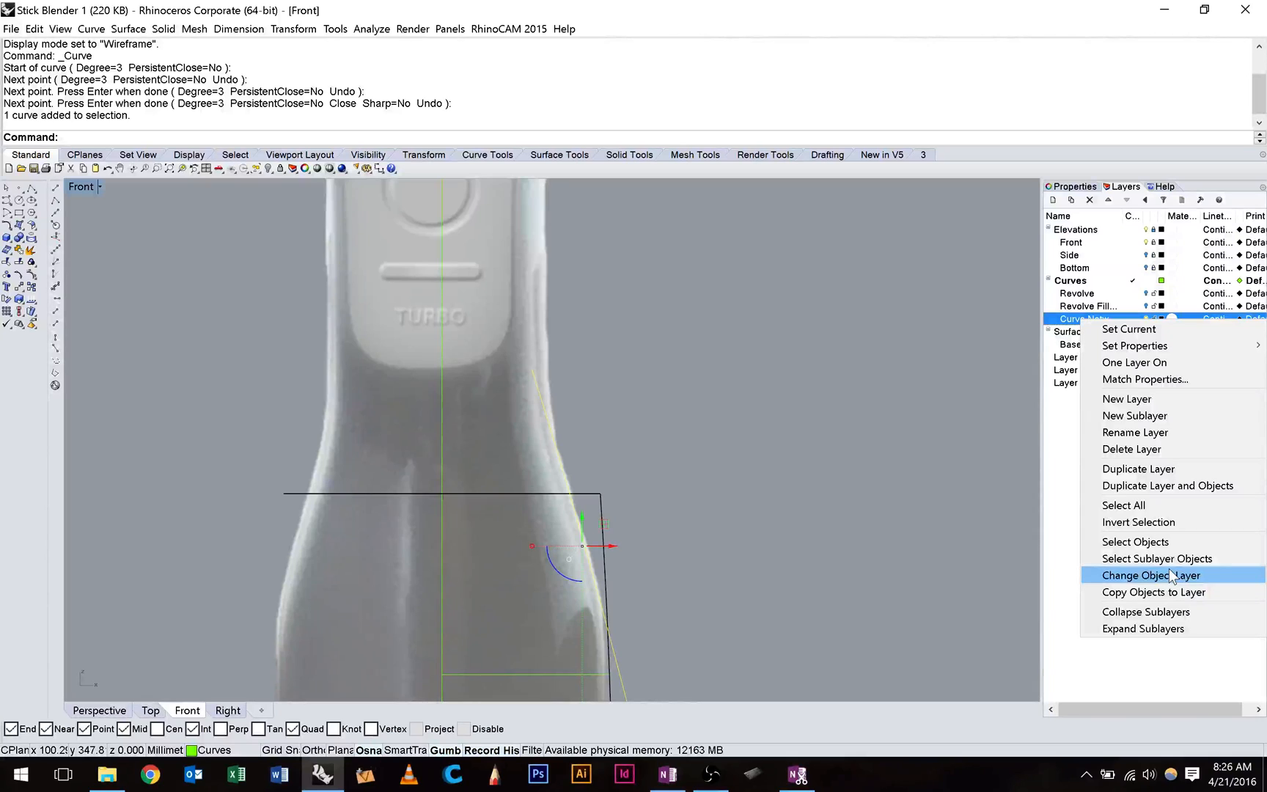
pyautogui.click(1151, 575)
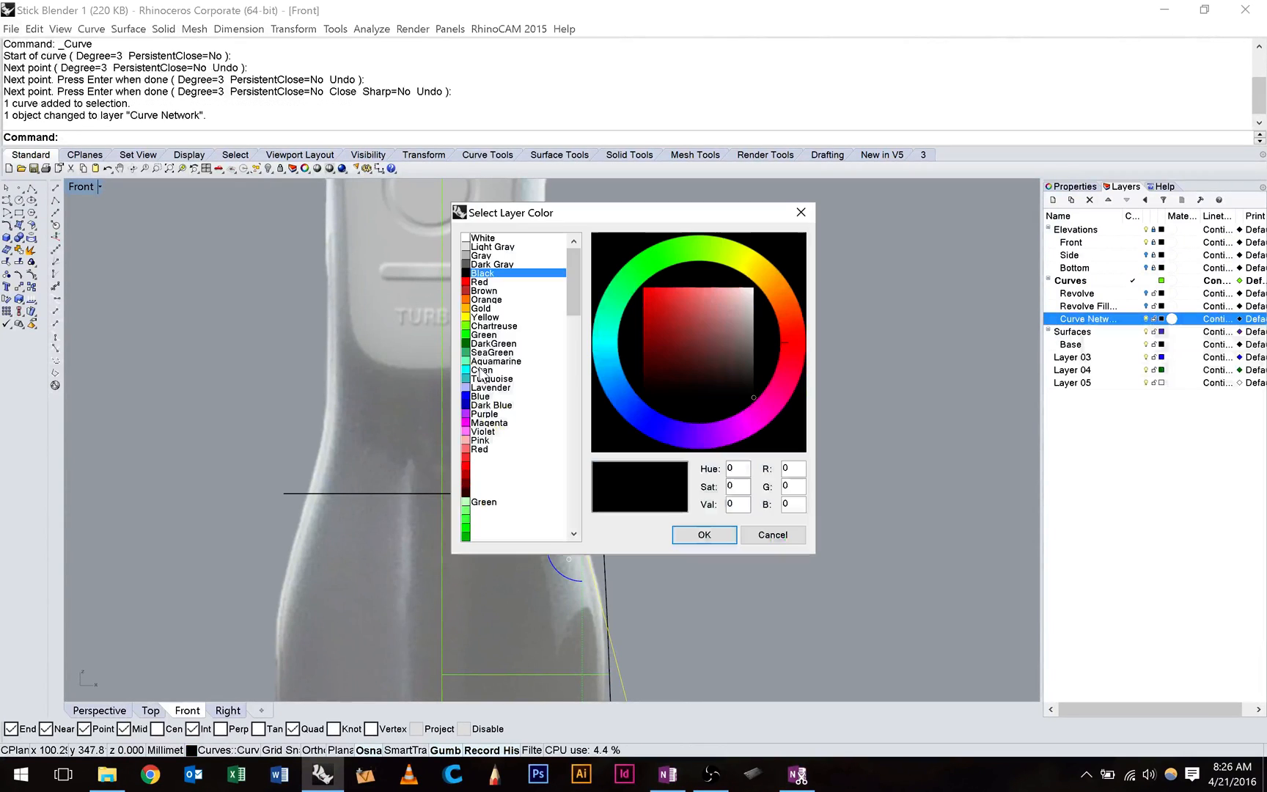
pyautogui.click(481, 396)
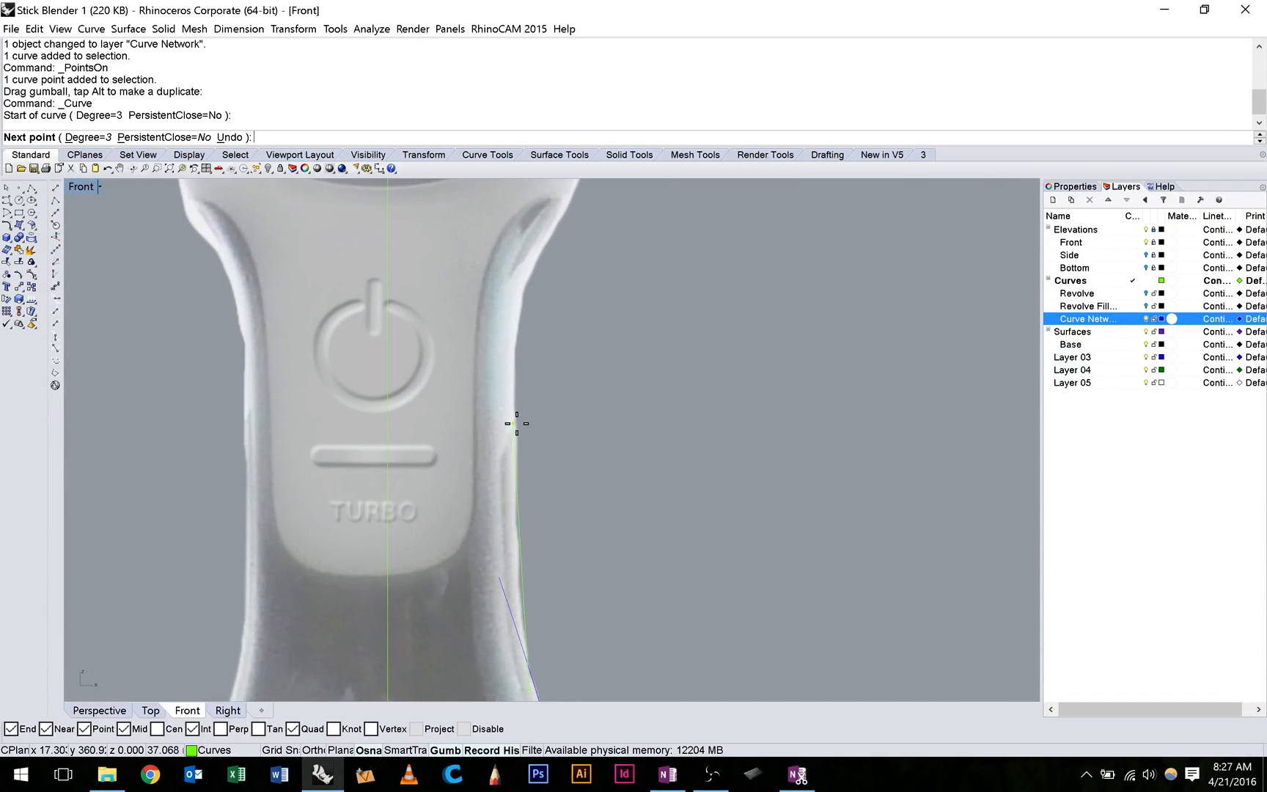
# Move the new curve onto Curve Network and pull a control point to follow the handle outline
pyautogui.rightClick(1087, 320)
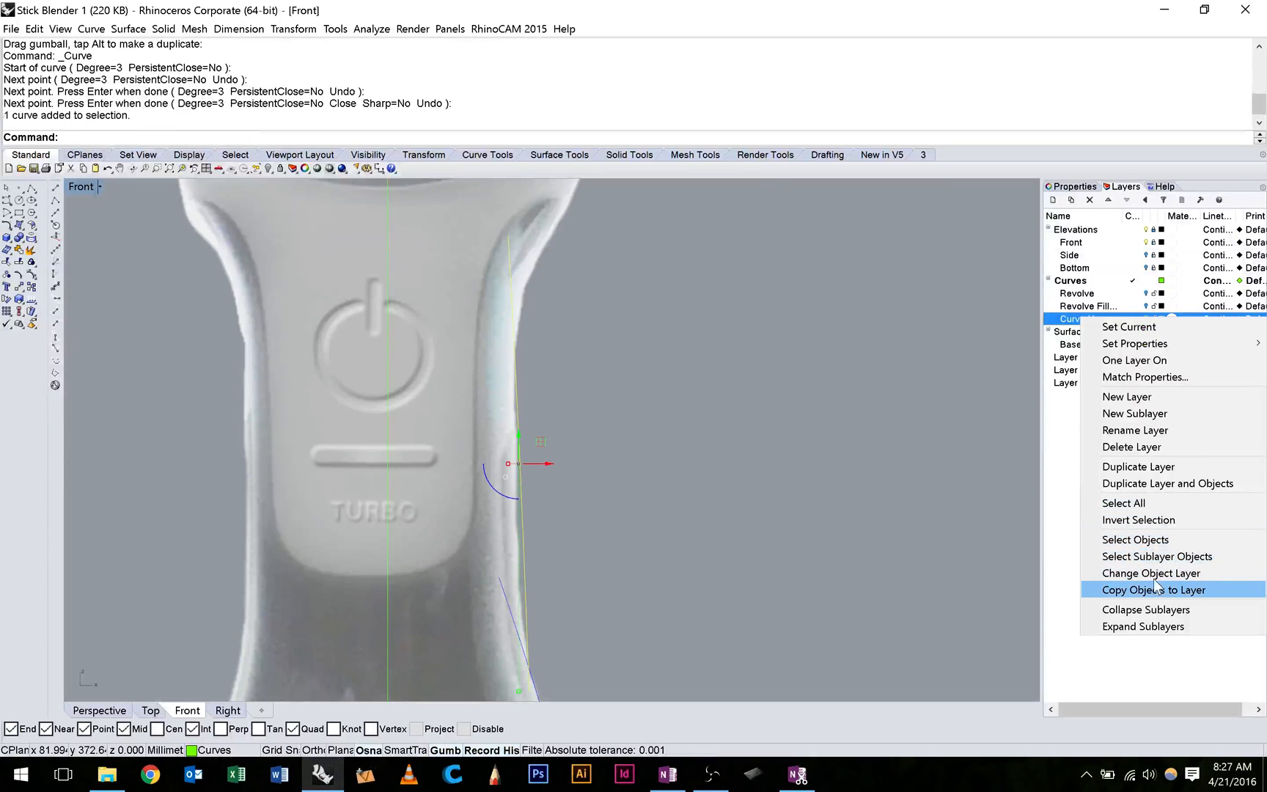
pyautogui.moveTo(1151, 573)
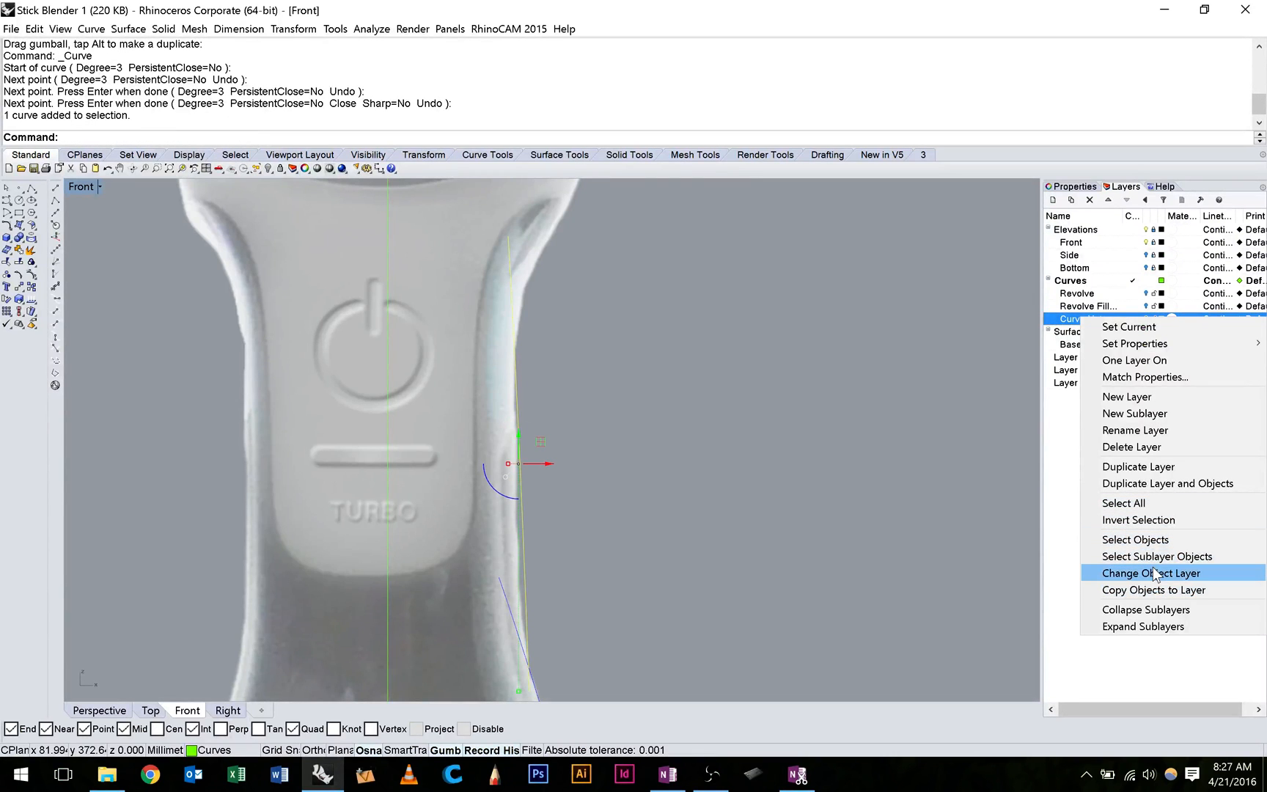
pyautogui.click(1151, 574)
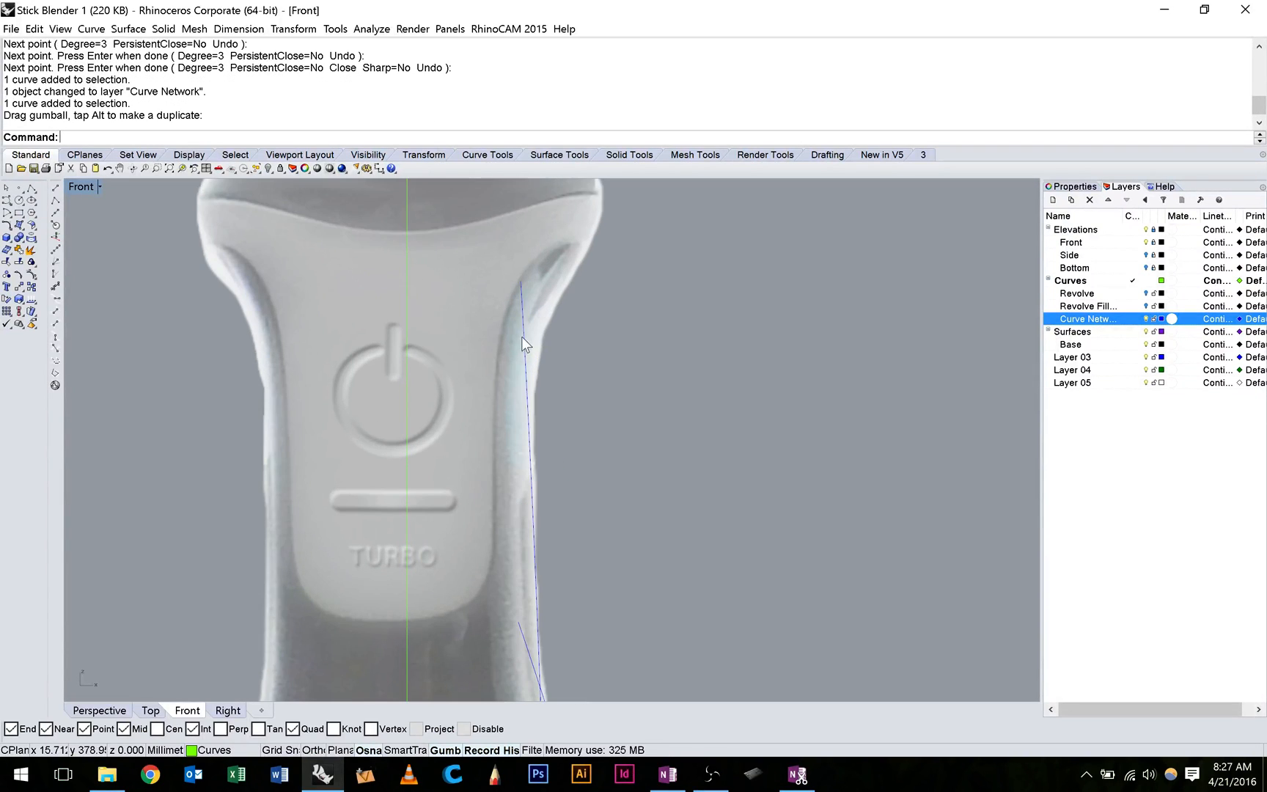
pyautogui.click(522, 360)
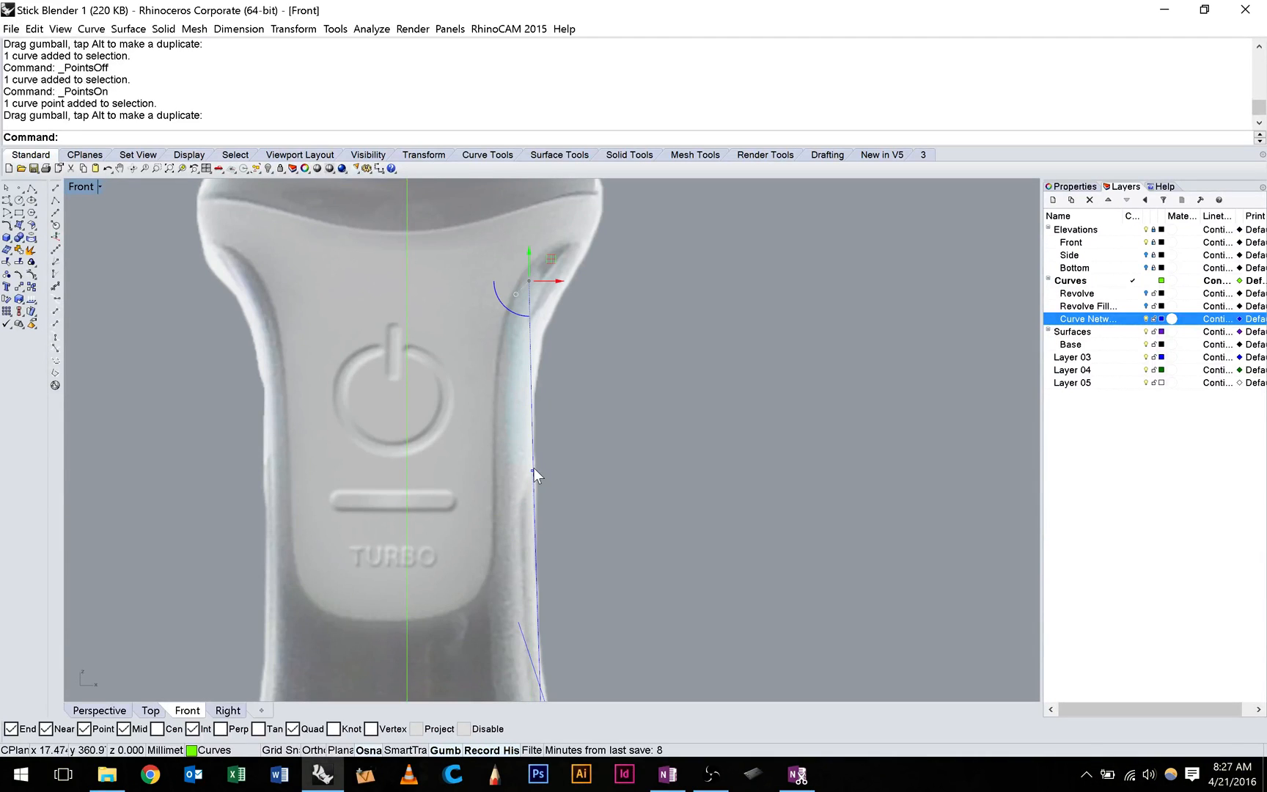
pyautogui.moveTo(529, 280); pyautogui.dragTo(531, 443)
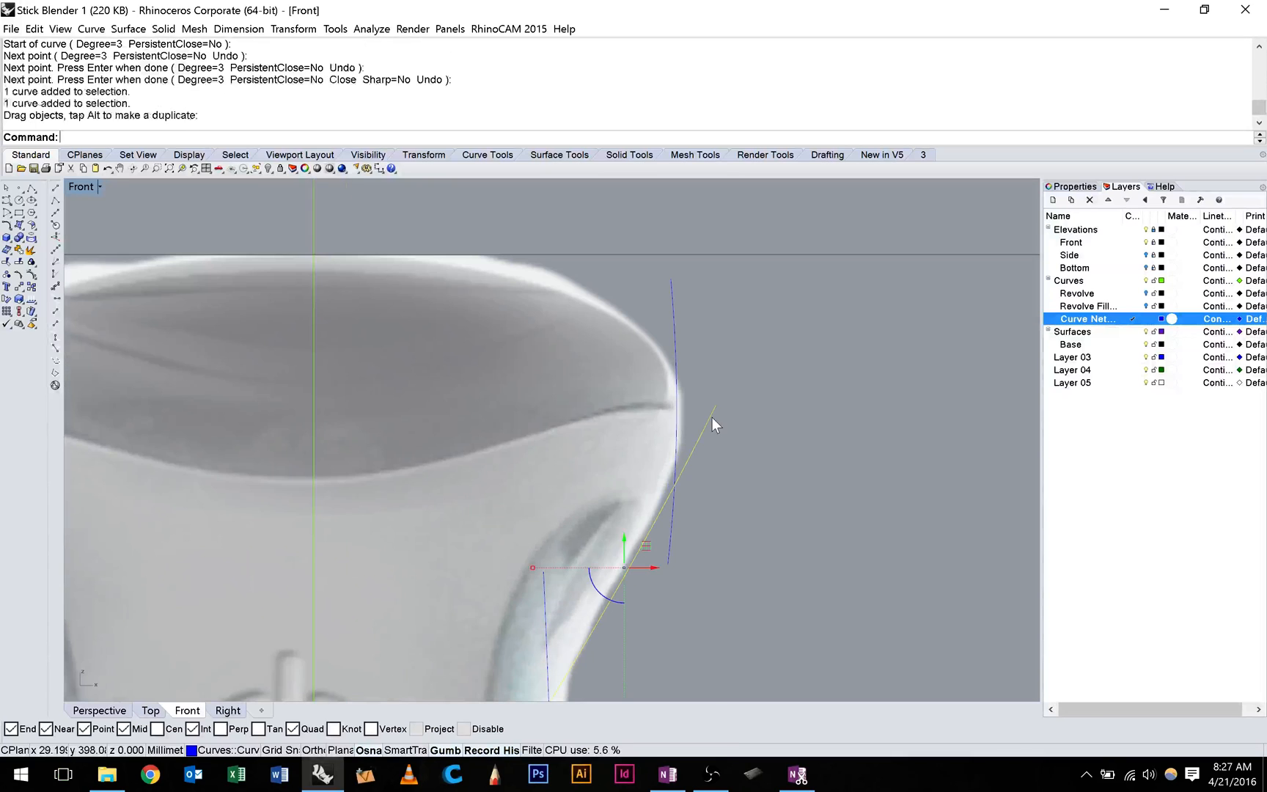
# Reshape the top curve's control points so it hugs the head's rim
pyautogui.press('Ctrl+z')
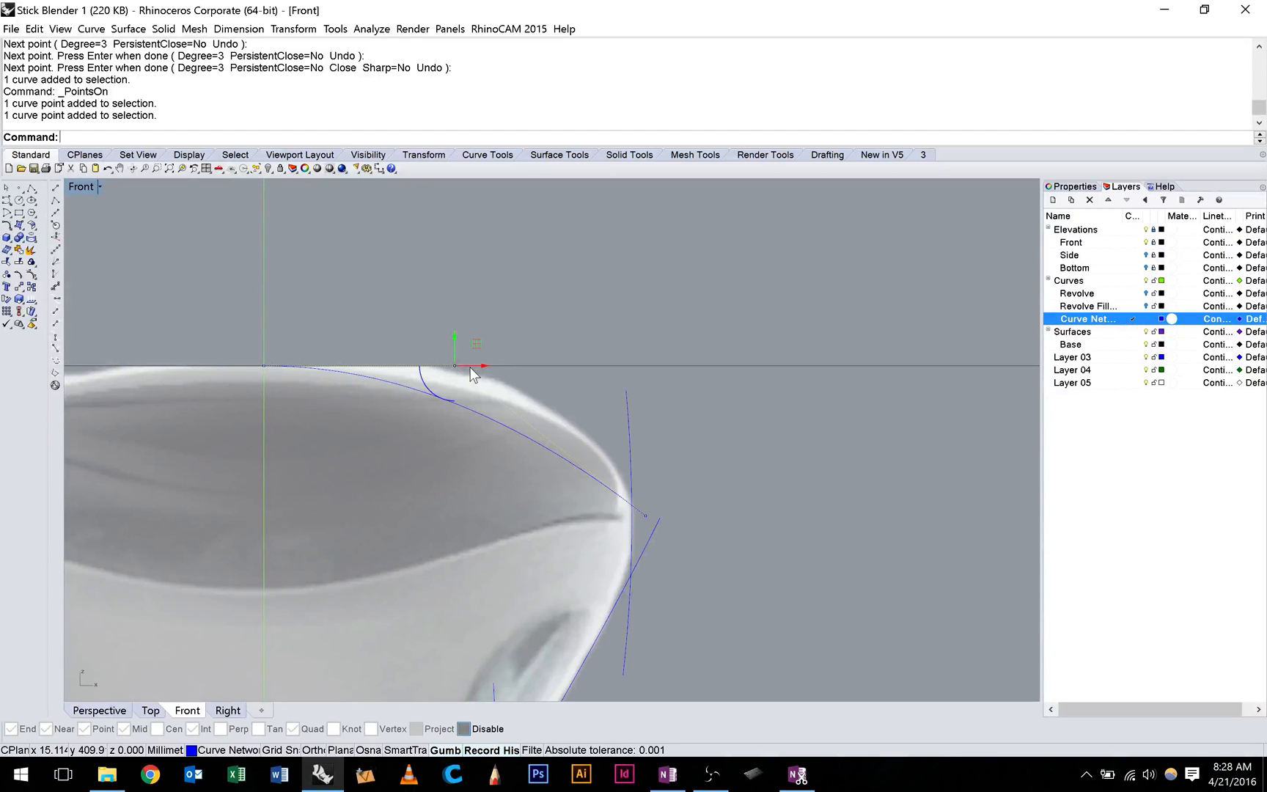
pyautogui.moveTo(472, 365); pyautogui.dragTo(647, 489)
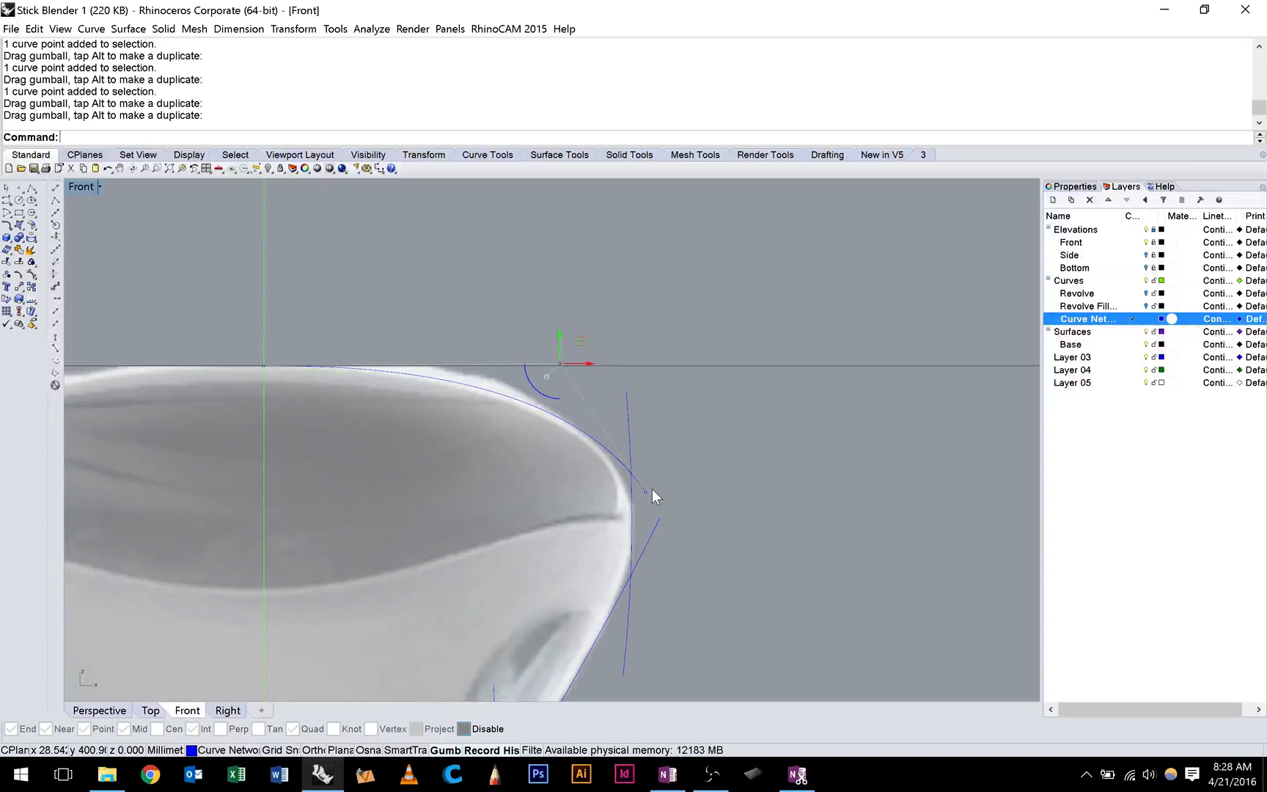
pyautogui.moveTo(654, 496); pyautogui.dragTo(651, 475)
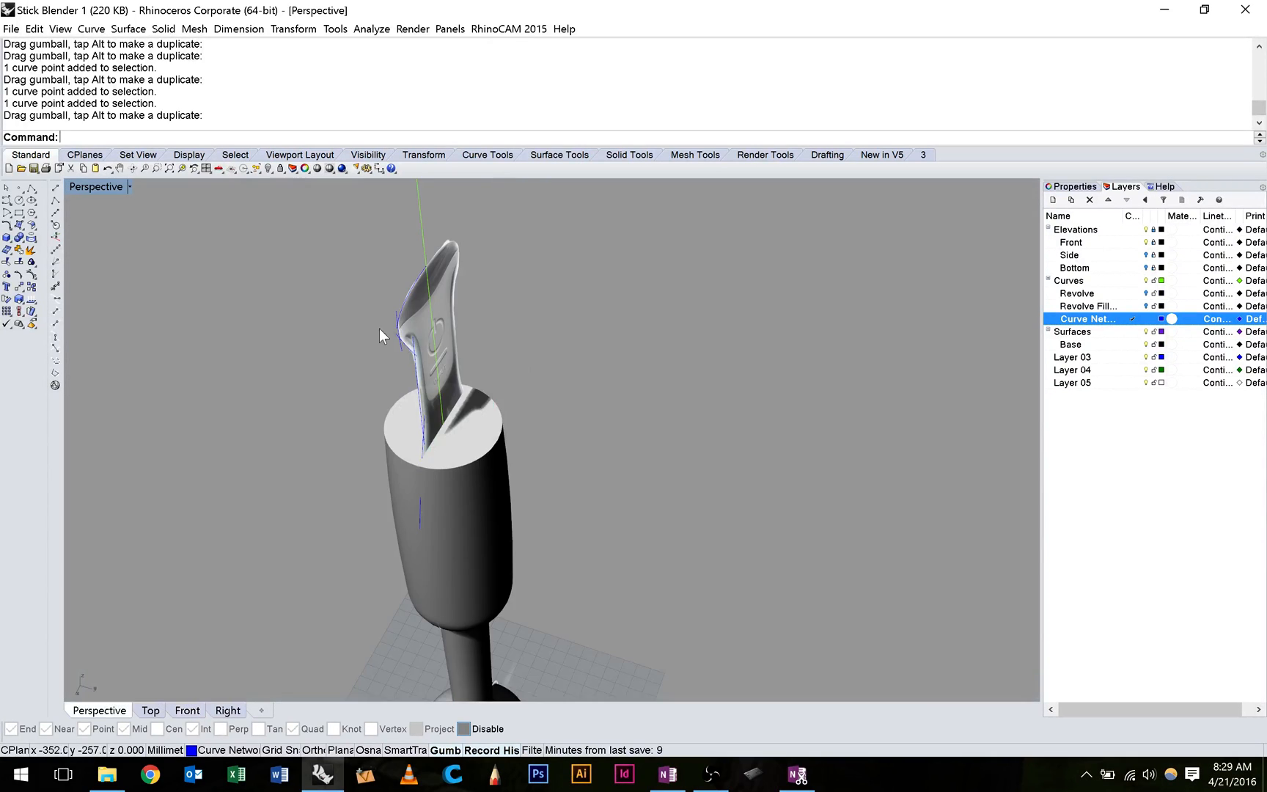
# Orbit the curves in Perspective, then maximize the Front viewport
pyautogui.moveTo(384, 335); pyautogui.dragTo(456, 407)
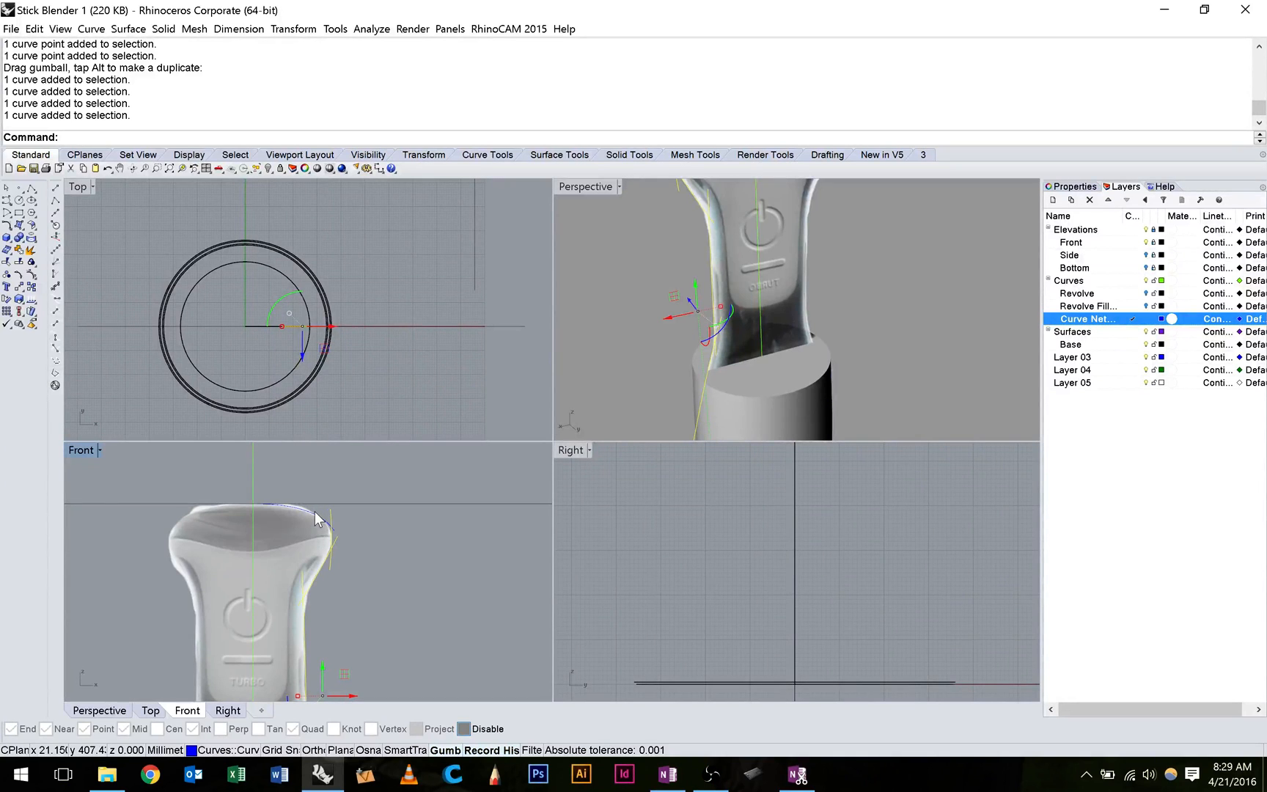
pyautogui.doubleClick(80, 450)
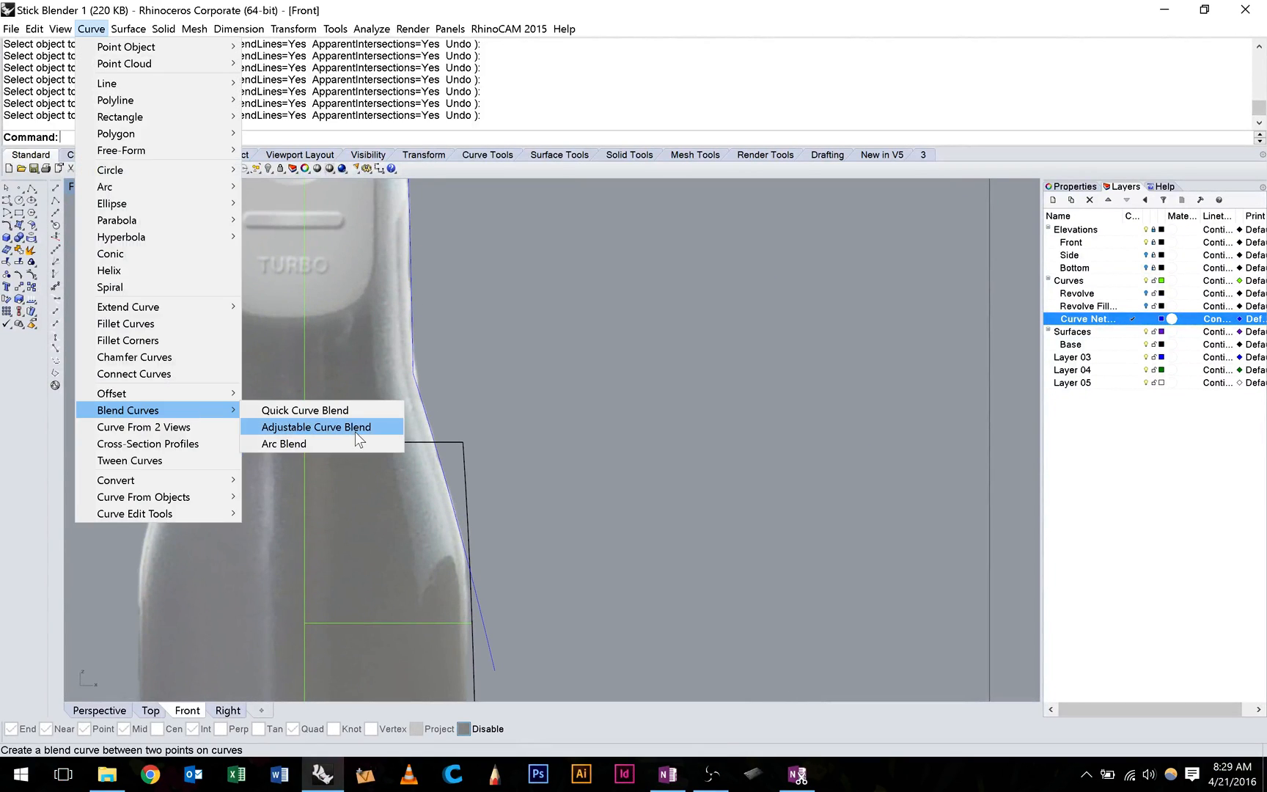
# Blend the head's rim and handle outline at the upper corner with curvature continuity
pyautogui.click(317, 427)
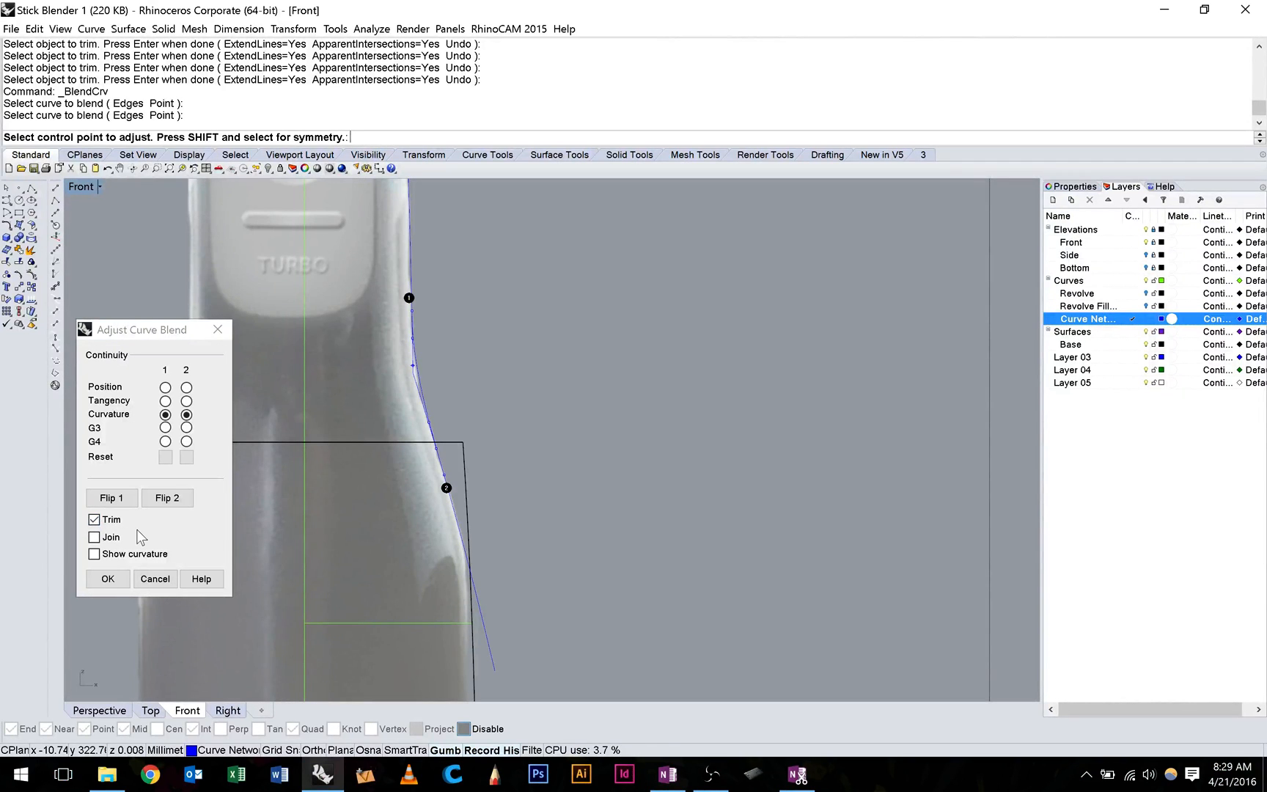
pyautogui.click(108, 580)
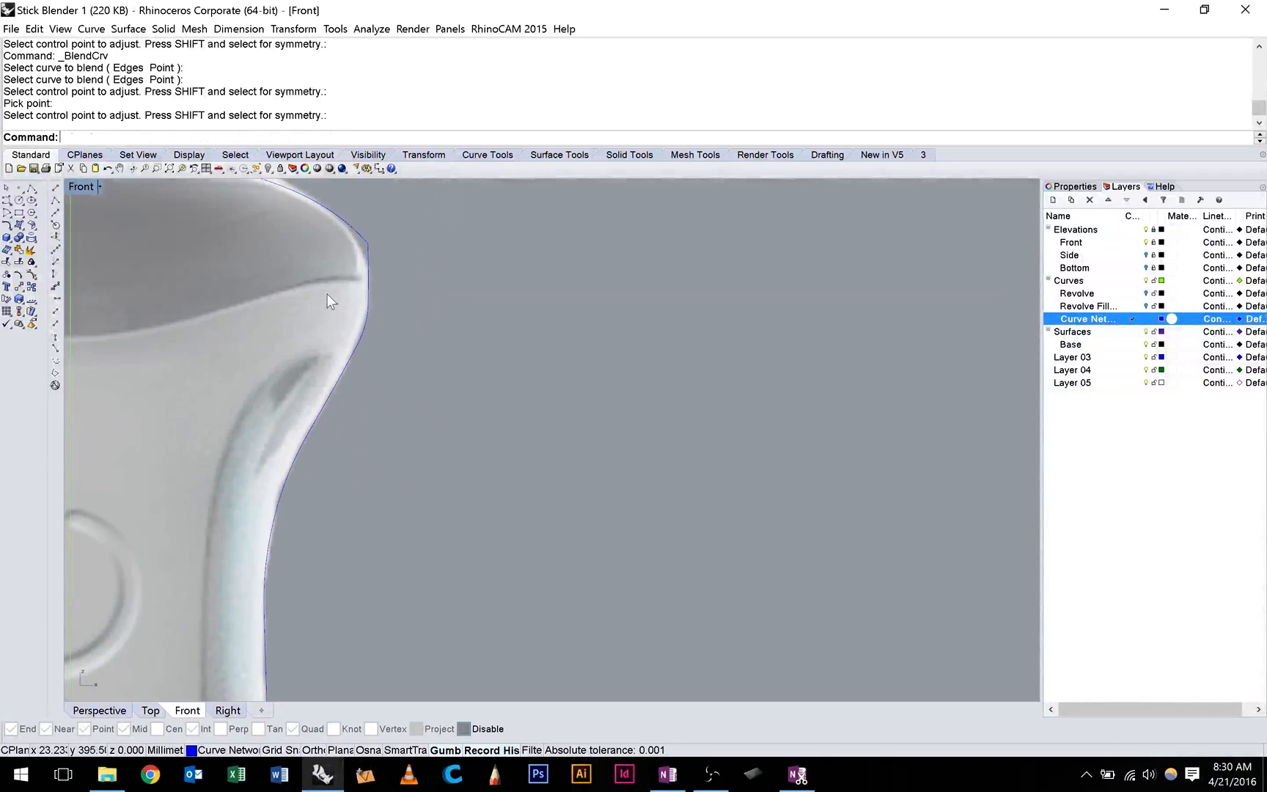
pyautogui.press('Ctrl+z')
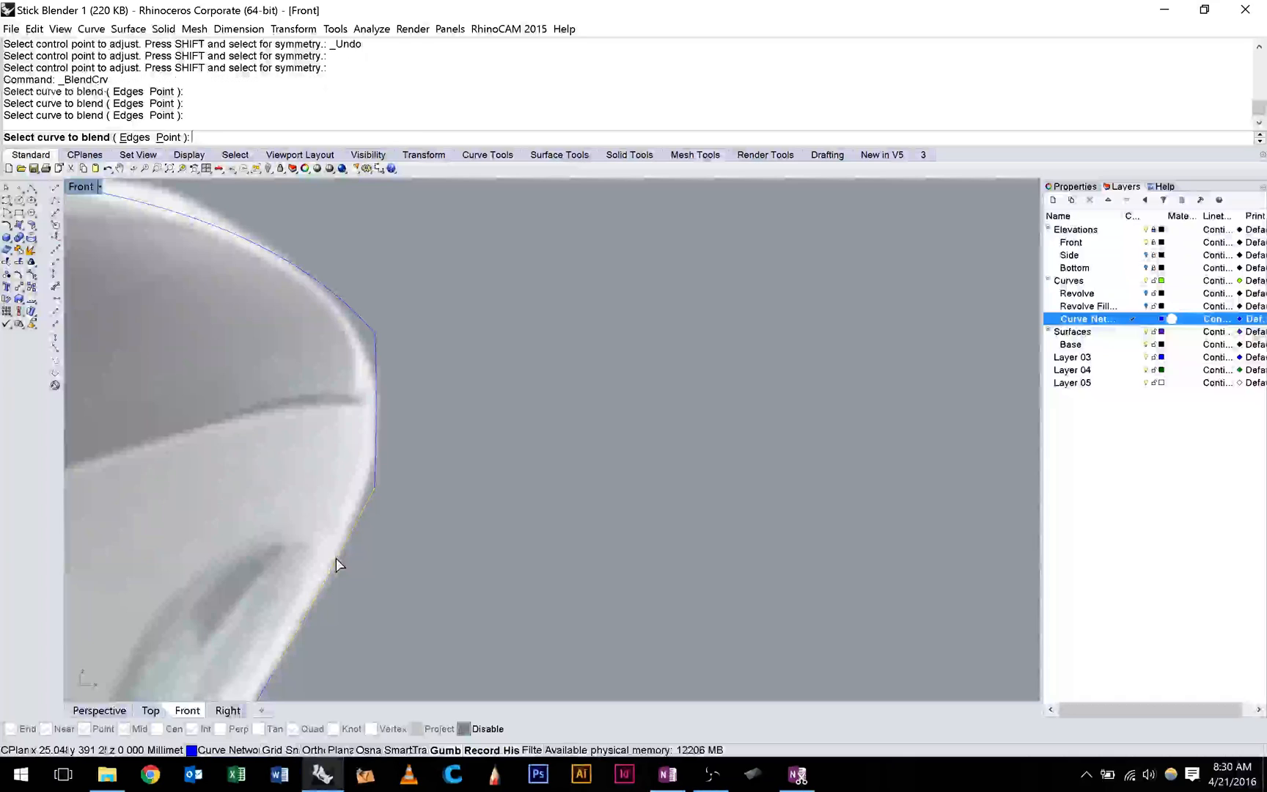
pyautogui.click(374, 502)
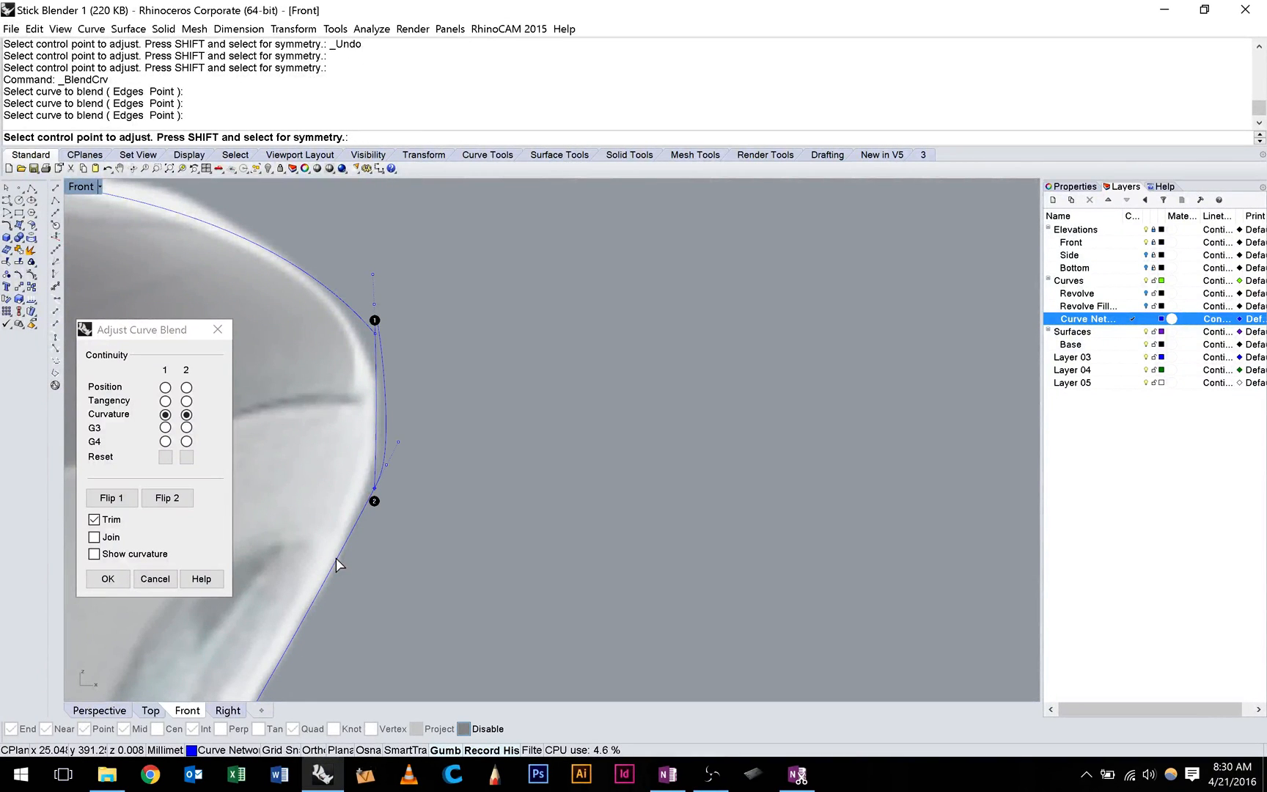
pyautogui.click(107, 580)
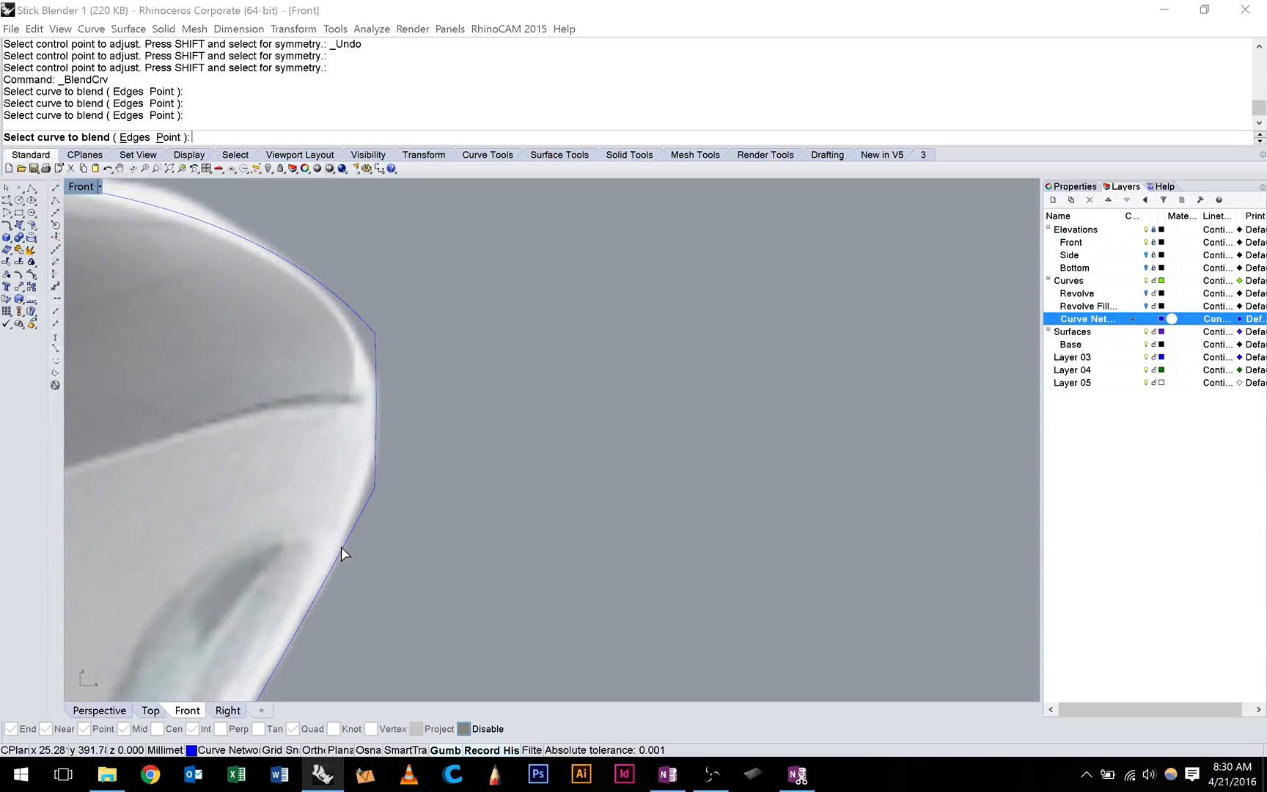
# Blend the next corner of the outline, adjusting the shape before confirming
pyautogui.click(329, 537)
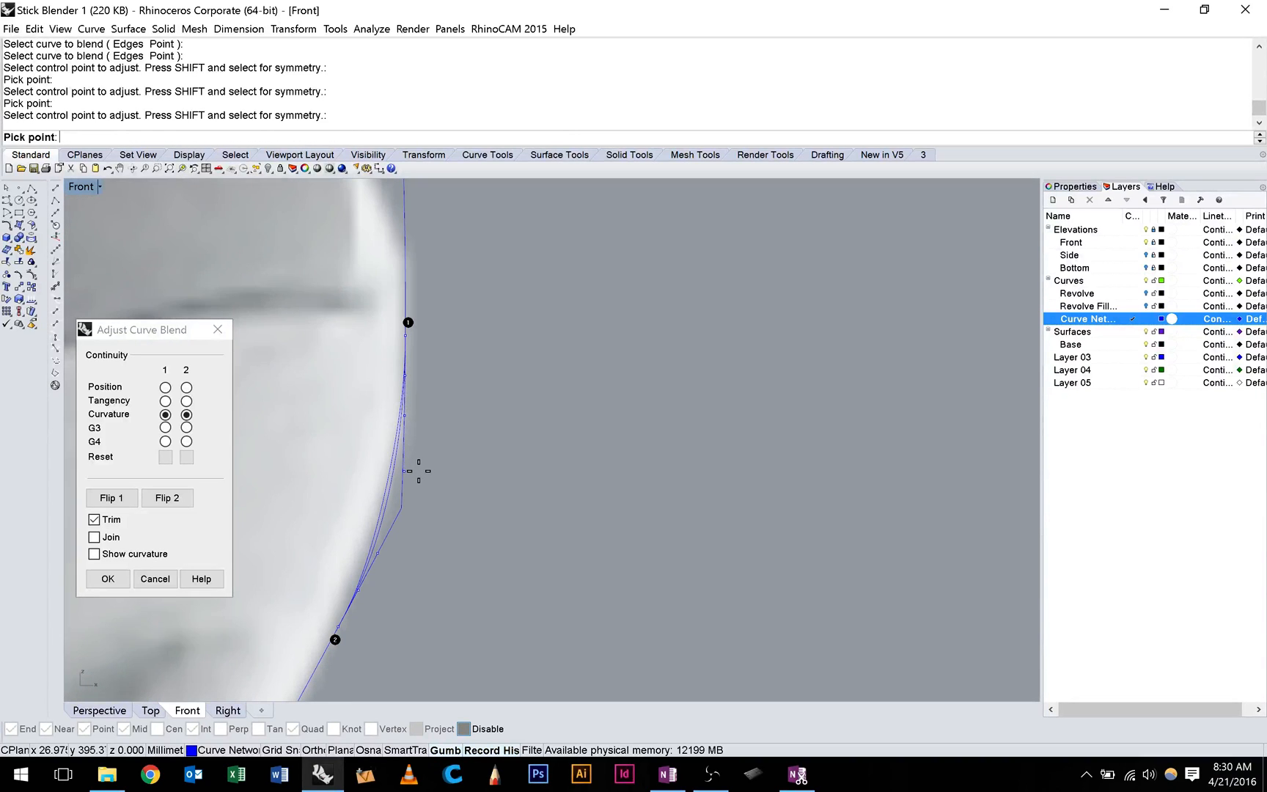
pyautogui.click(107, 579)
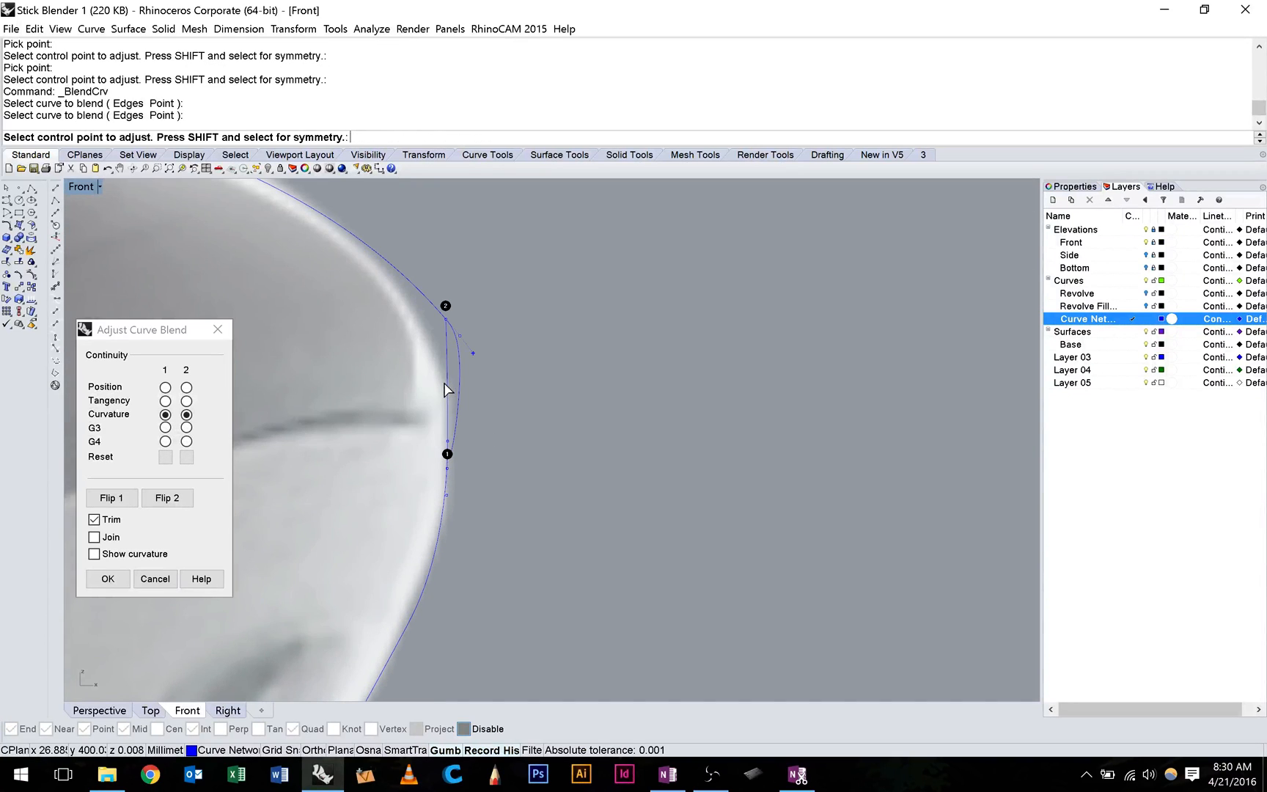
pyautogui.click(107, 580)
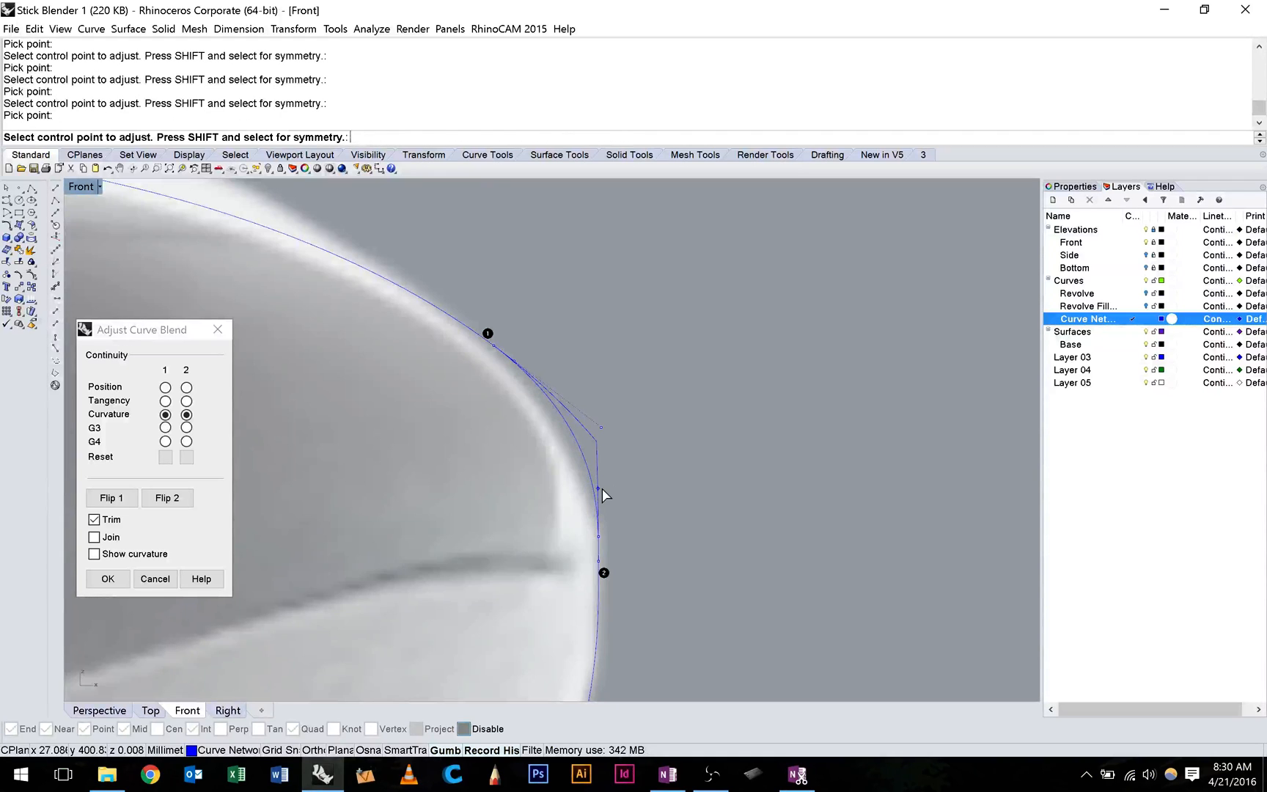
pyautogui.click(107, 579)
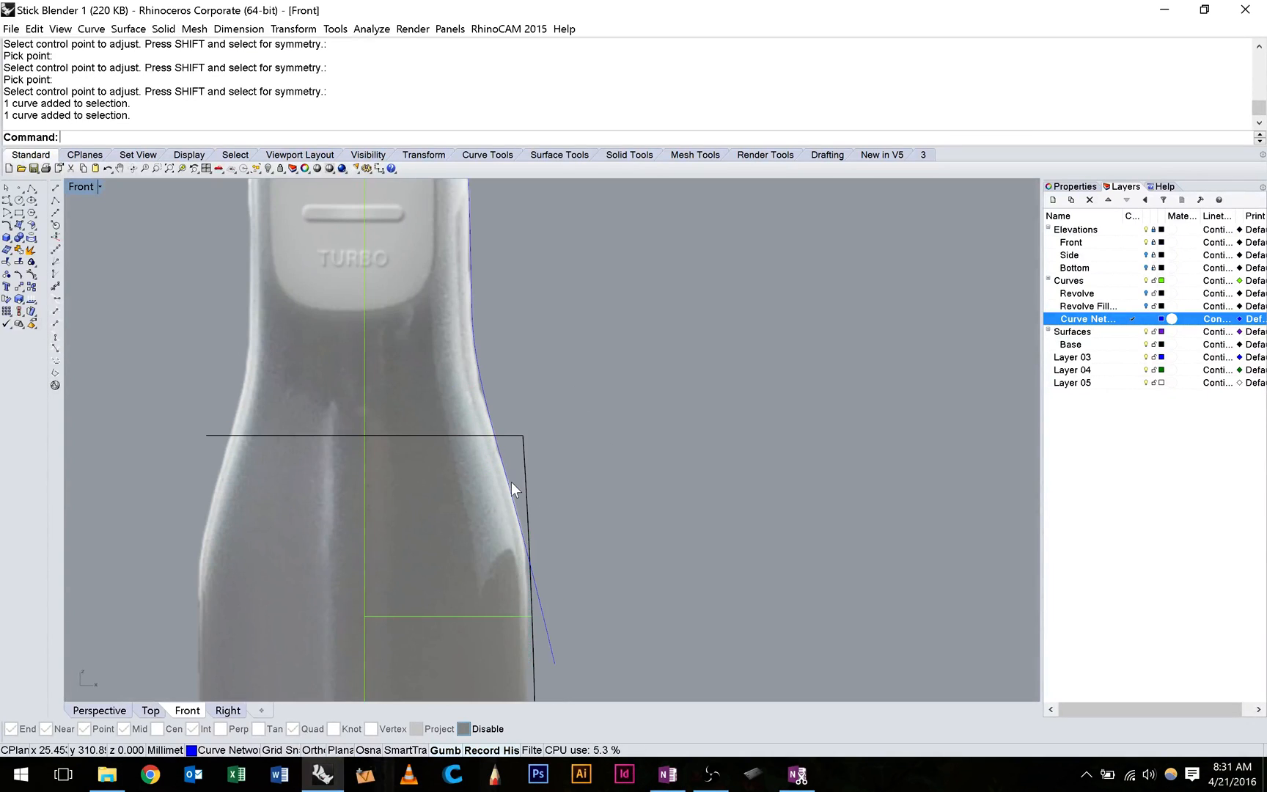
# Select the front outline pieces and join them into one open curve
pyautogui.click(528, 566)
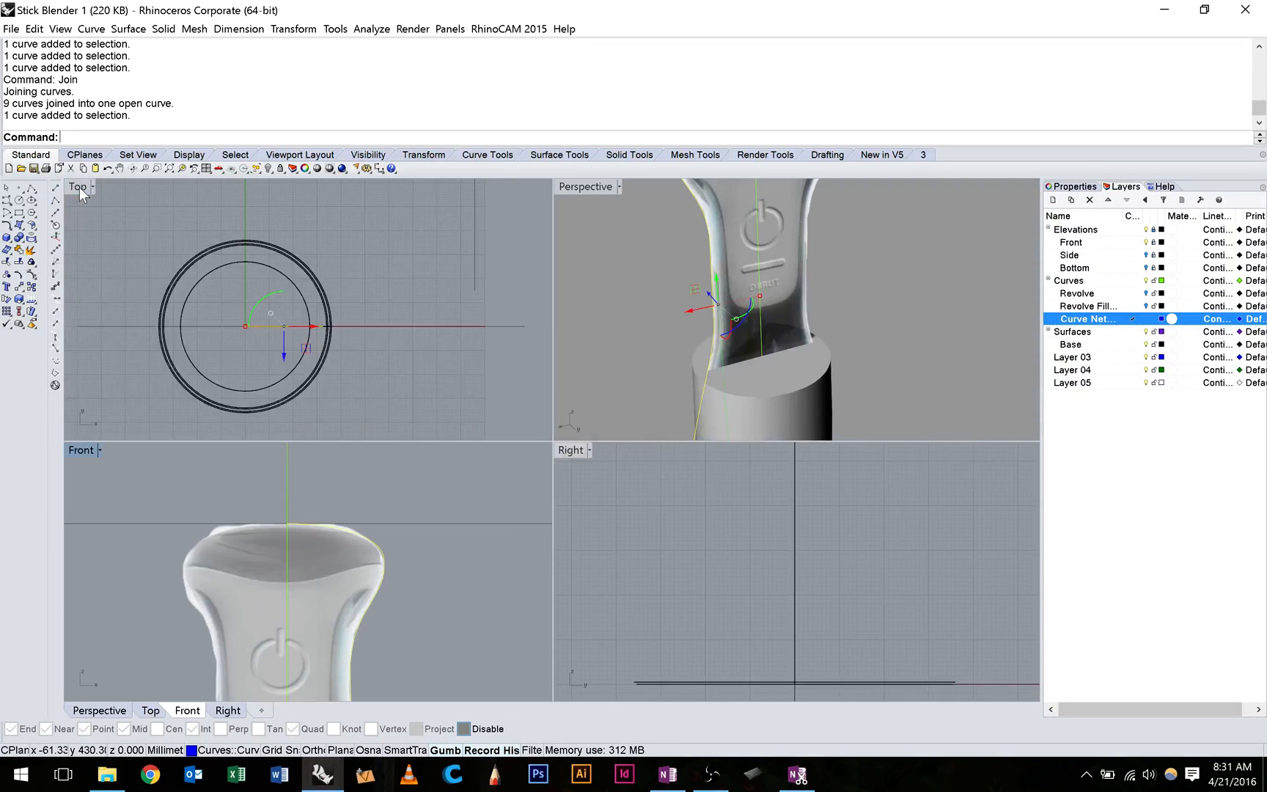
pyautogui.moveTo(72, 221)
pyautogui.write('Symmetry')
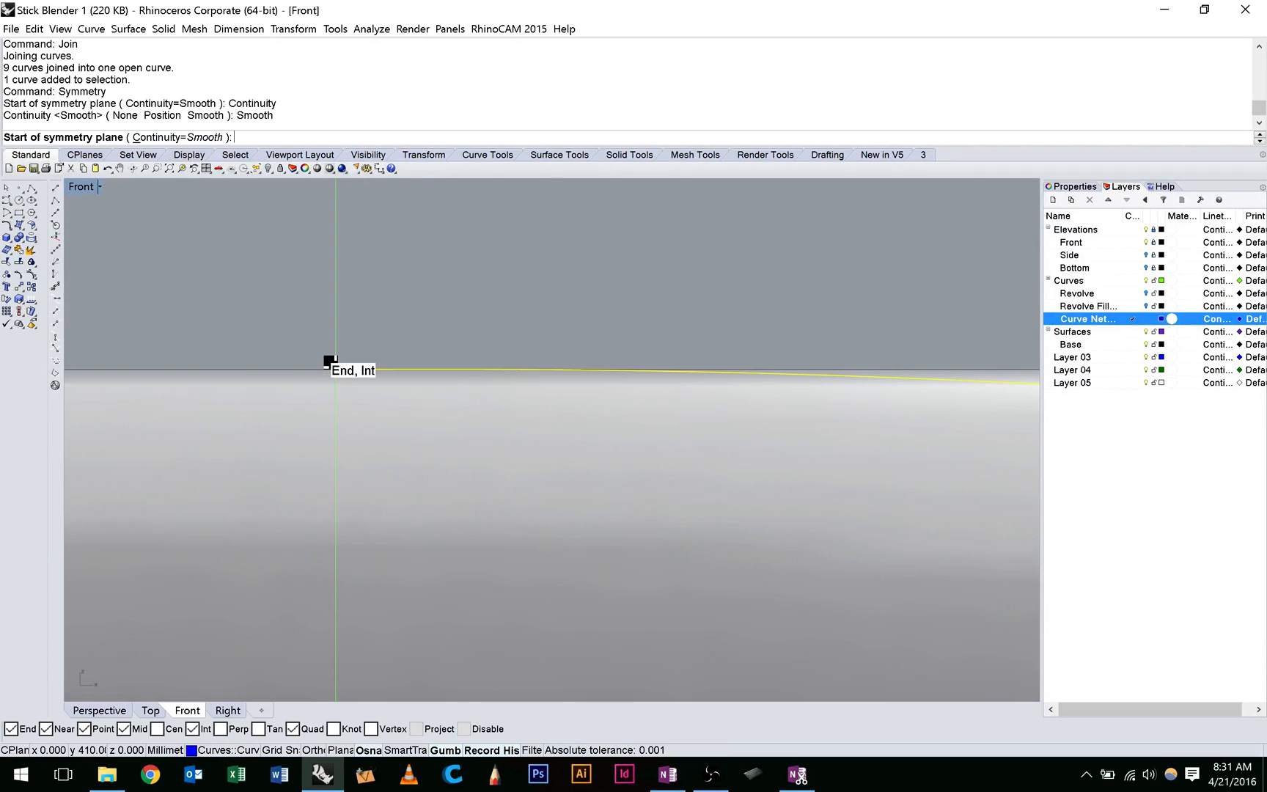
# Mirror the outline about the centre line with Symmetry and maximize Front
pyautogui.click(334, 366)
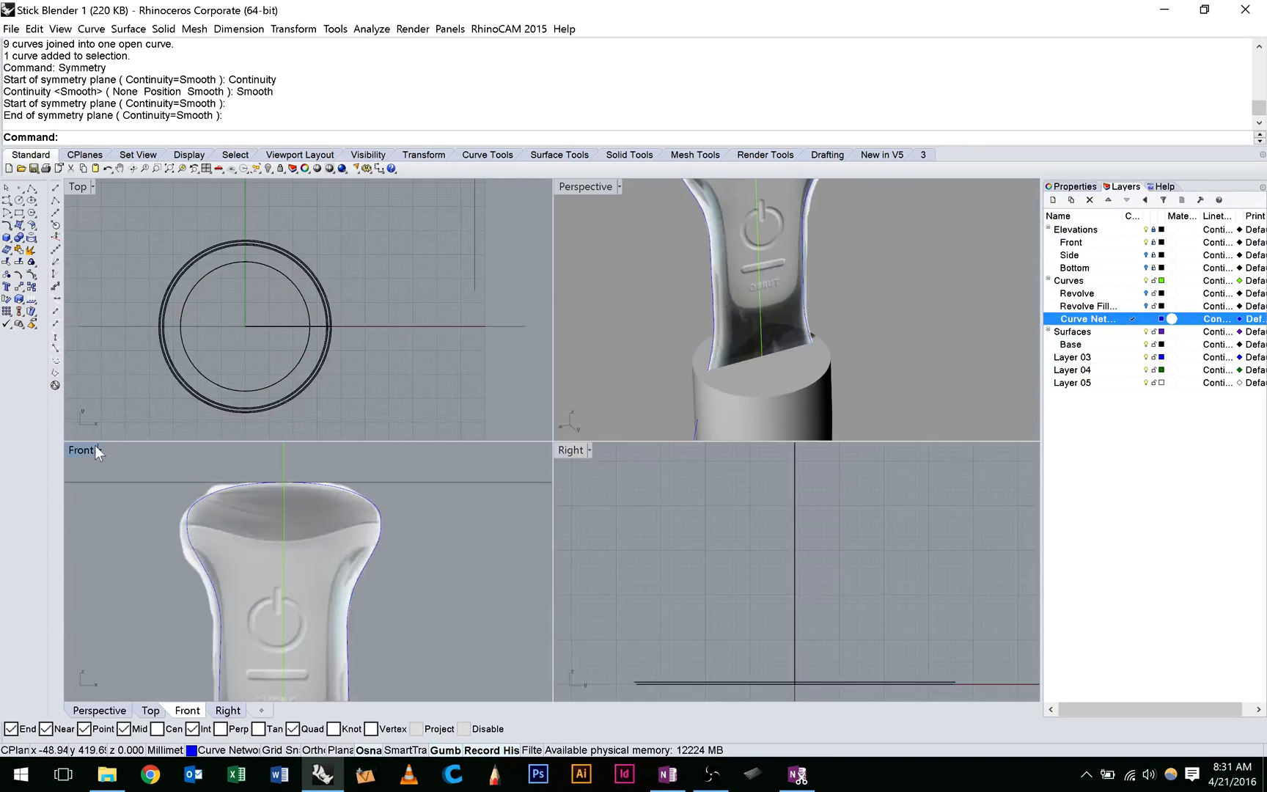
pyautogui.doubleClick(81, 450)
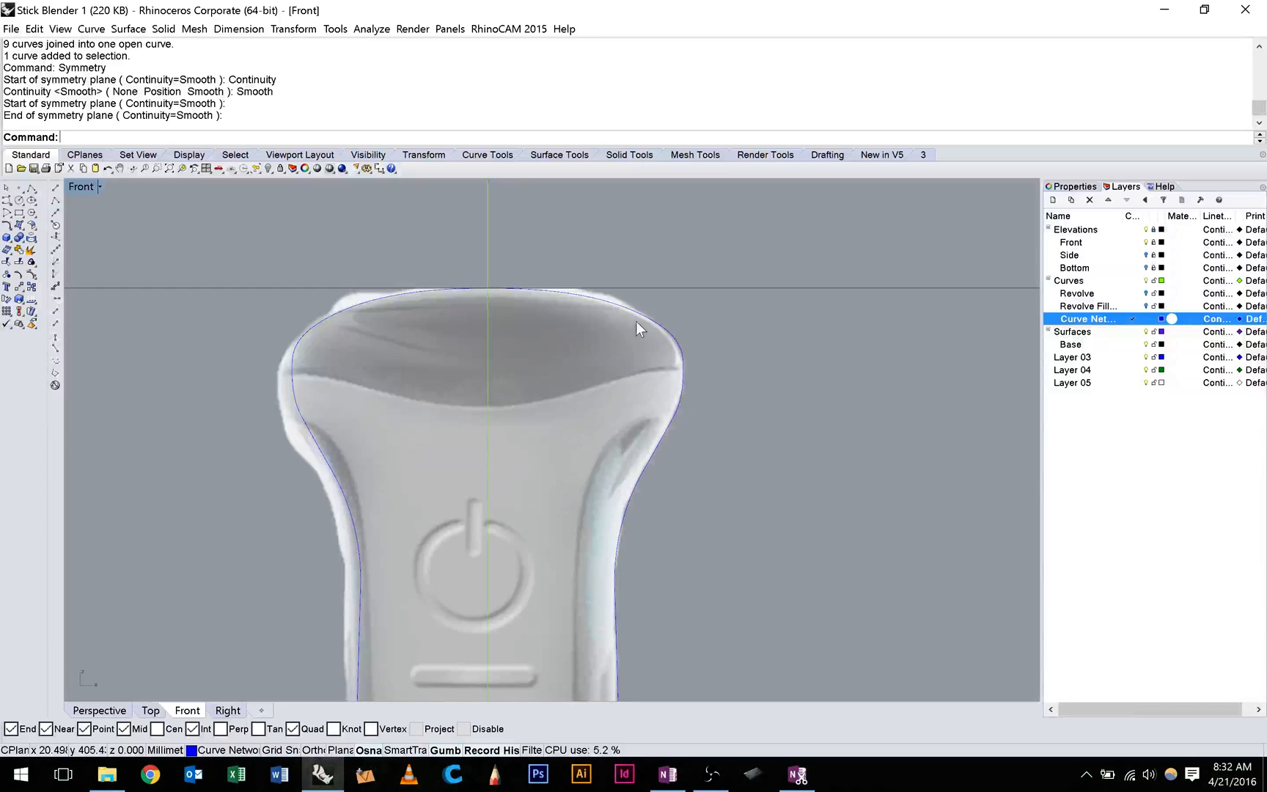
pyautogui.click(647, 326)
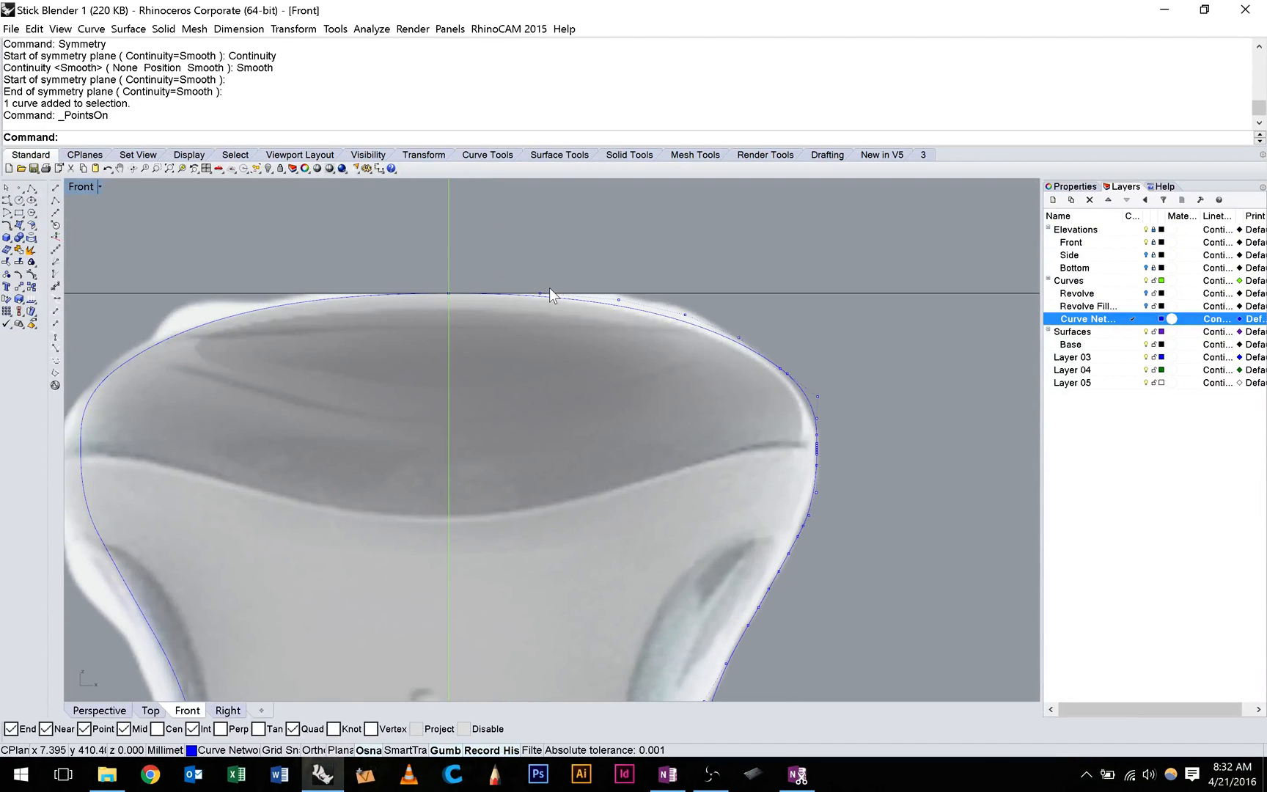
# Nudge top control points of the joined outline, undoing moves that distort it
pyautogui.click(538, 293)
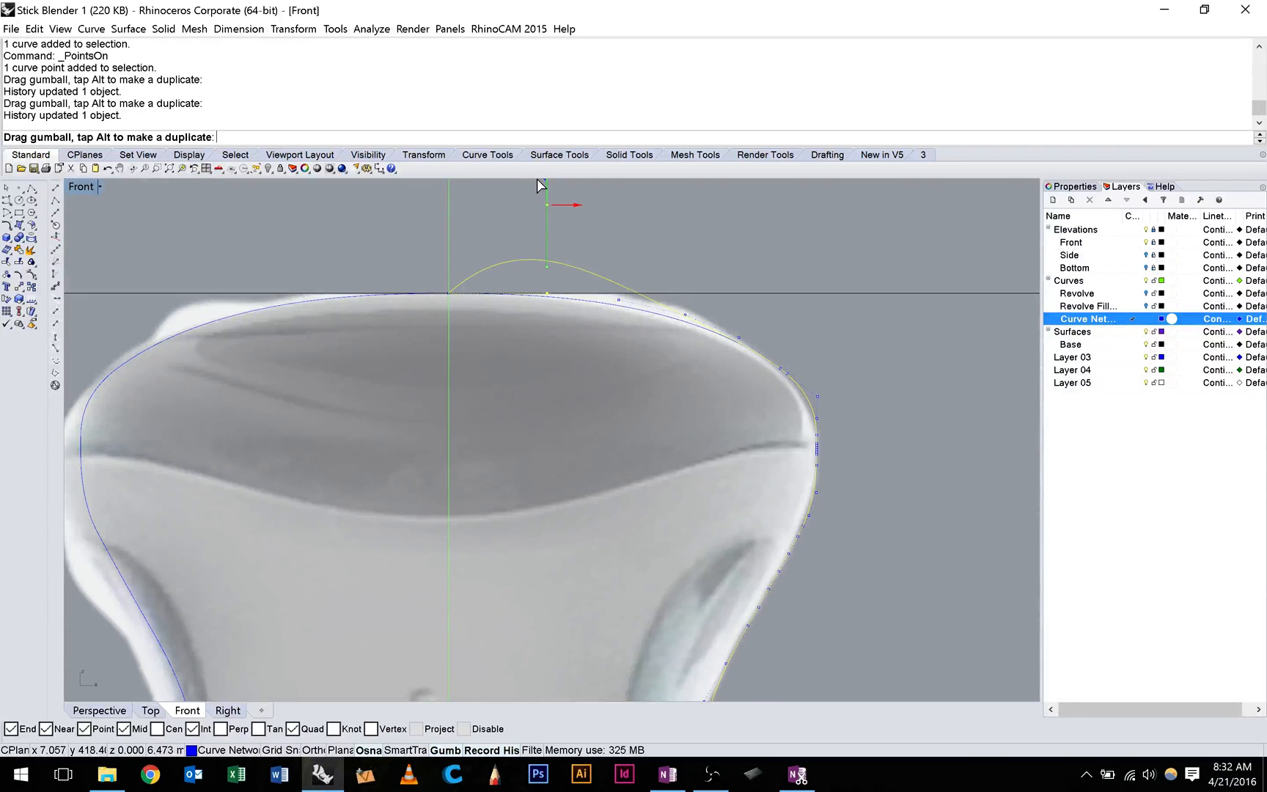
pyautogui.press('ctrl+z')
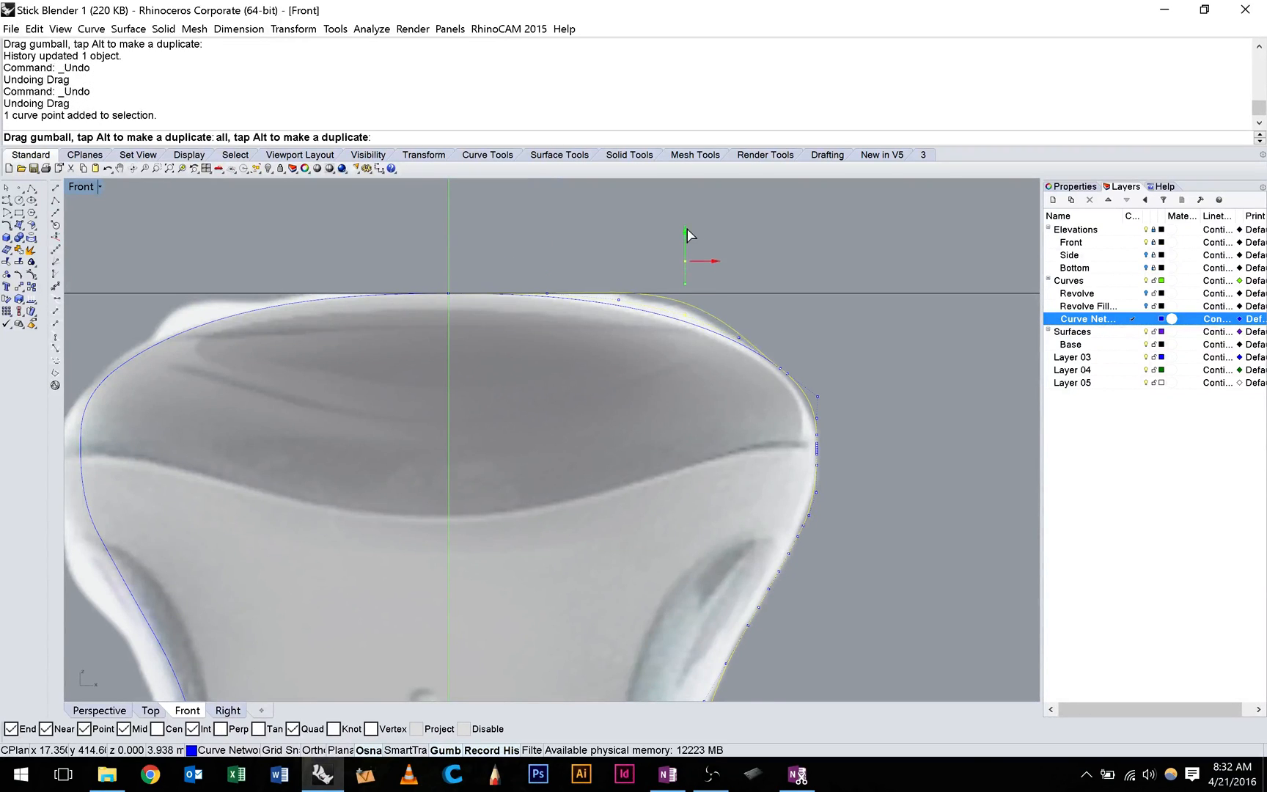
pyautogui.moveTo(685, 242); pyautogui.dragTo(685, 460)
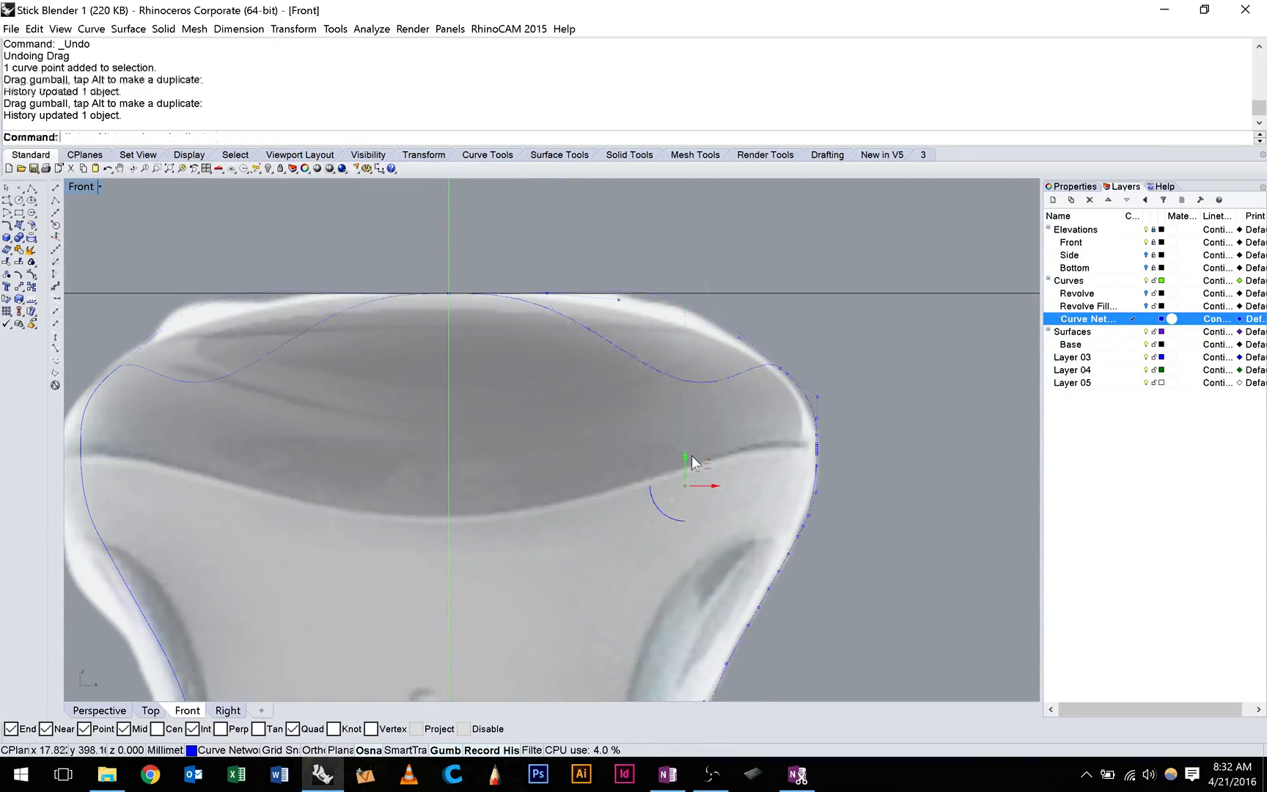
pyautogui.press('Ctrl+z')
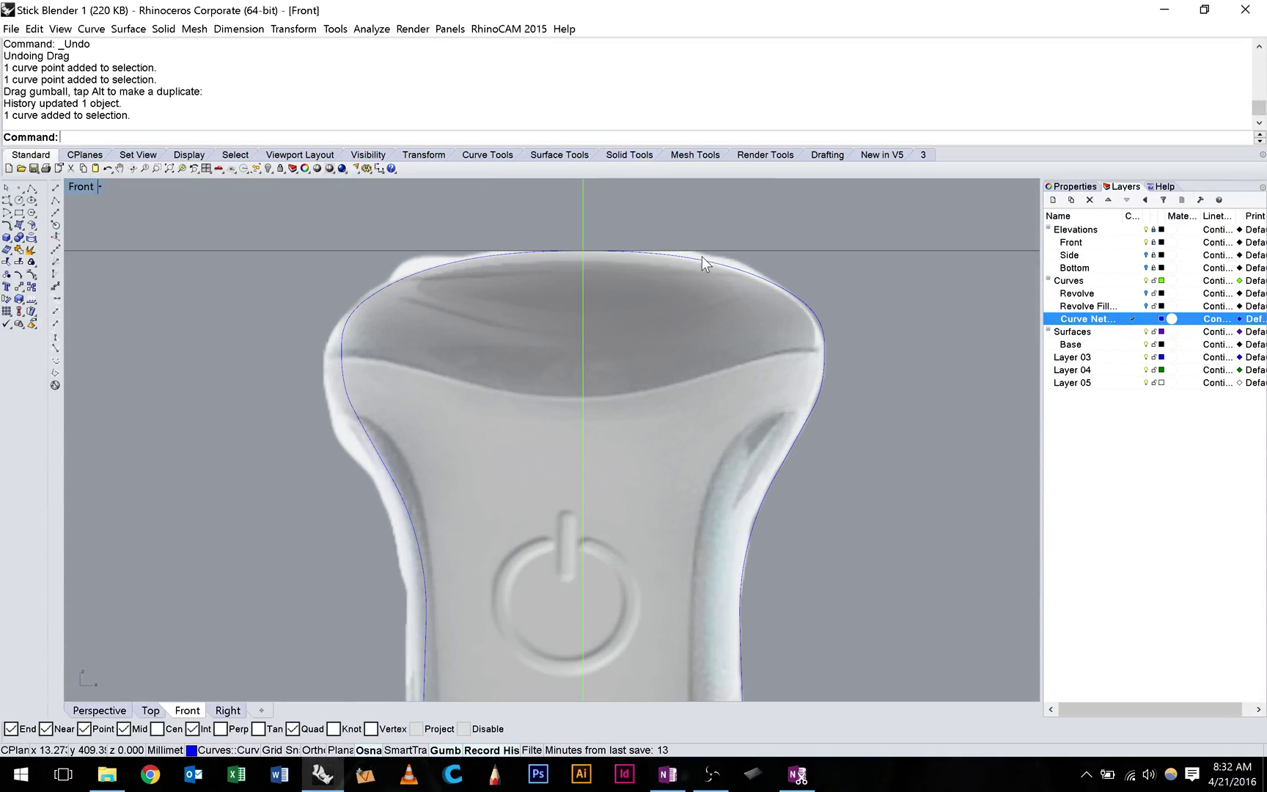
pyautogui.moveTo(630, 273)
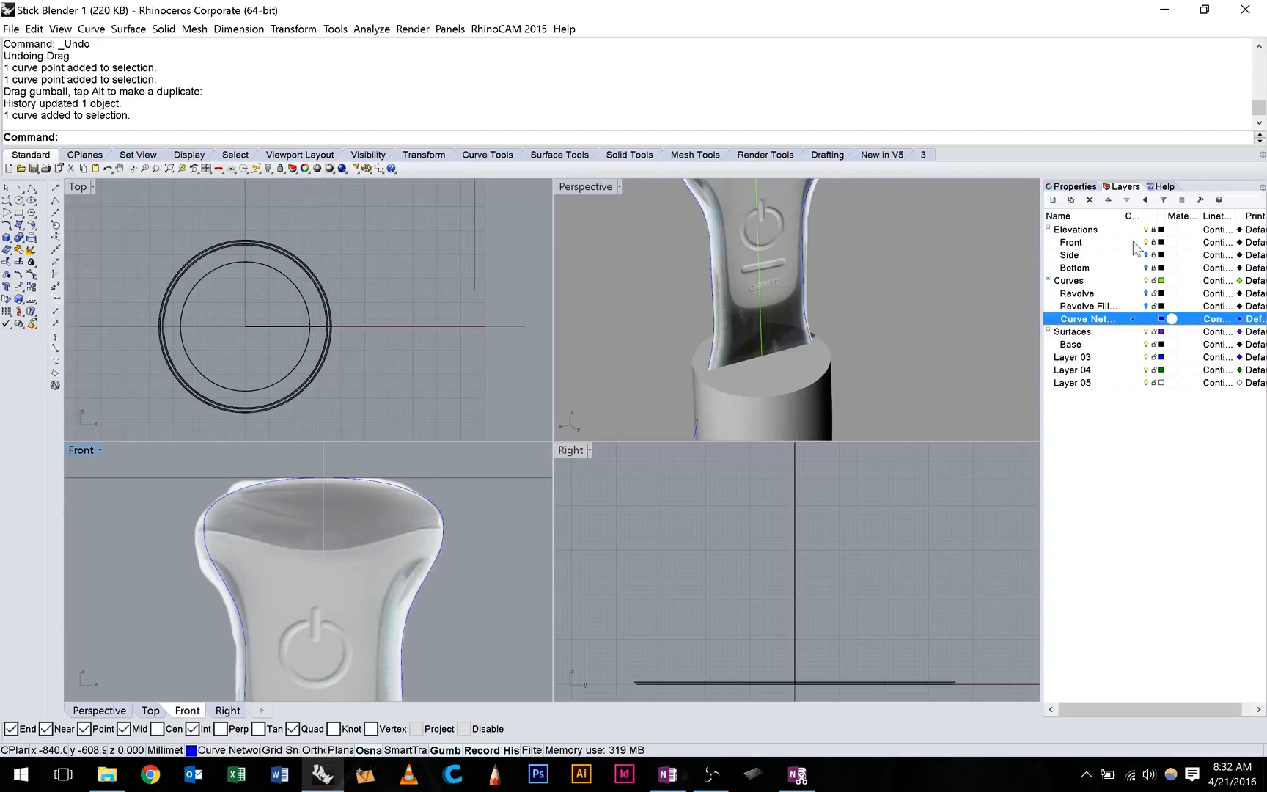
# Make the Side layer current and draw the helper polyline for the 64.881 base circle
pyautogui.click(1069, 255)
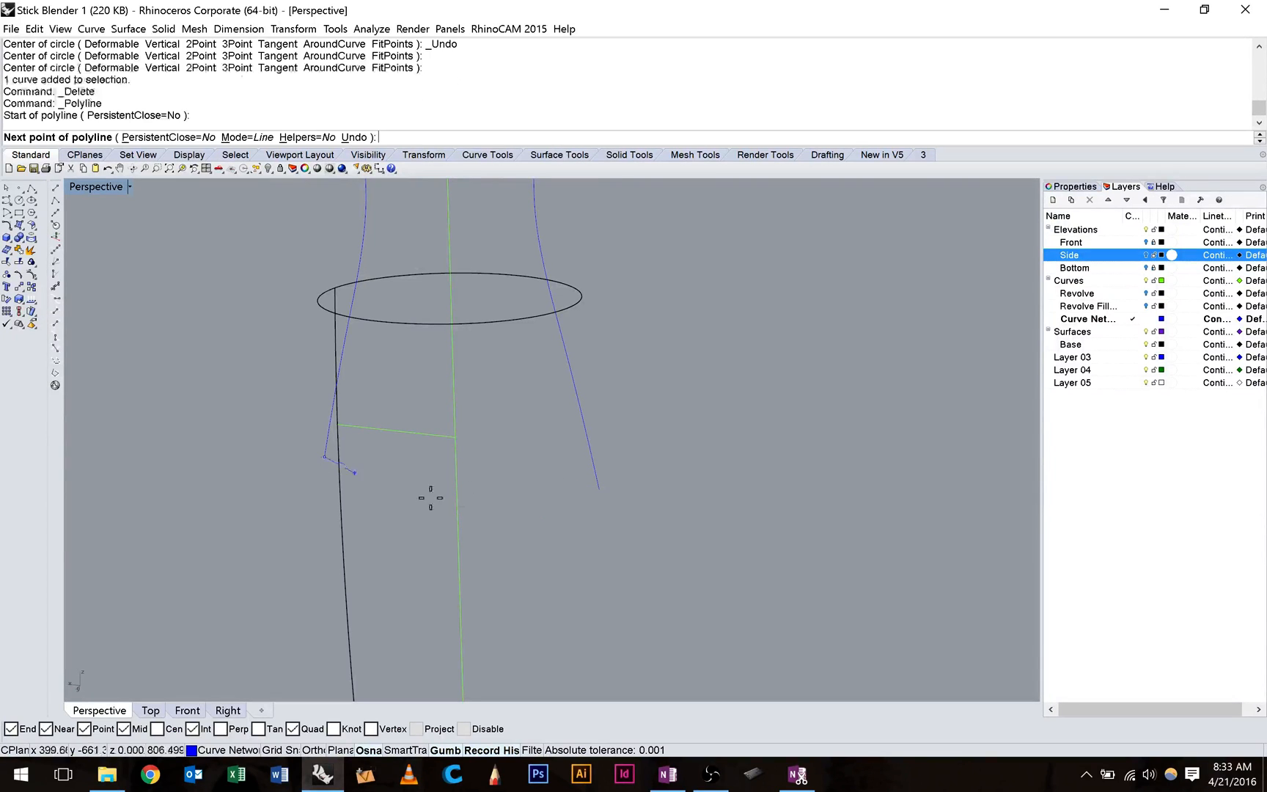
pyautogui.click(604, 488)
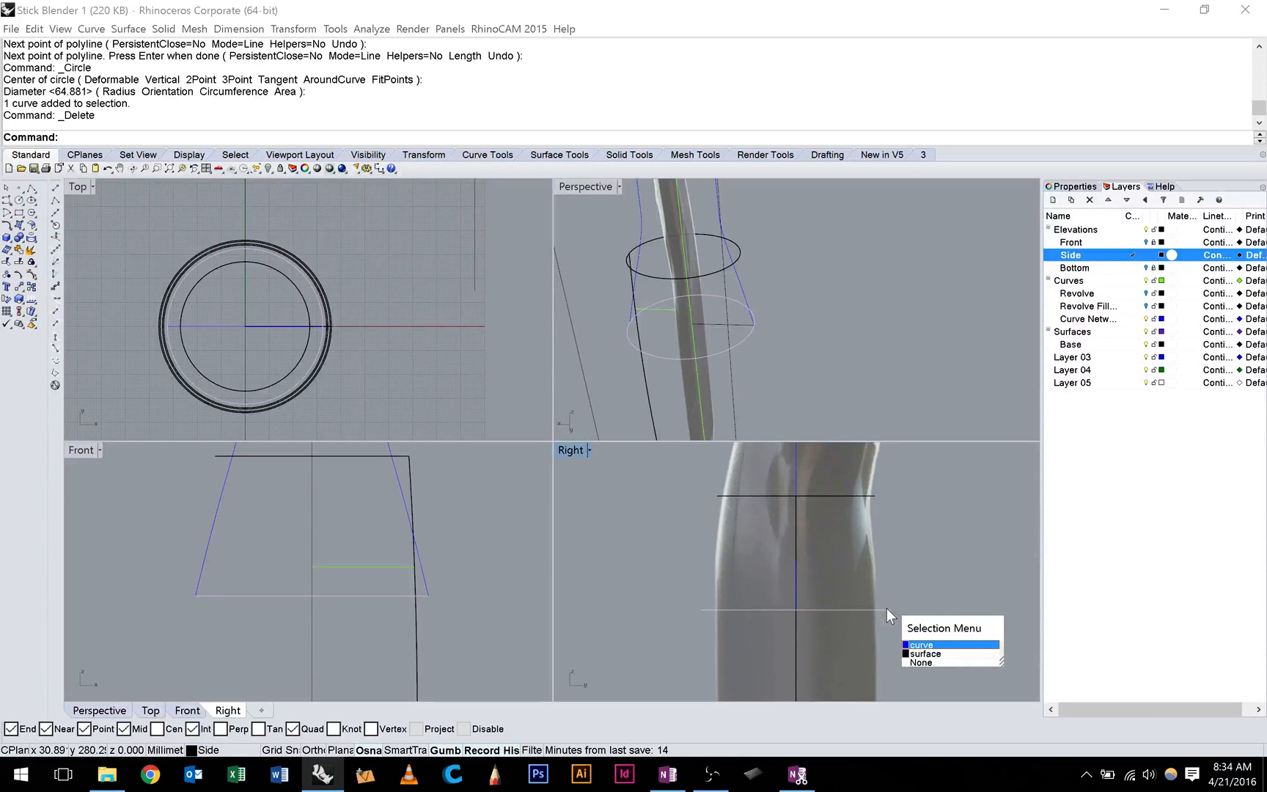
# Trace the side profile curve along the handle's back edge in the Right view
pyautogui.click(926, 654)
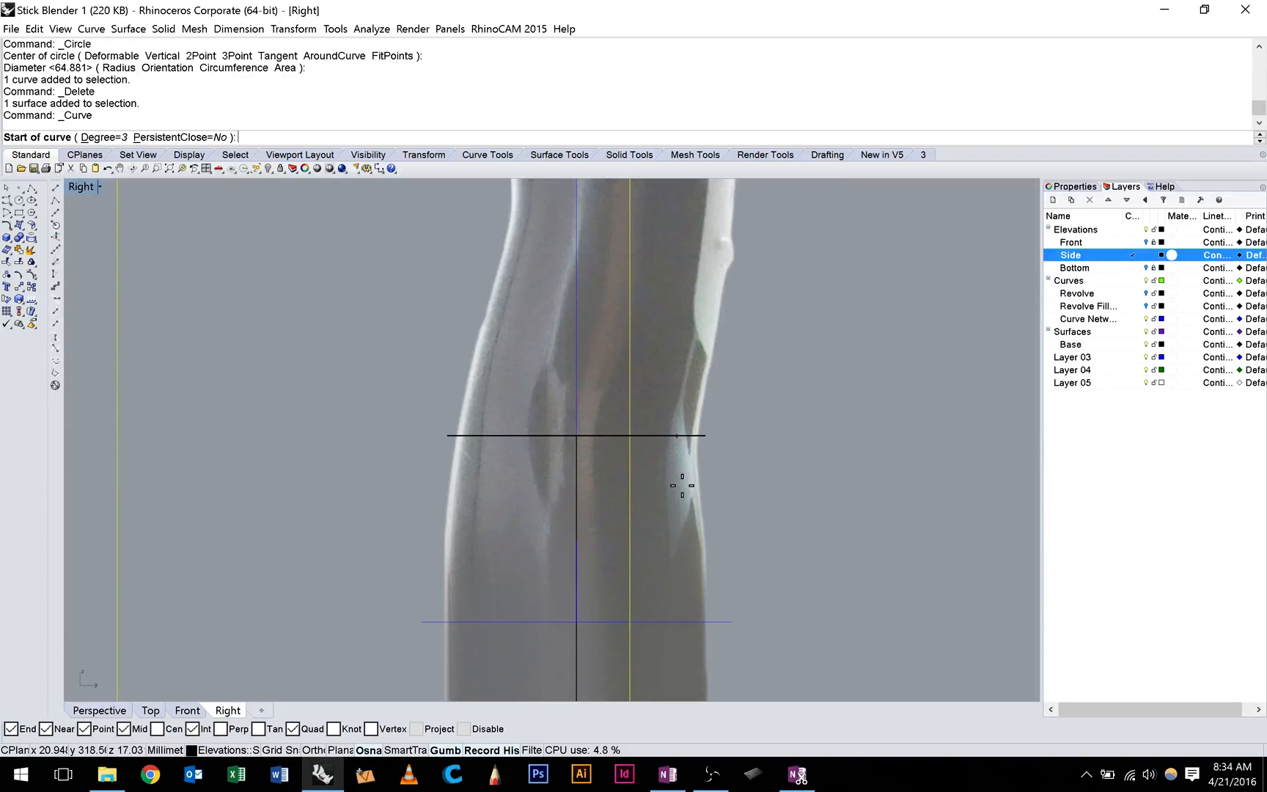
pyautogui.click(682, 486)
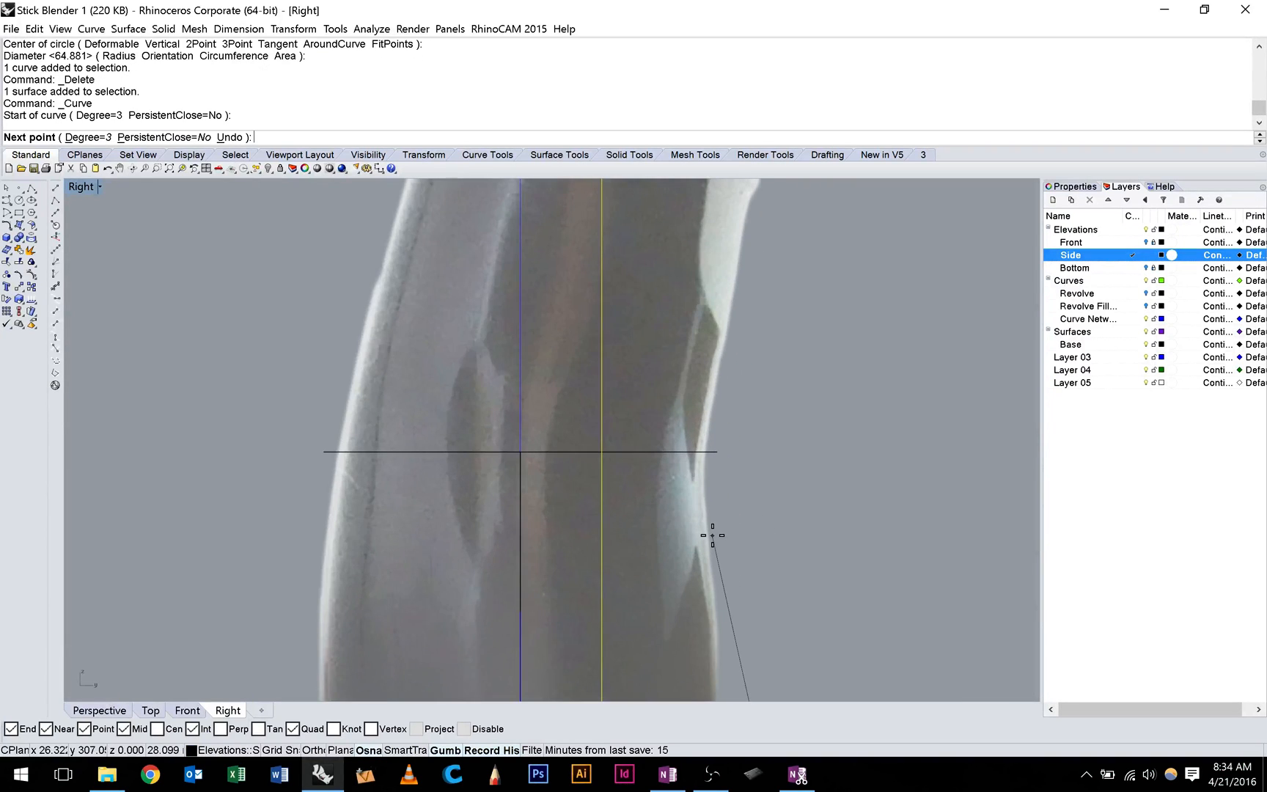
pyautogui.click(711, 535)
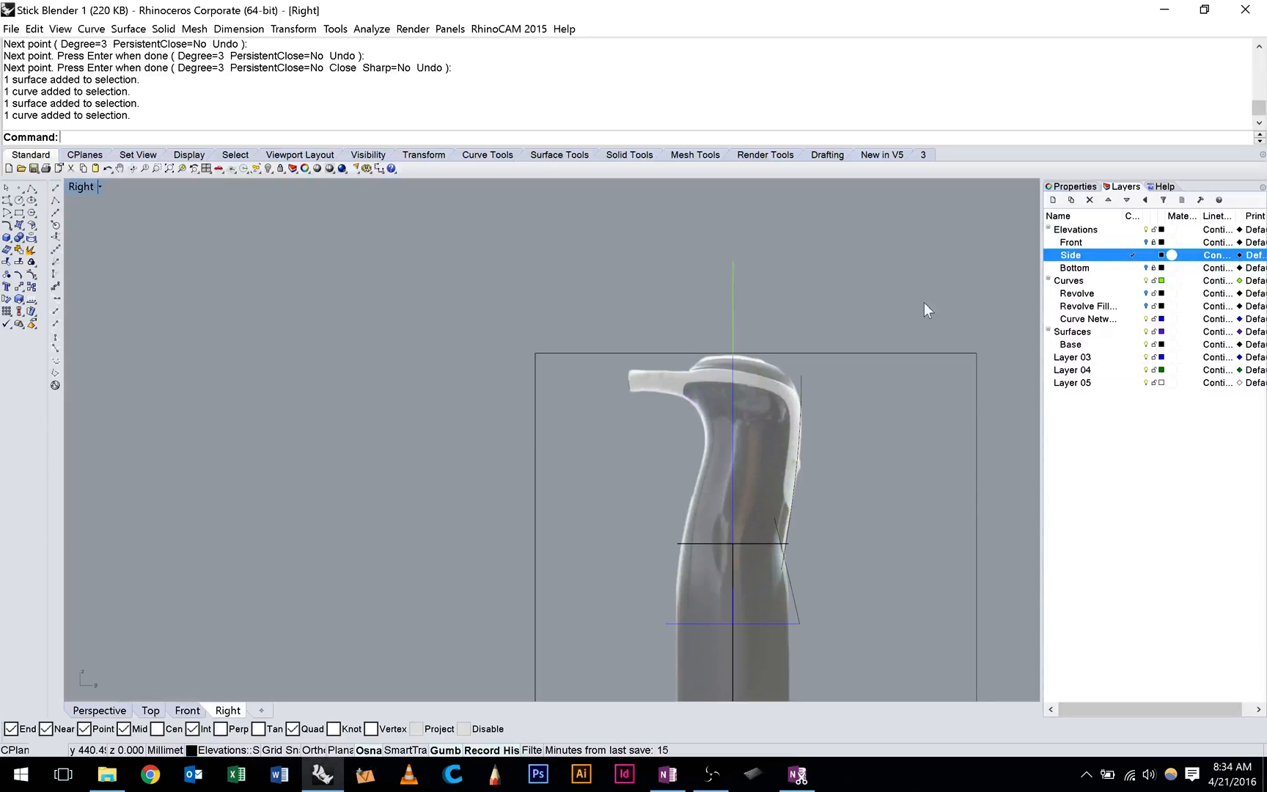
# Select the new side profile curve and move it onto the Curve Network layer
pyautogui.click(1076, 228)
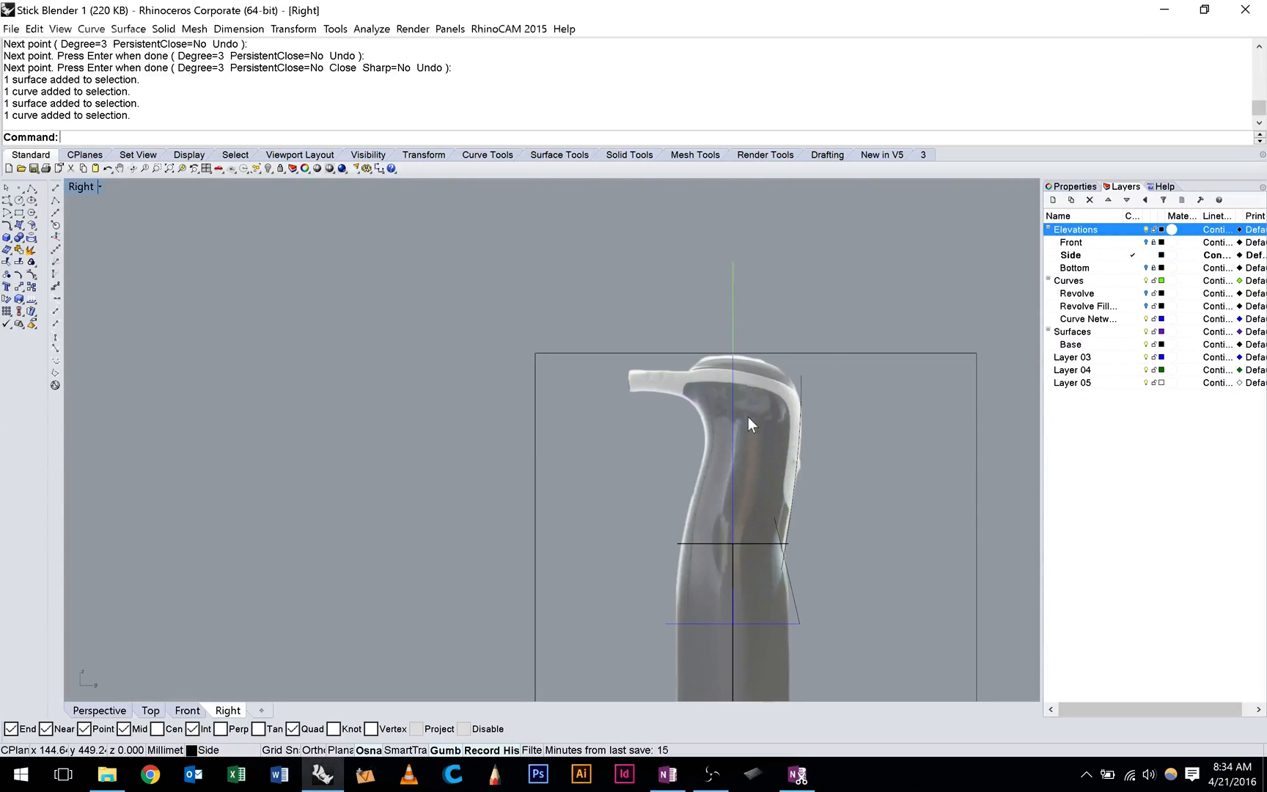
pyautogui.click(1071, 332)
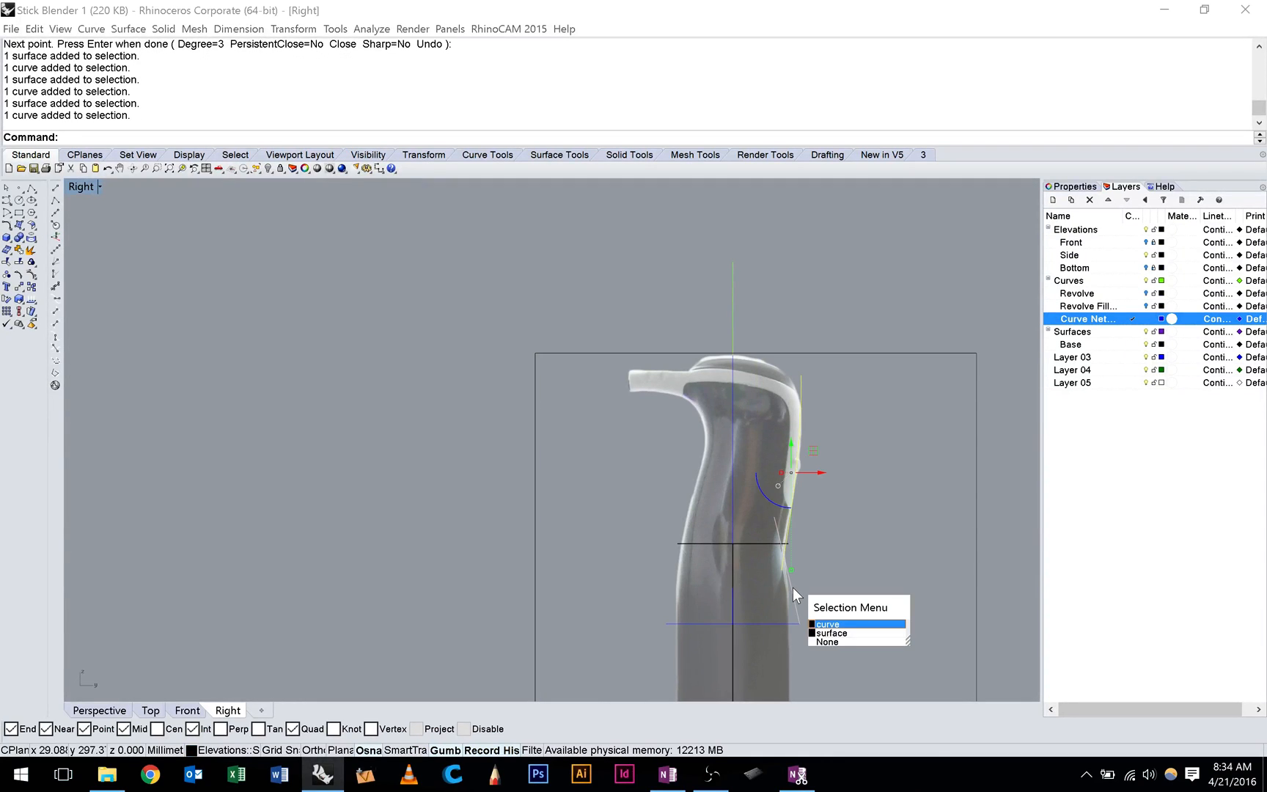
pyautogui.click(828, 625)
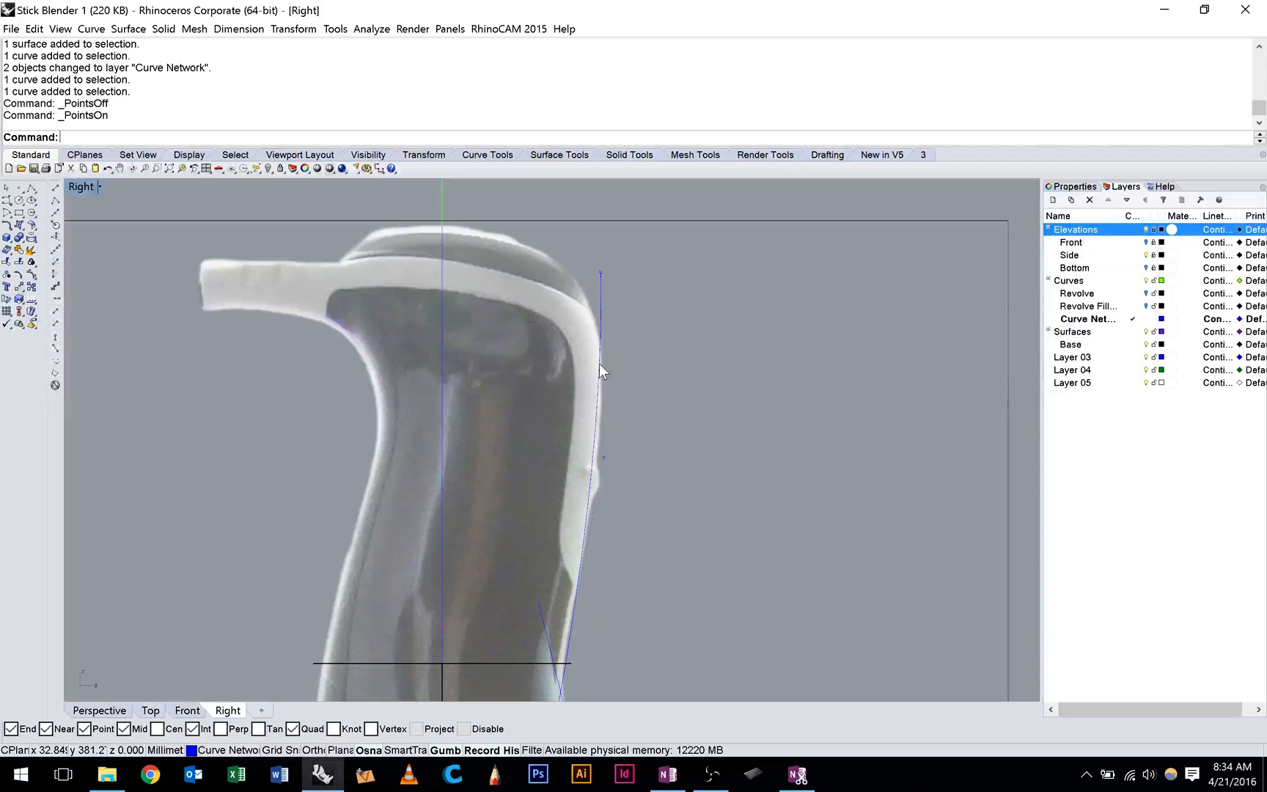
# Adjust a side profile control point and trace the second side profile along the opposite edge
pyautogui.click(600, 457)
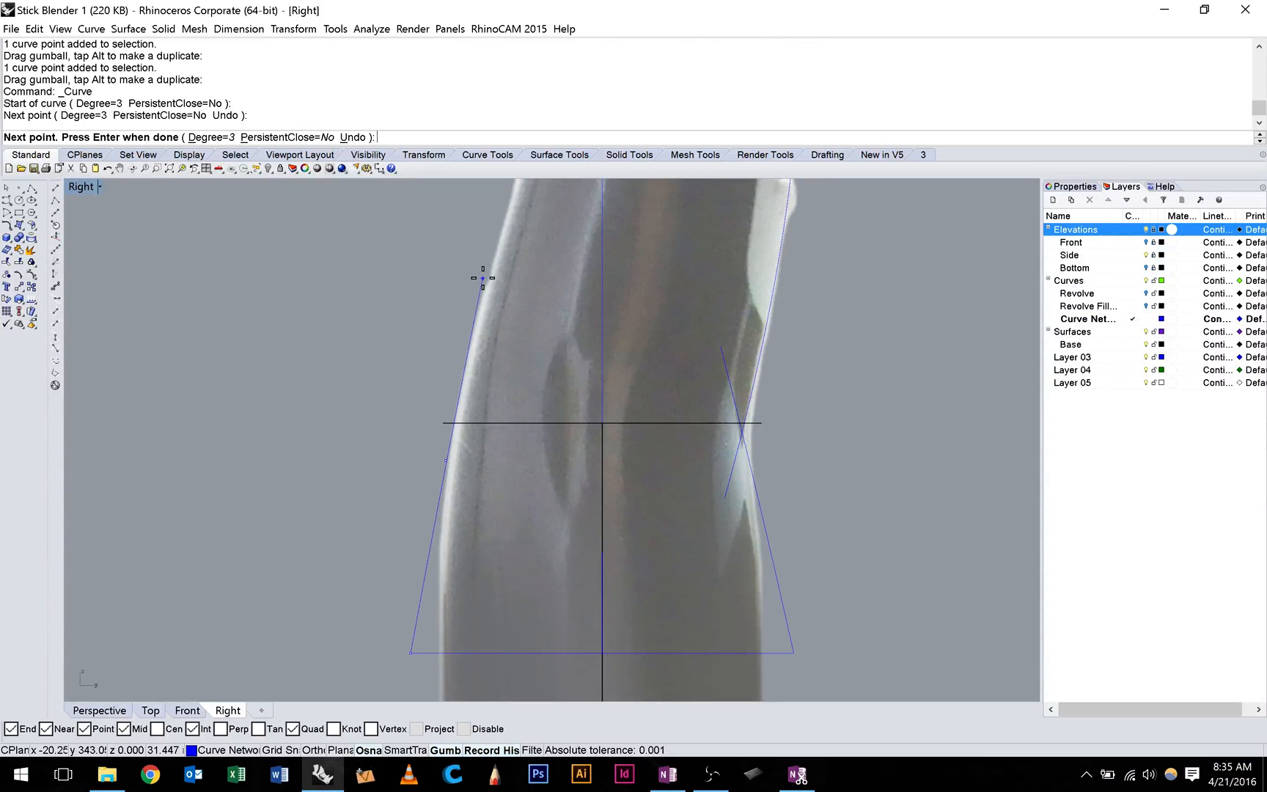
pyautogui.click(481, 278)
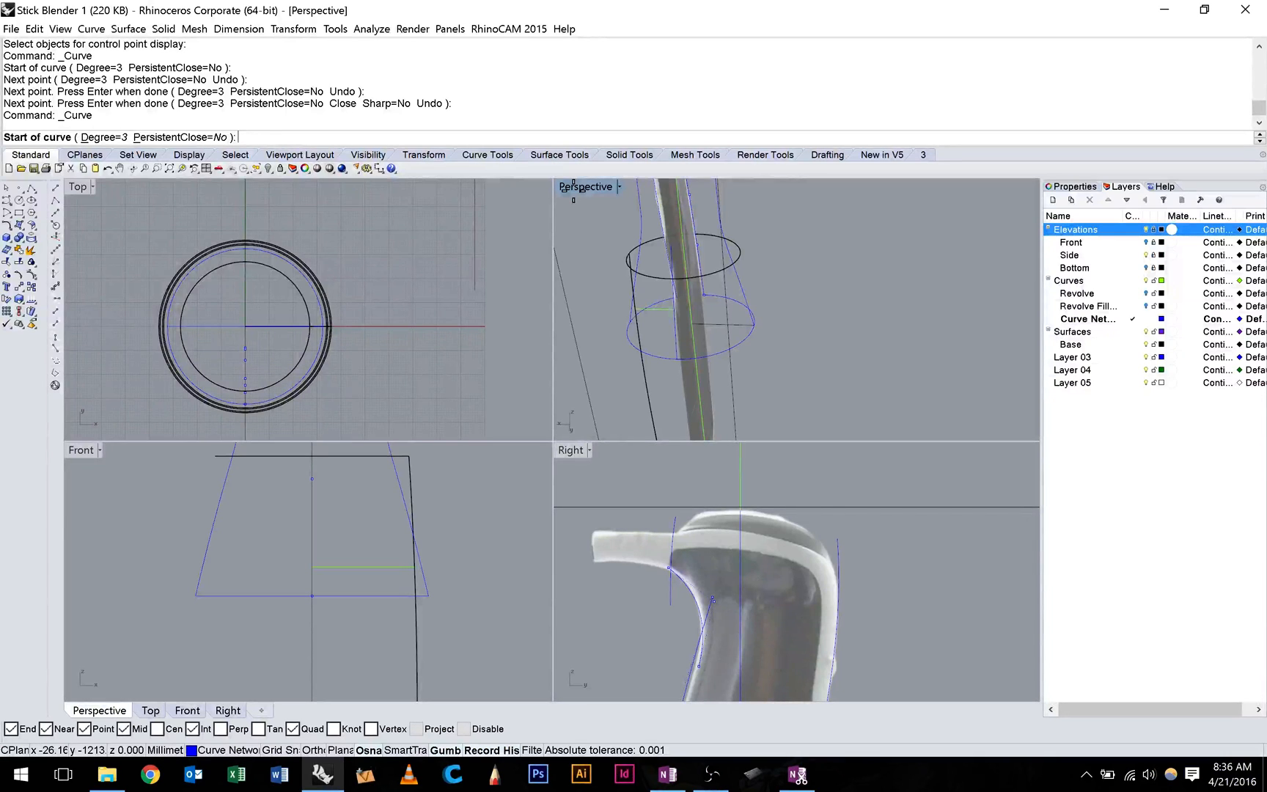
# Maximize the Perspective view and snap a point onto the head's top curve
pyautogui.doubleClick(585, 186)
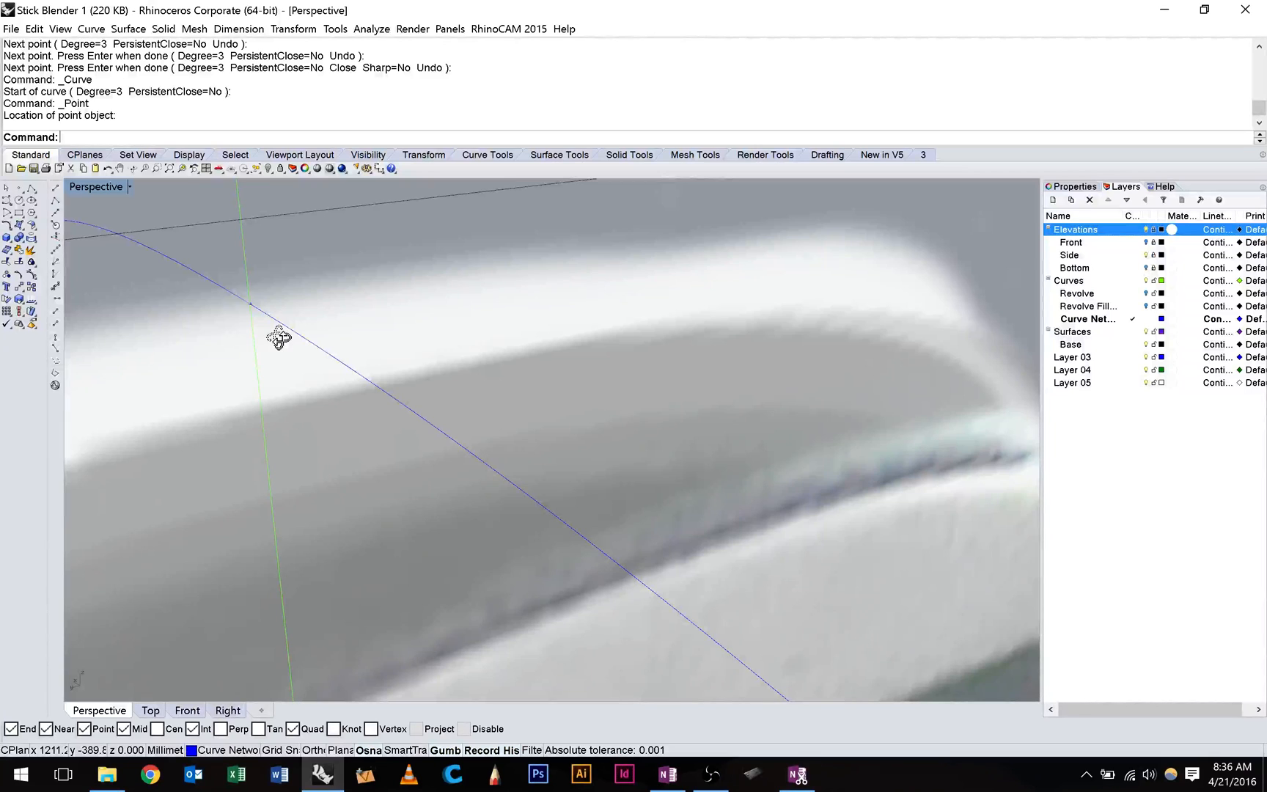
pyautogui.click(228, 709)
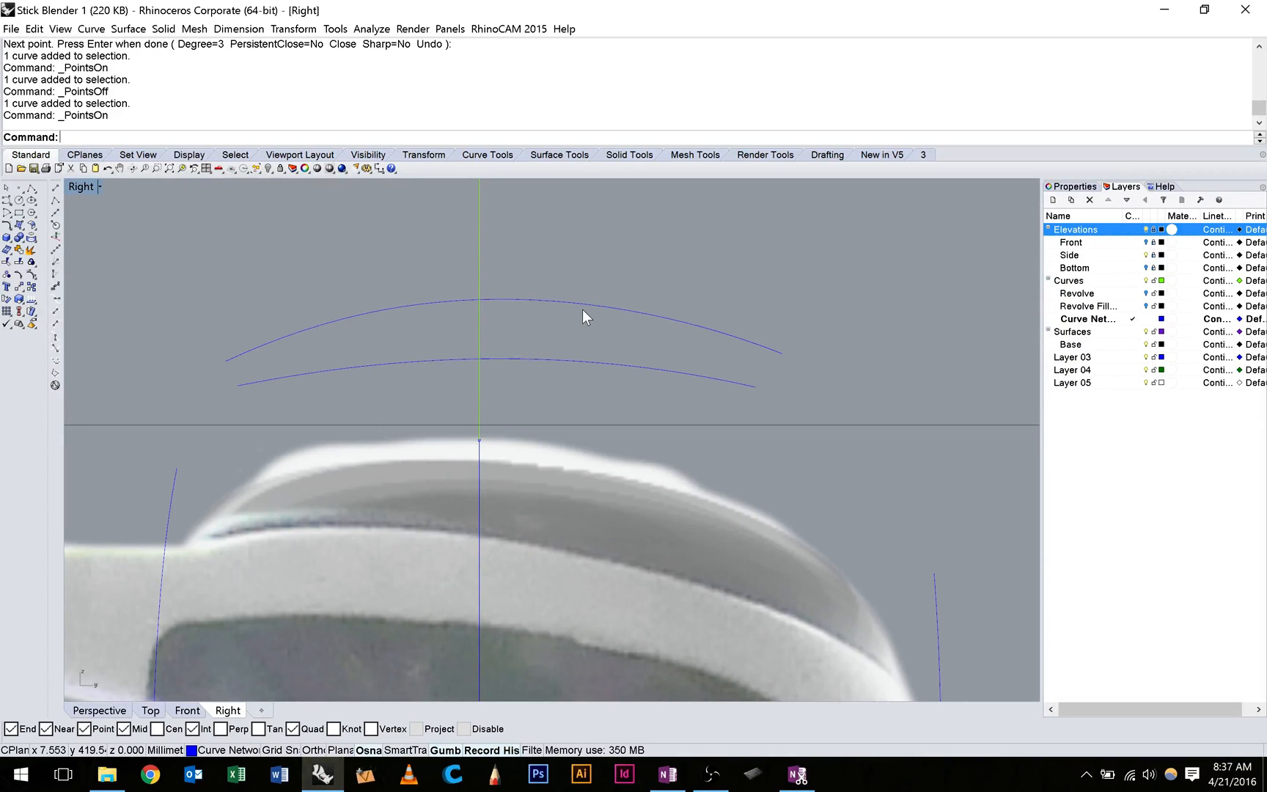
# Delete the earlier arched curves and interpolate a curve along the head's rounded top edge
pyautogui.press('Delete')
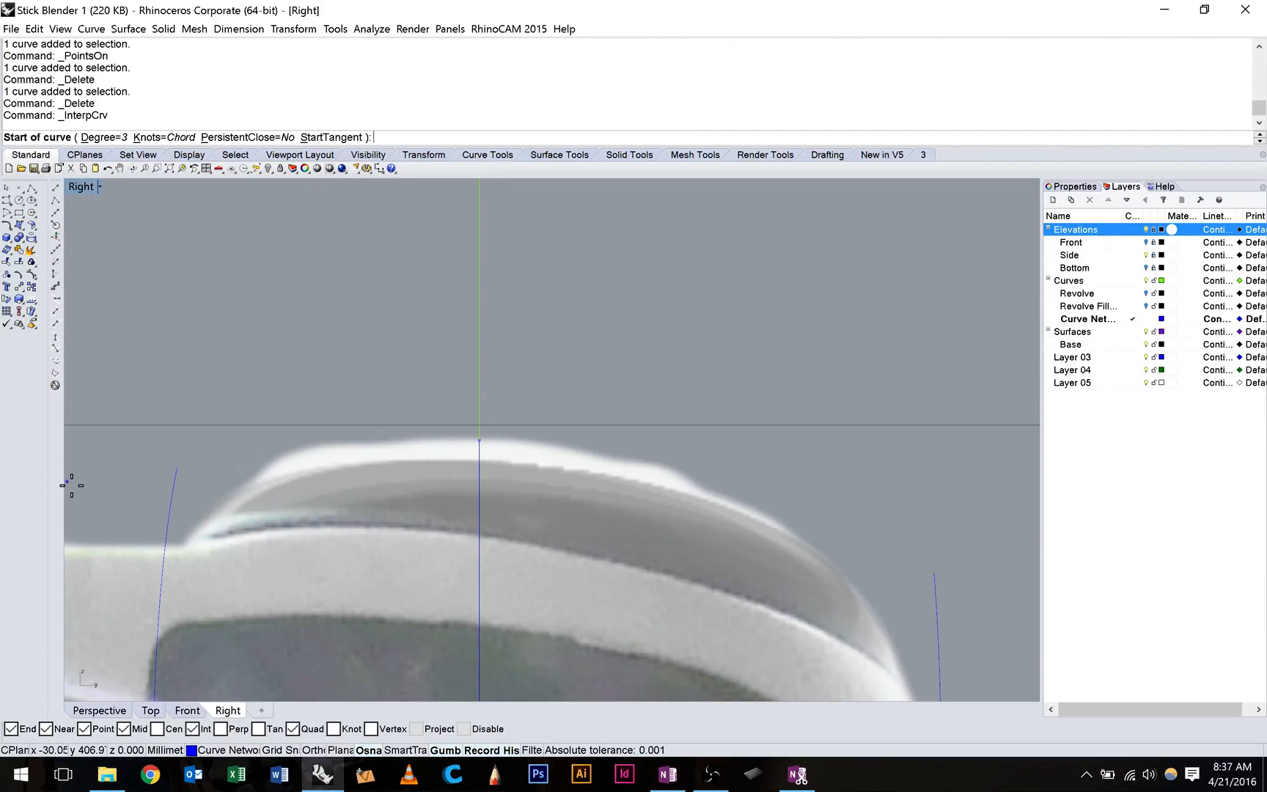
pyautogui.click(144, 531)
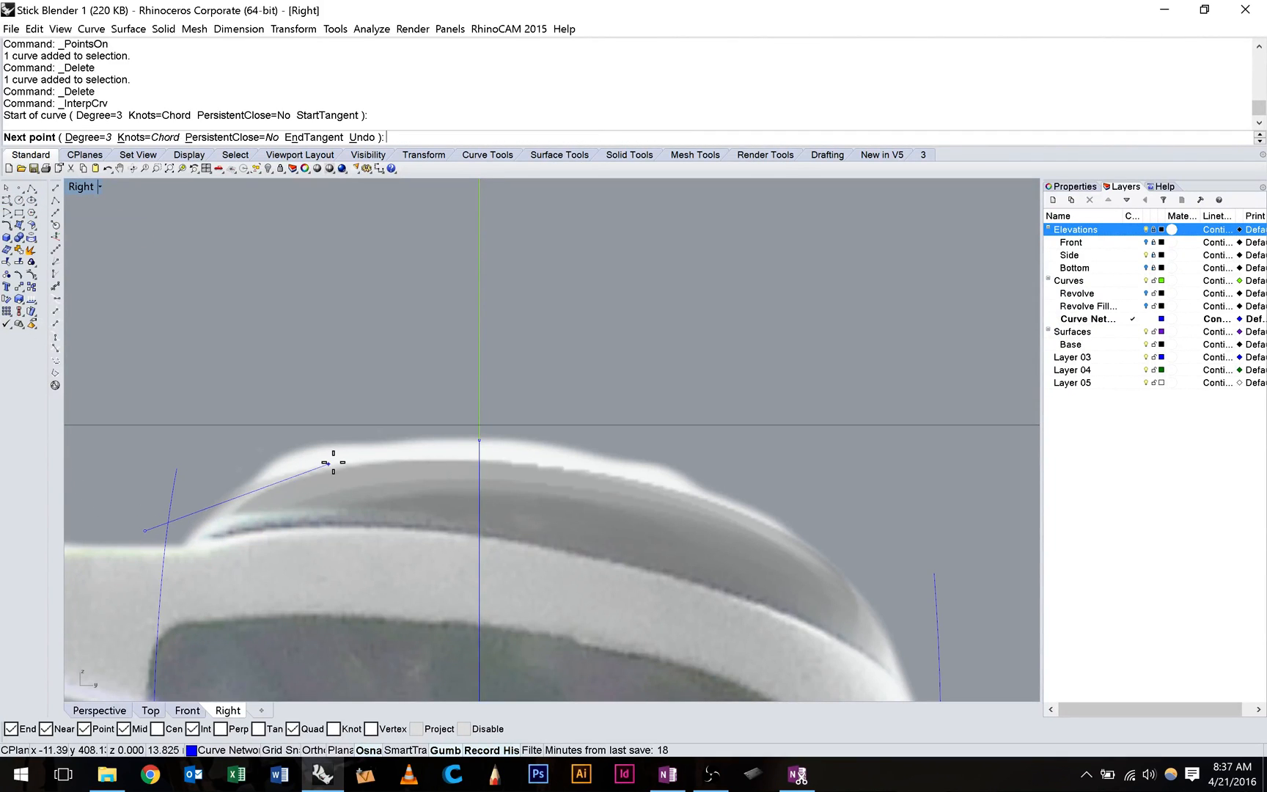
pyautogui.click(472, 451)
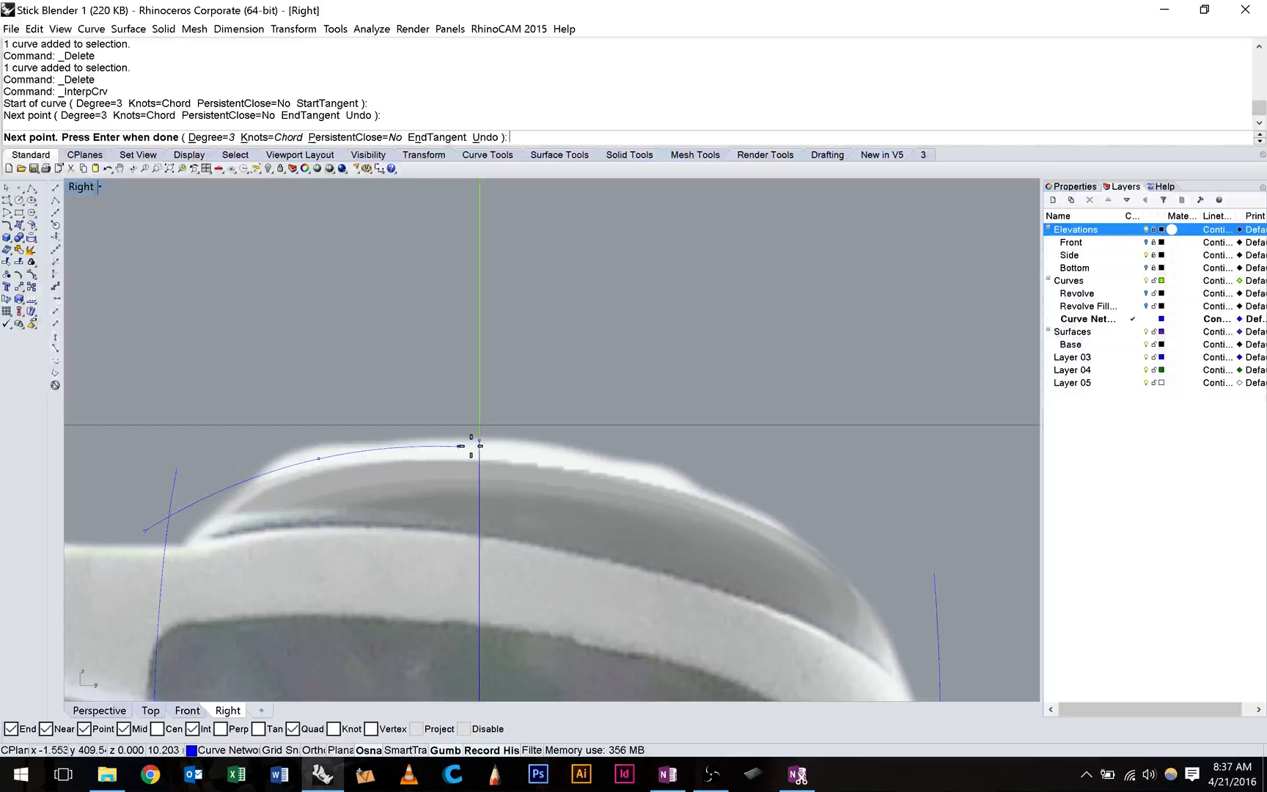
pyautogui.click(481, 442)
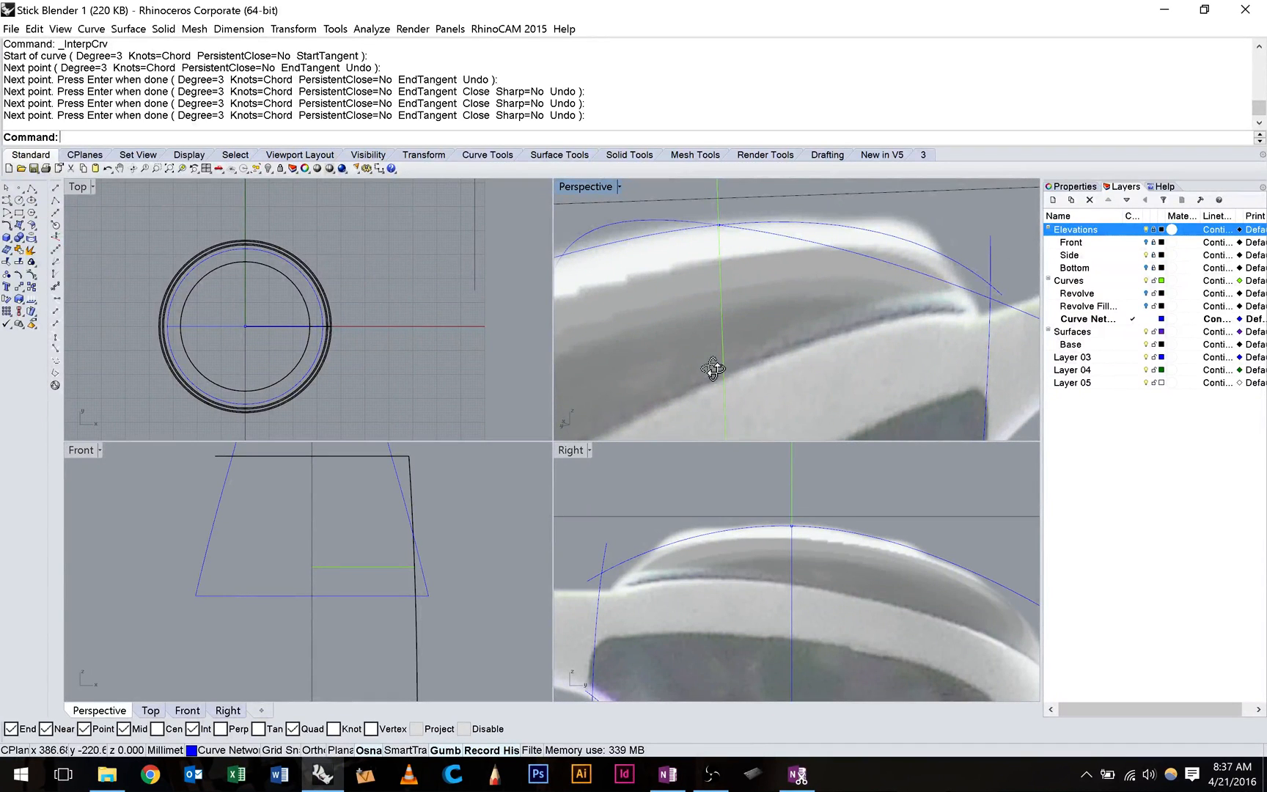
# Maximize the Right view to trim the overlapping profile curve ends
pyautogui.doubleClick(571, 450)
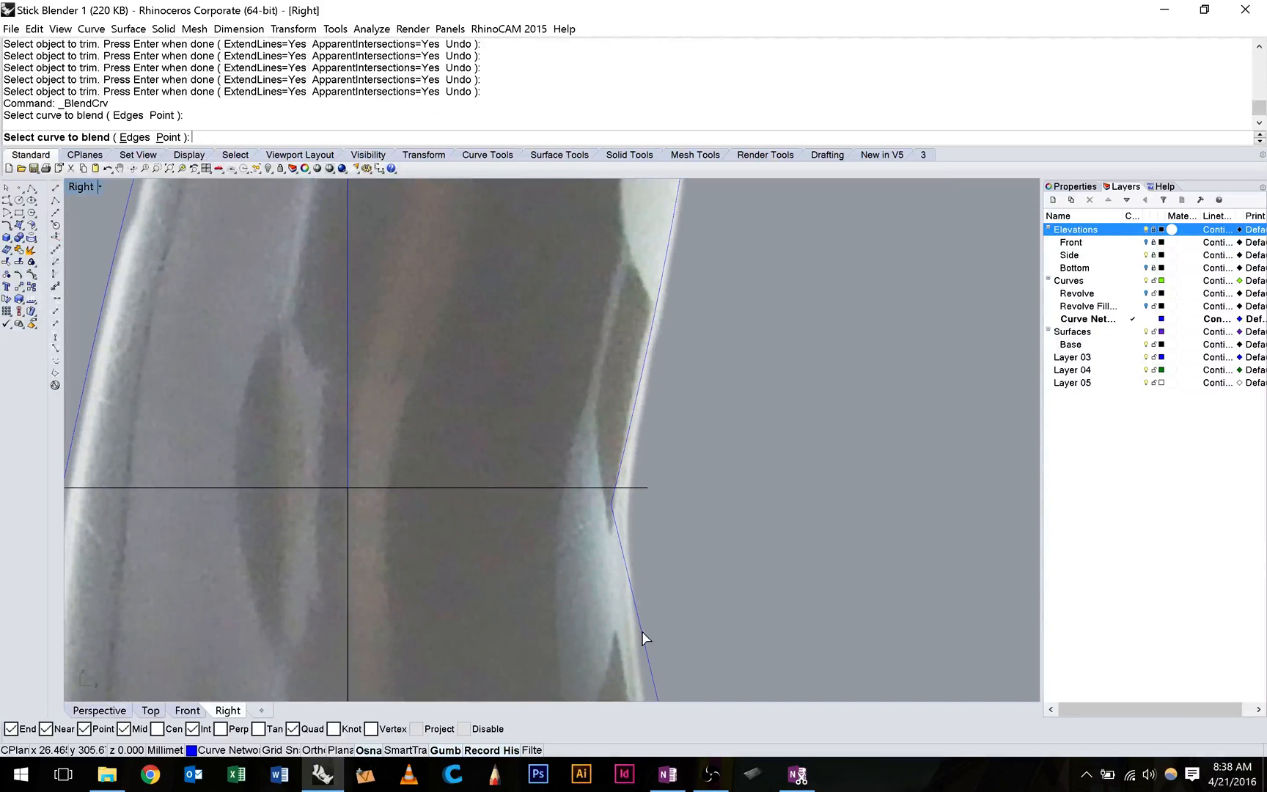
# Blend the top curve into the right and left side profiles with curvature continuity and Trim
pyautogui.click(646, 639)
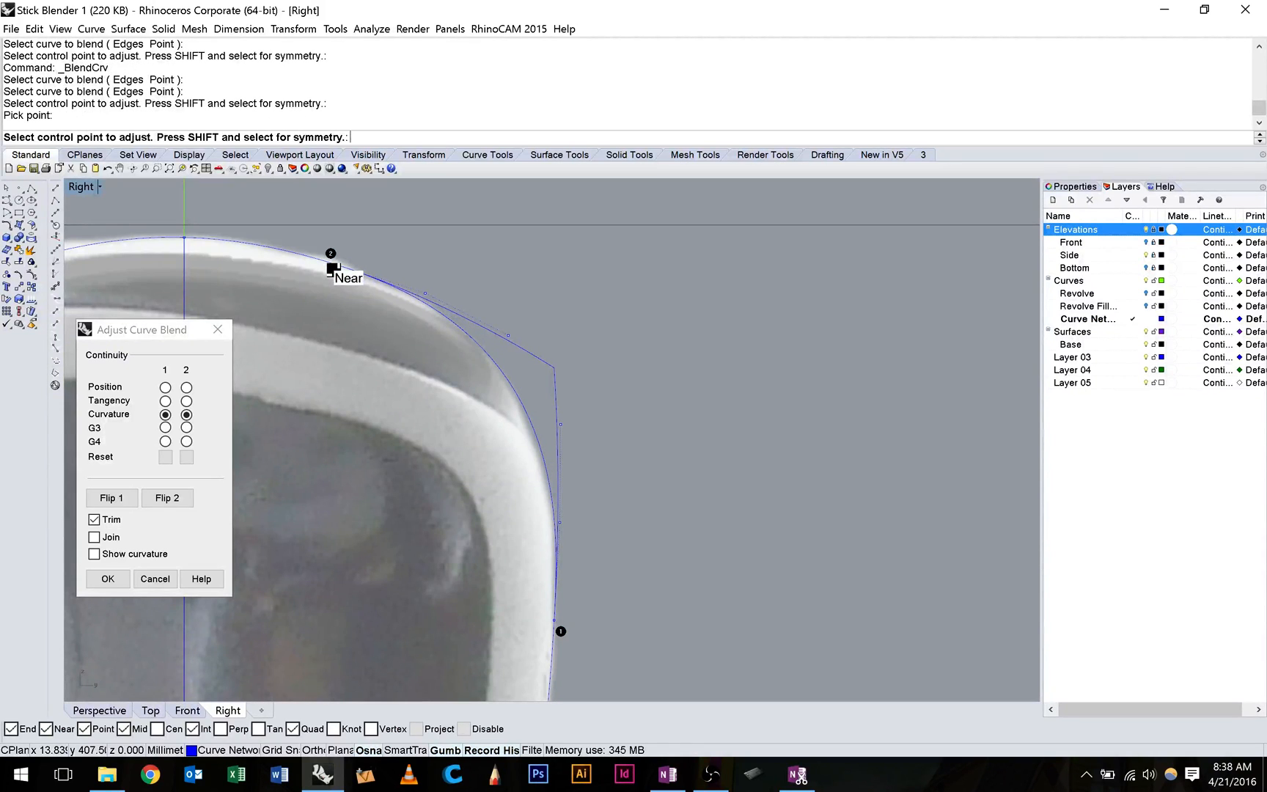
pyautogui.click(107, 579)
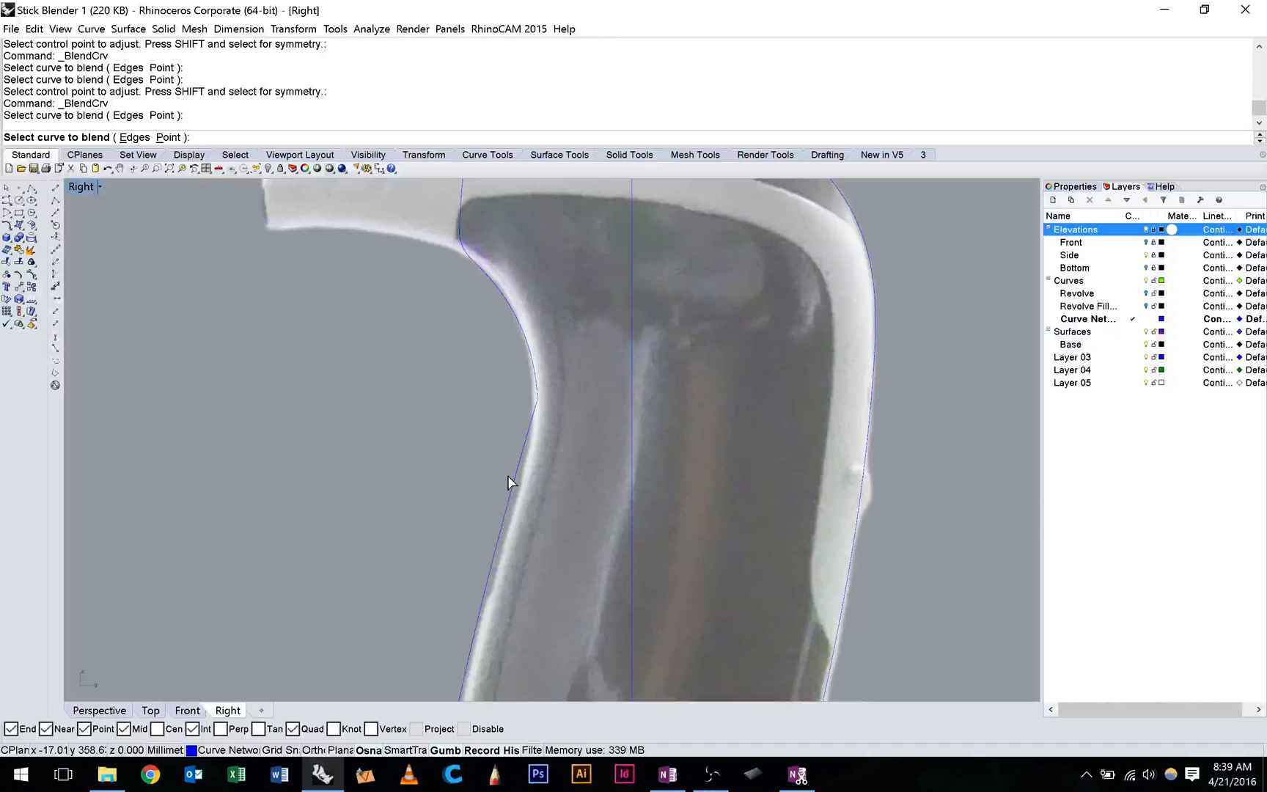
pyautogui.click(507, 484)
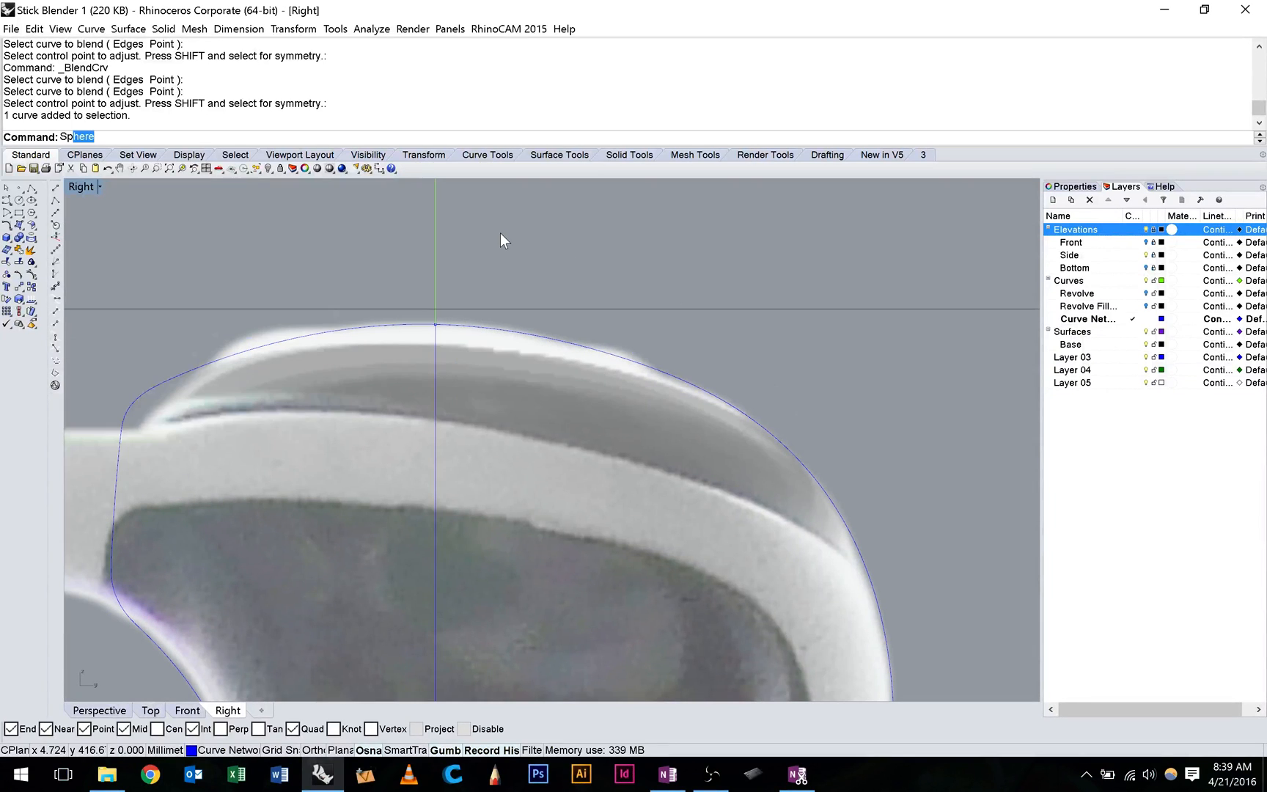
# Split the top outline curve with the vertical centre line as cutter and select an outline piece
pyautogui.write('Split')
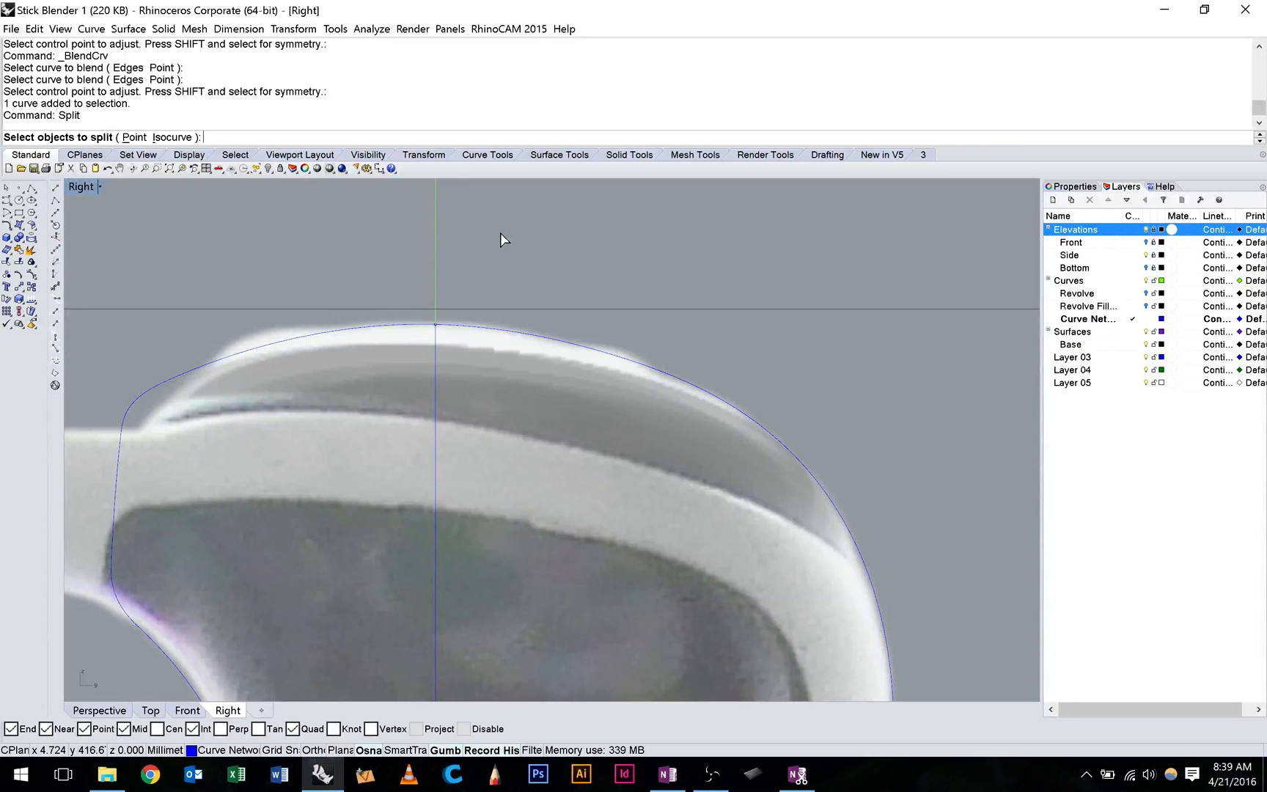
pyautogui.click(434, 328)
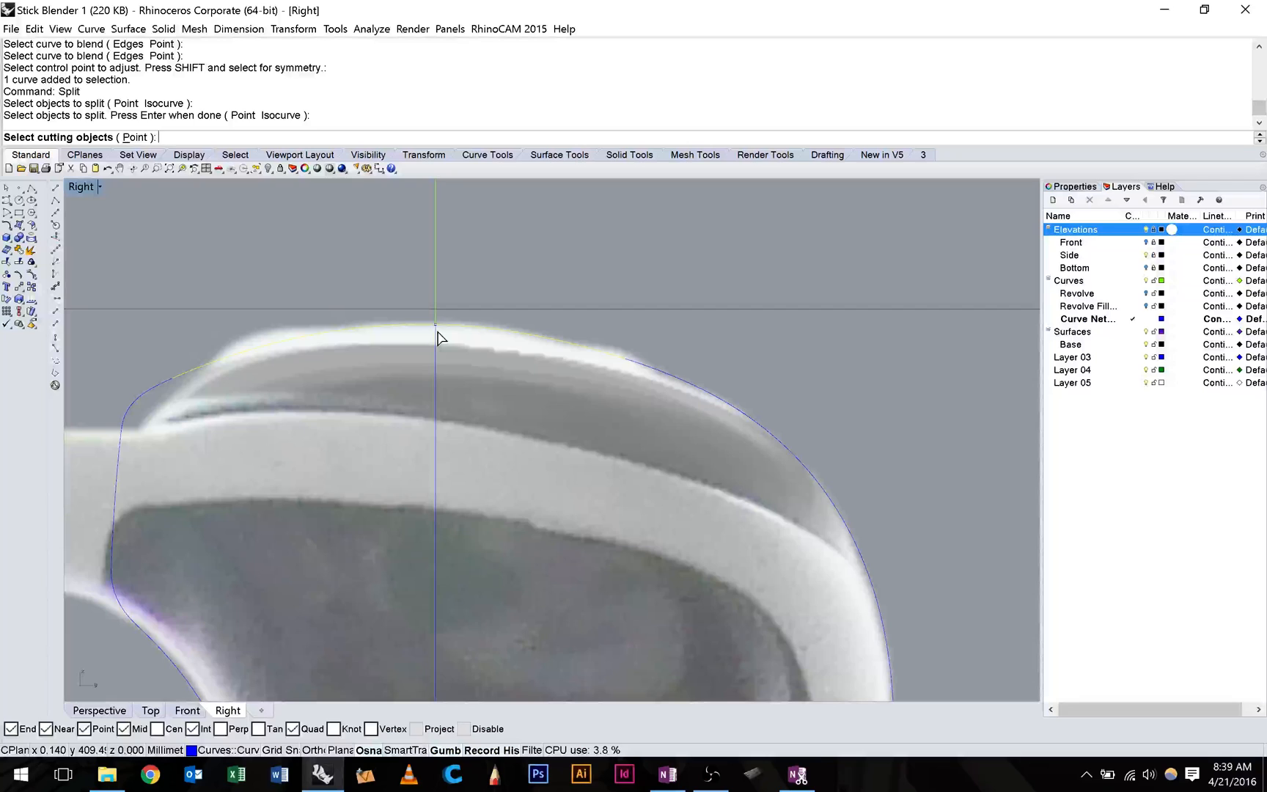
pyautogui.click(437, 335)
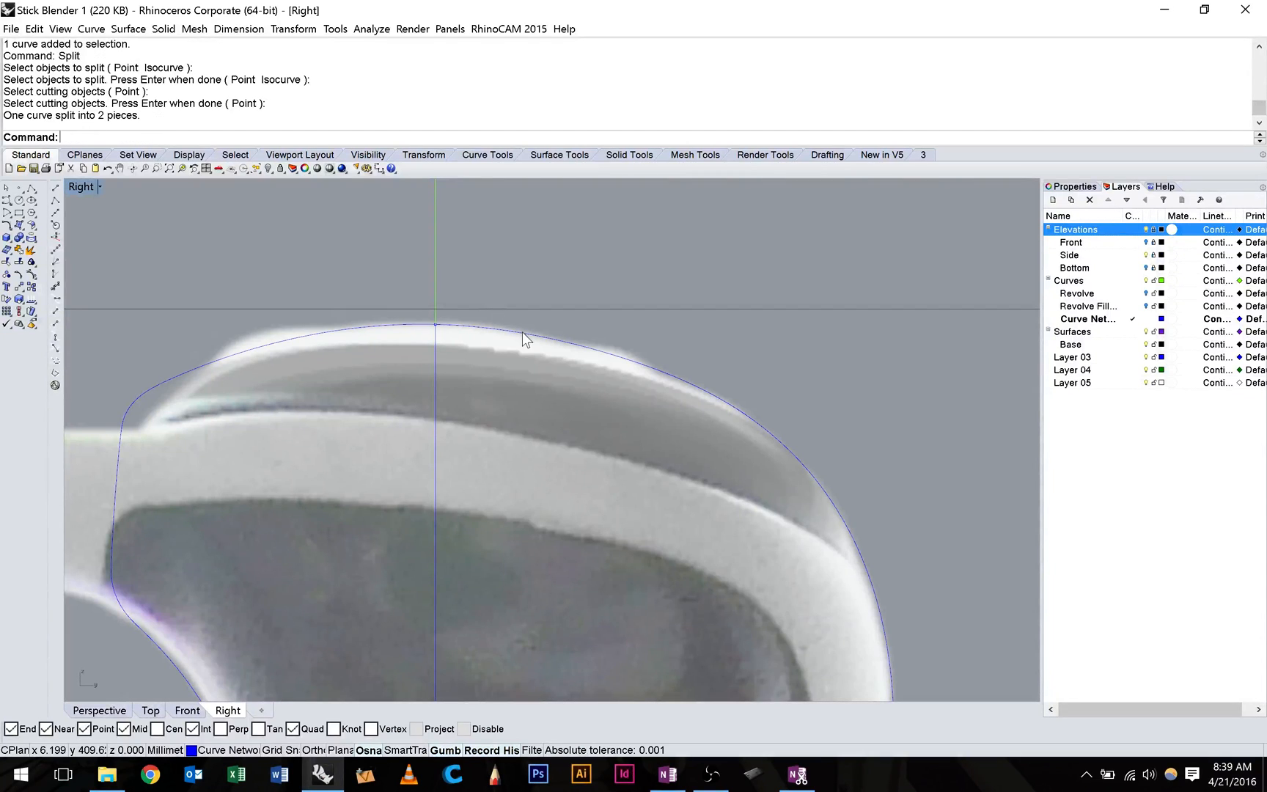
pyautogui.click(526, 340)
pyautogui.write('J')
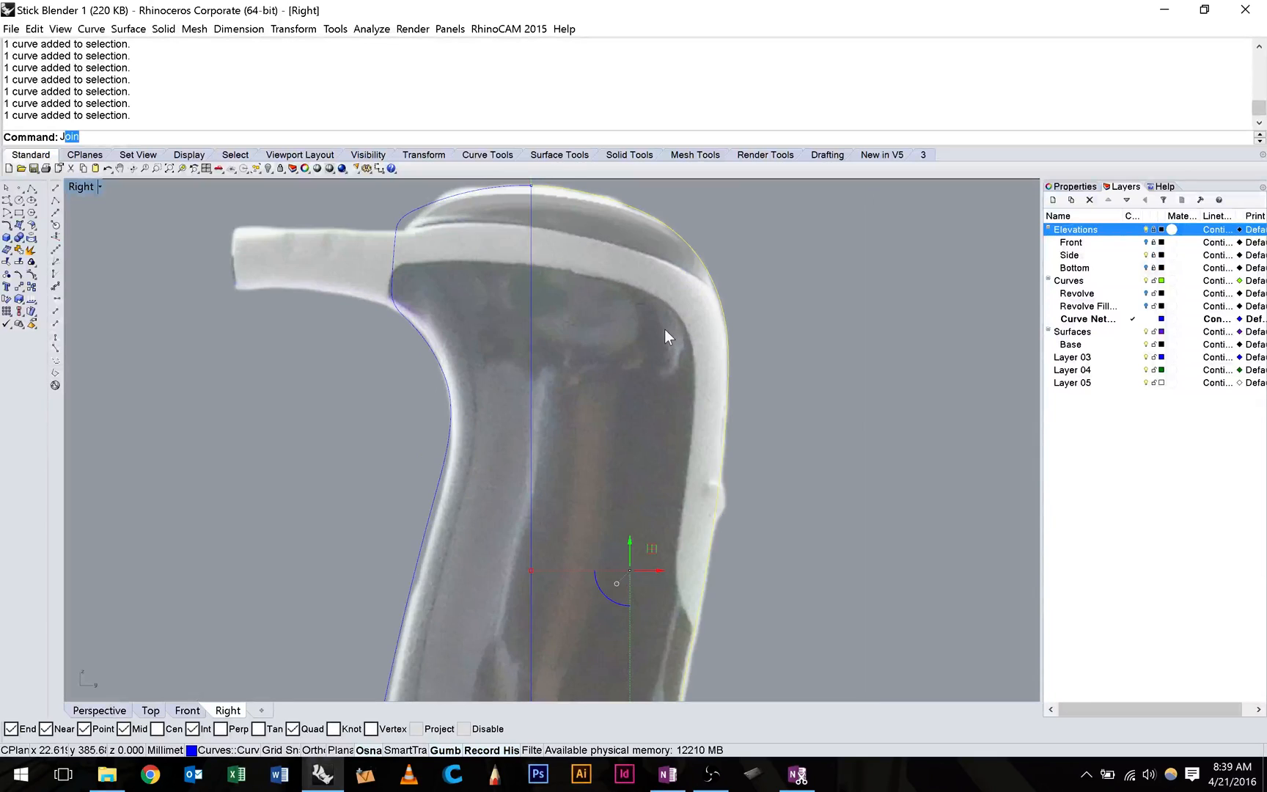
# Join the seven selected side outline pieces into one open curve
pyautogui.press('Enter')
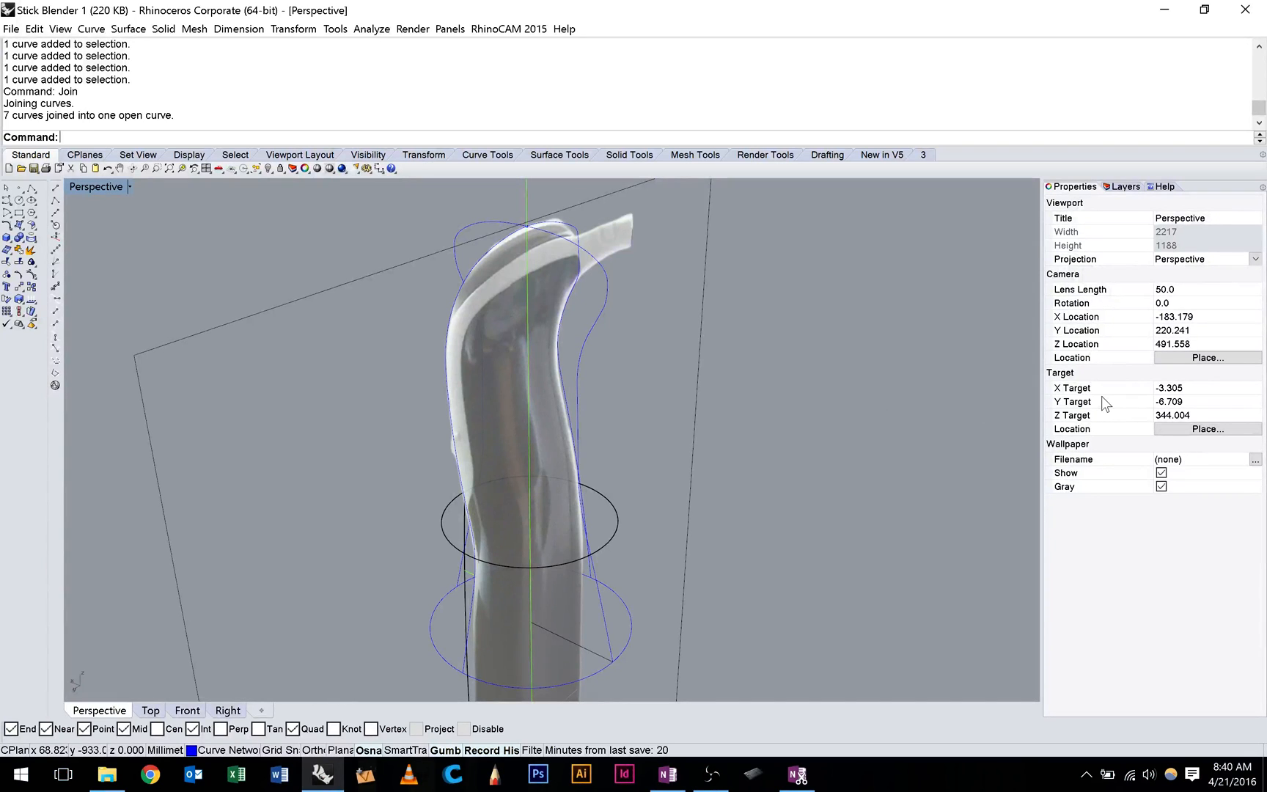
# Turn off Elevations and move the base circle and profile curves to the Revolve layer
pyautogui.click(1125, 186)
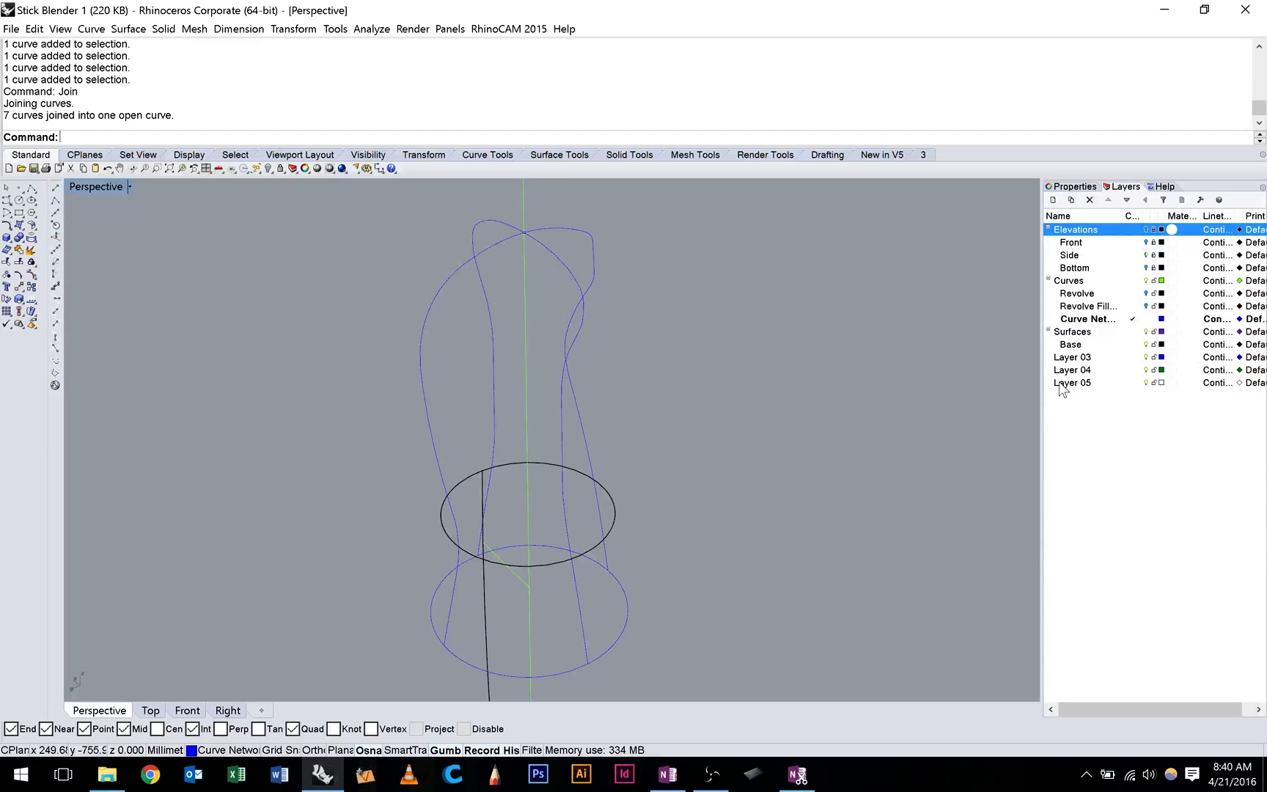
pyautogui.moveTo(557, 577)
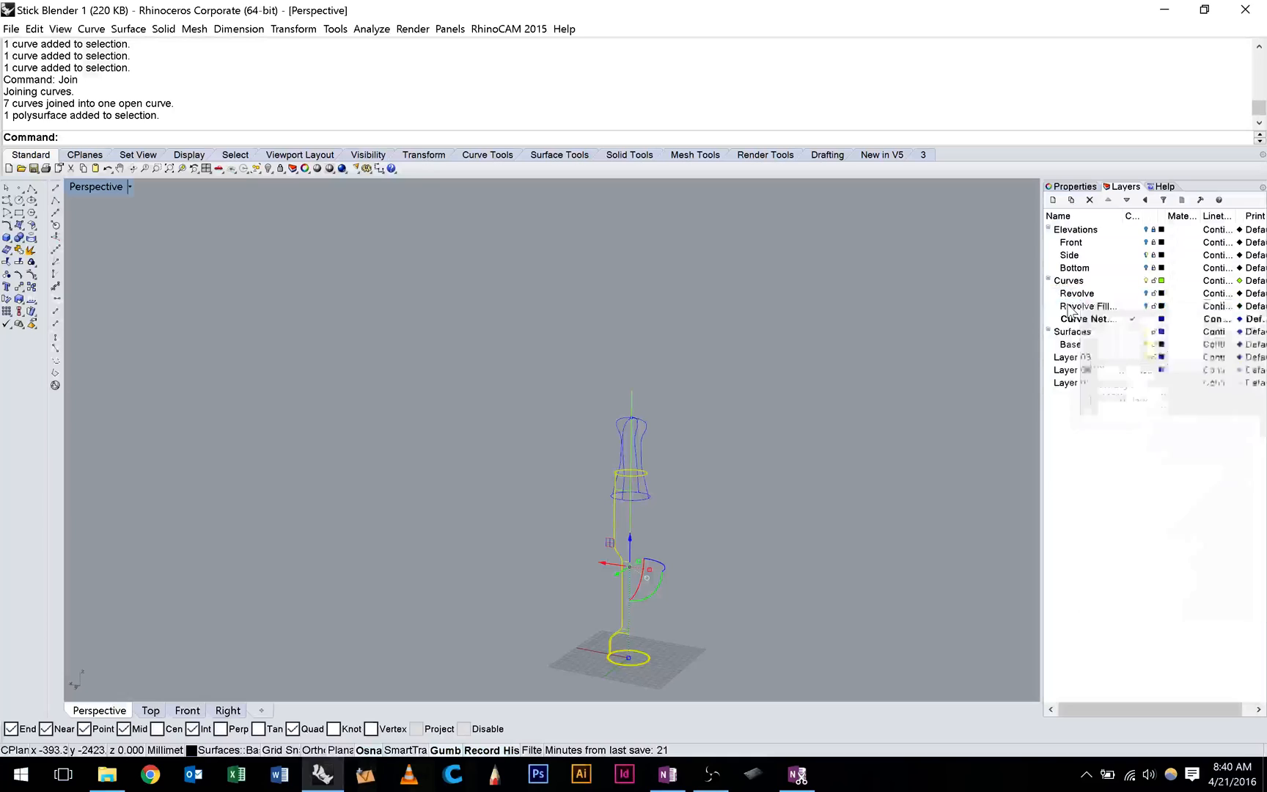
pyautogui.rightClick(1087, 305)
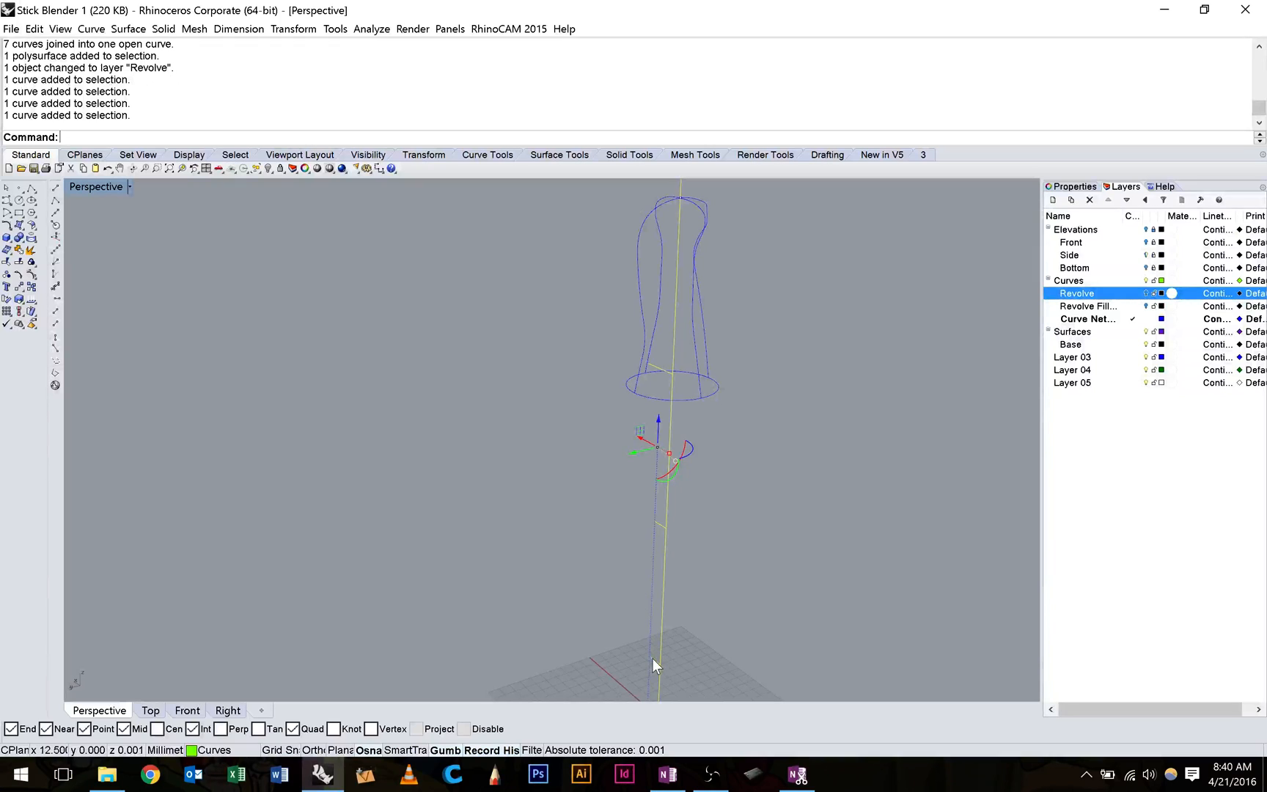
pyautogui.rightClick(1076, 294)
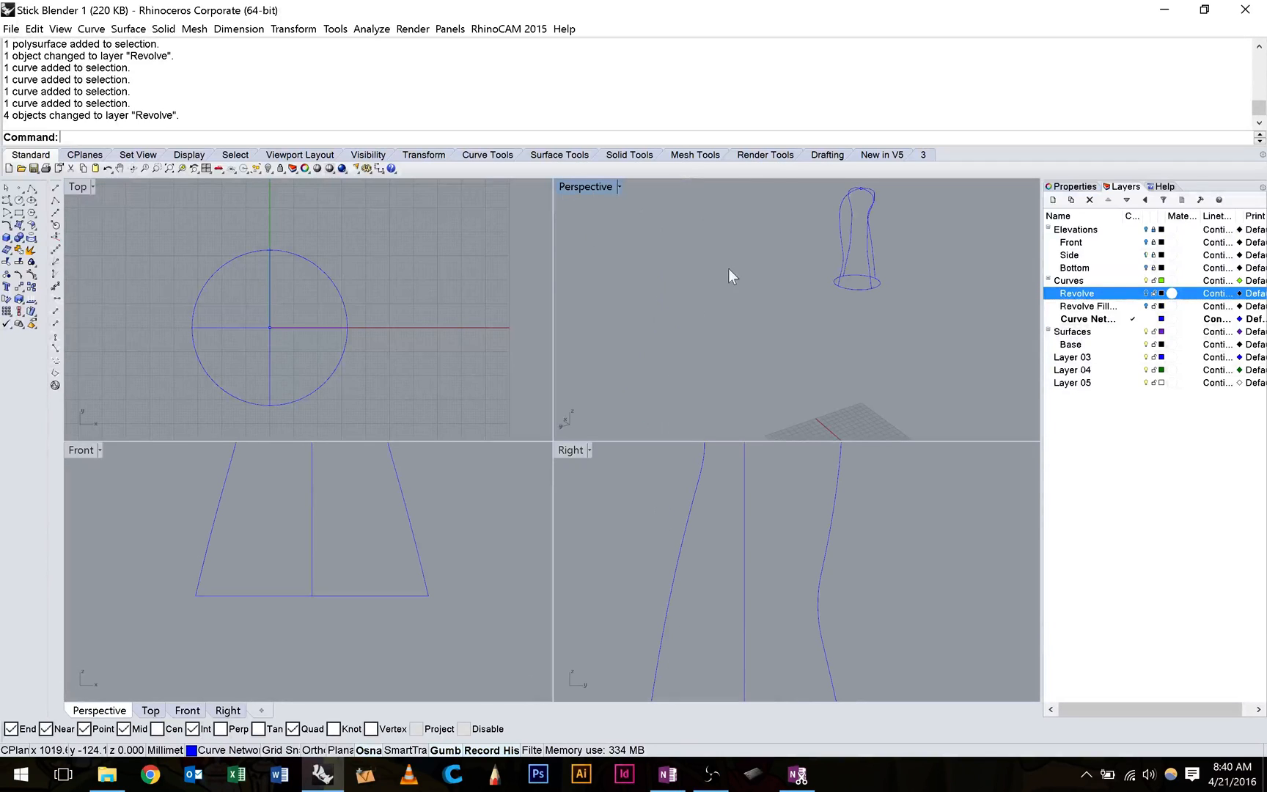
pyautogui.moveTo(579, 198)
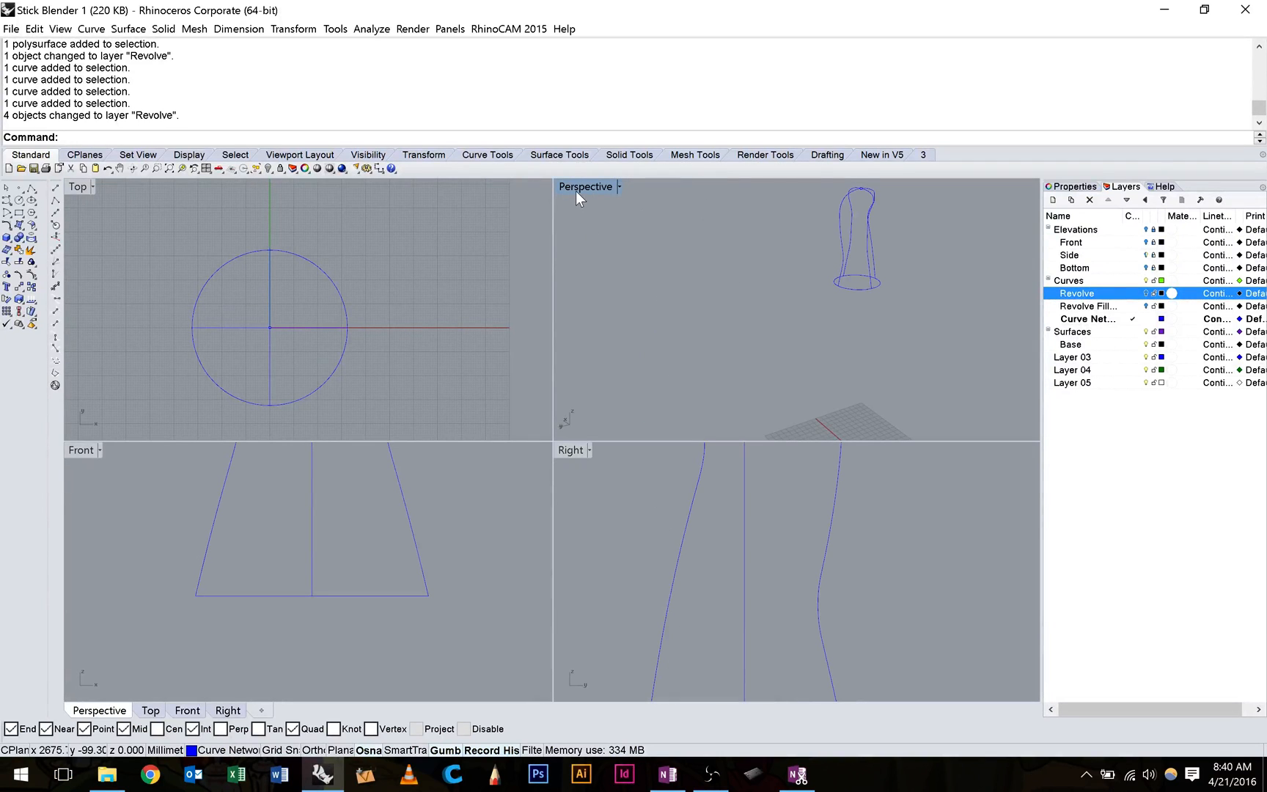
# Maximize the Perspective view and orbit around the selected curve network from several sides
pyautogui.doubleClick(586, 187)
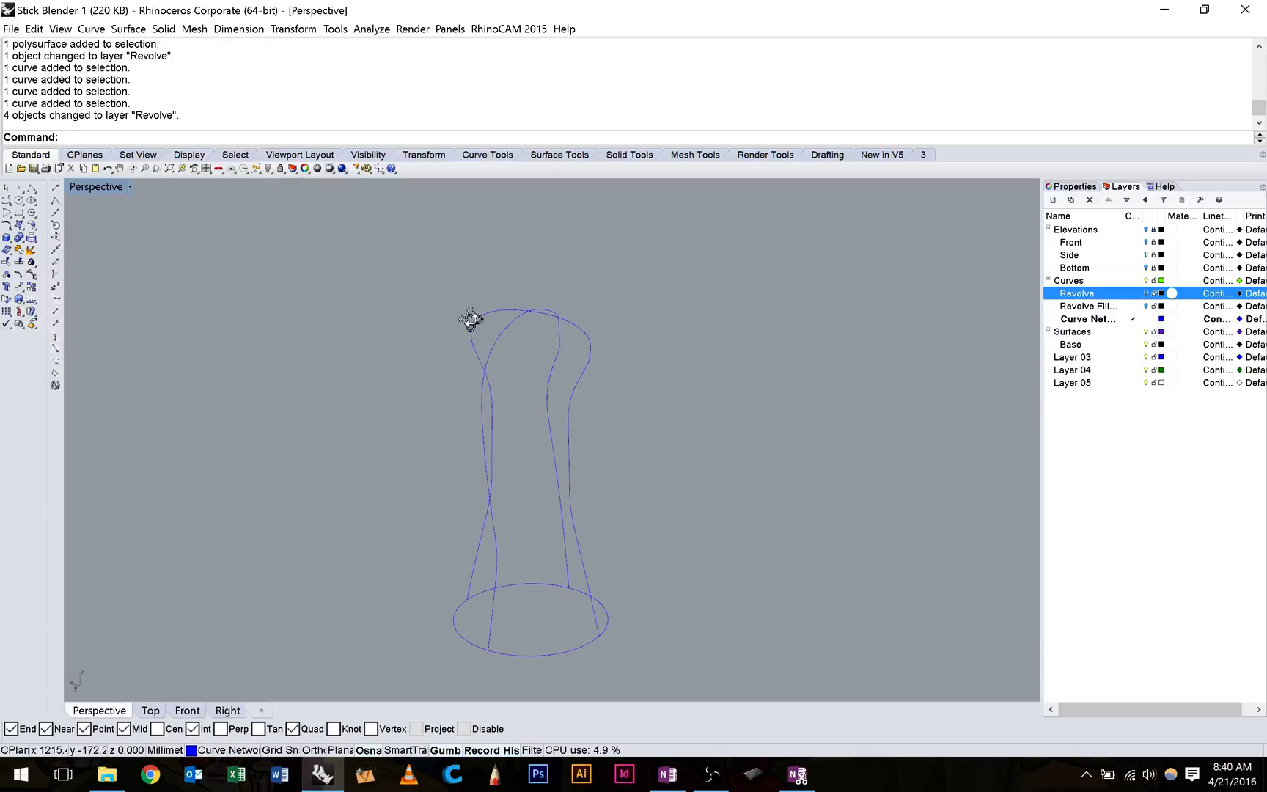
pyautogui.click(578, 341)
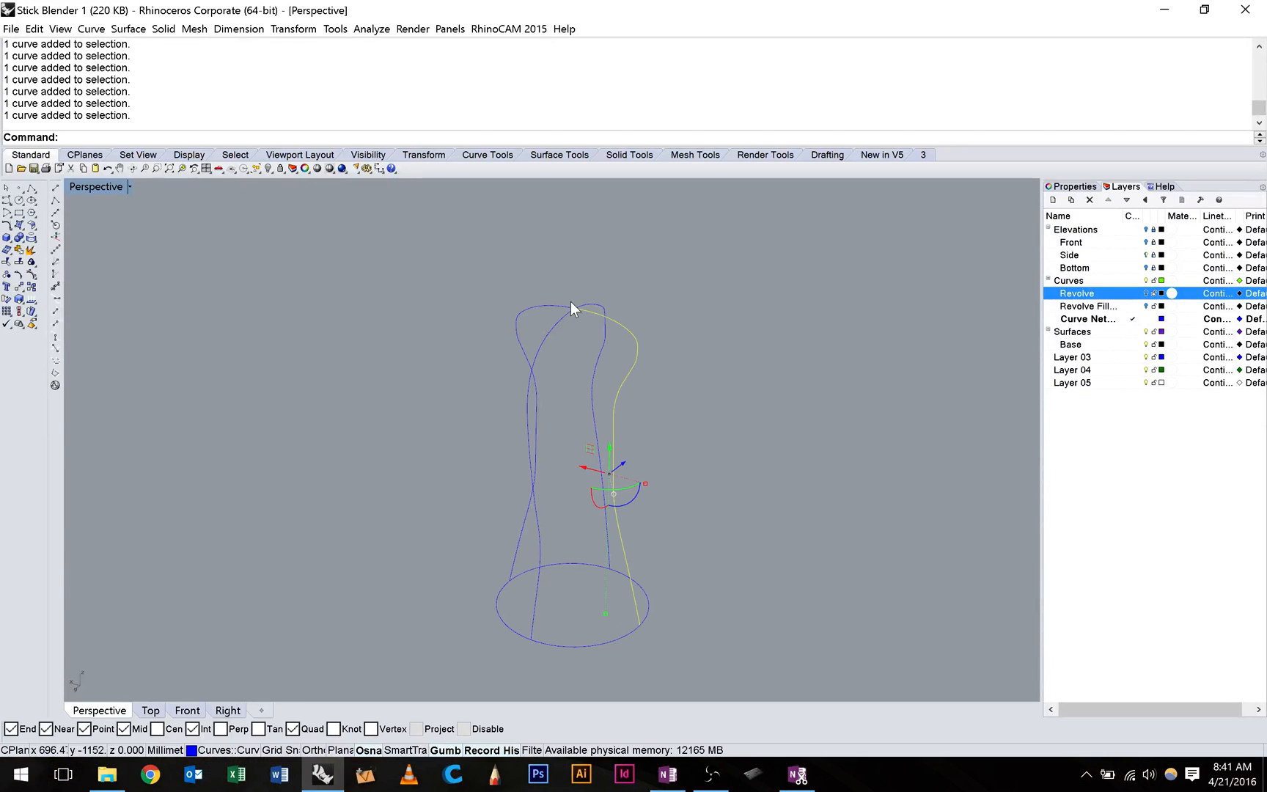
pyautogui.moveTo(572, 317)
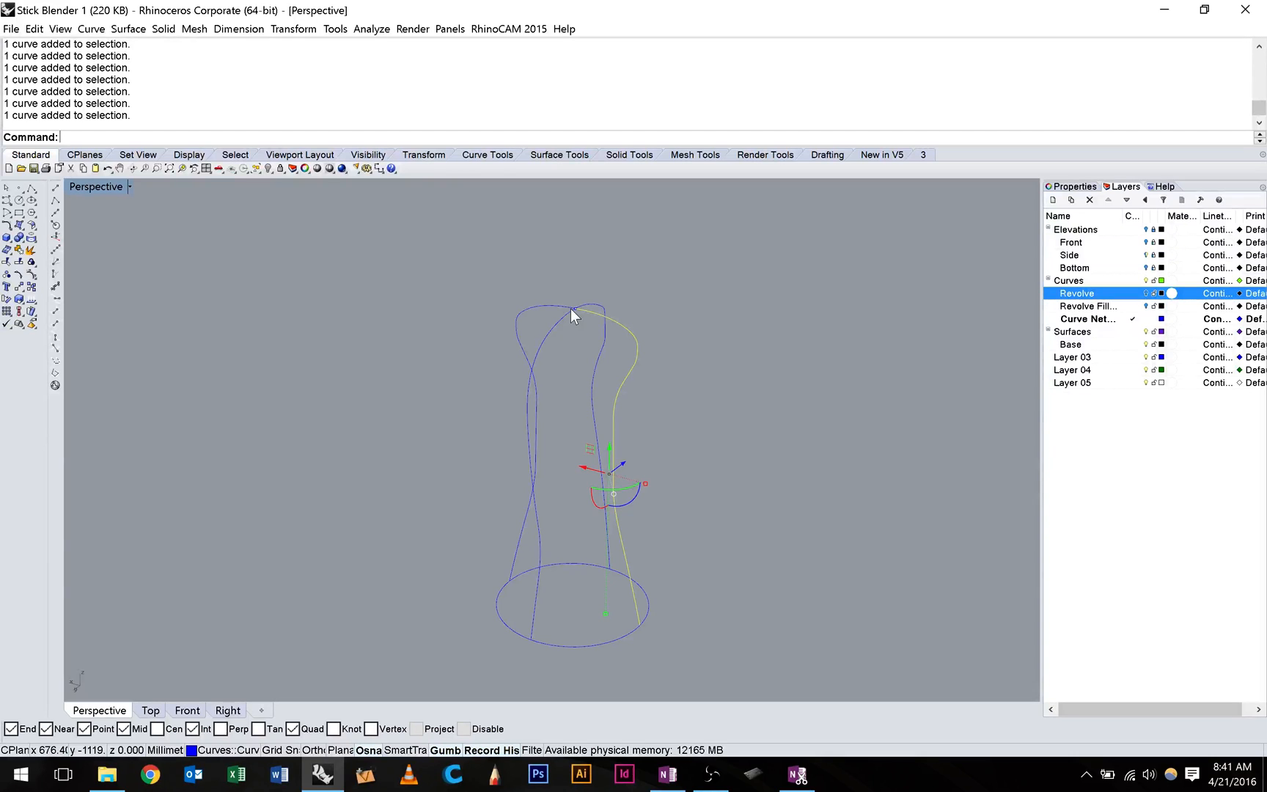
pyautogui.moveTo(573, 315); pyautogui.dragTo(767, 294)
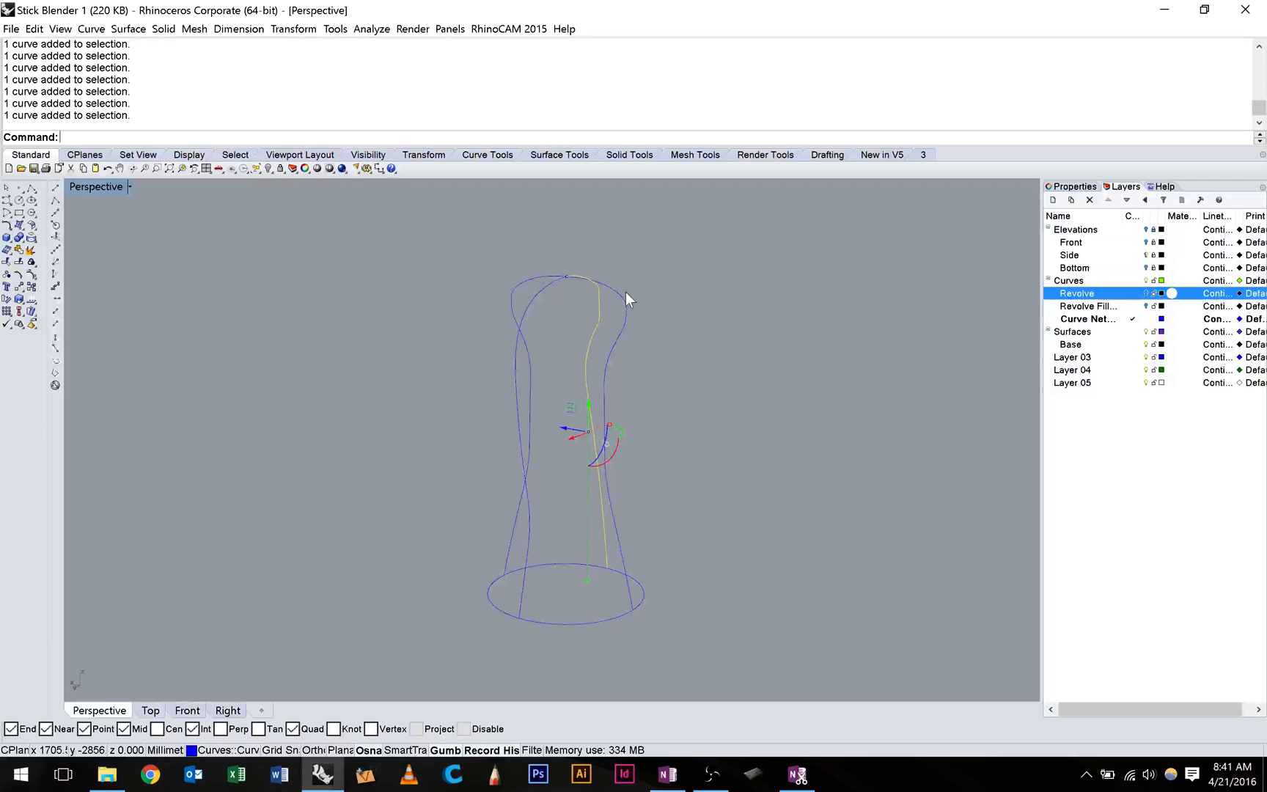
pyautogui.moveTo(631, 299); pyautogui.dragTo(588, 317)
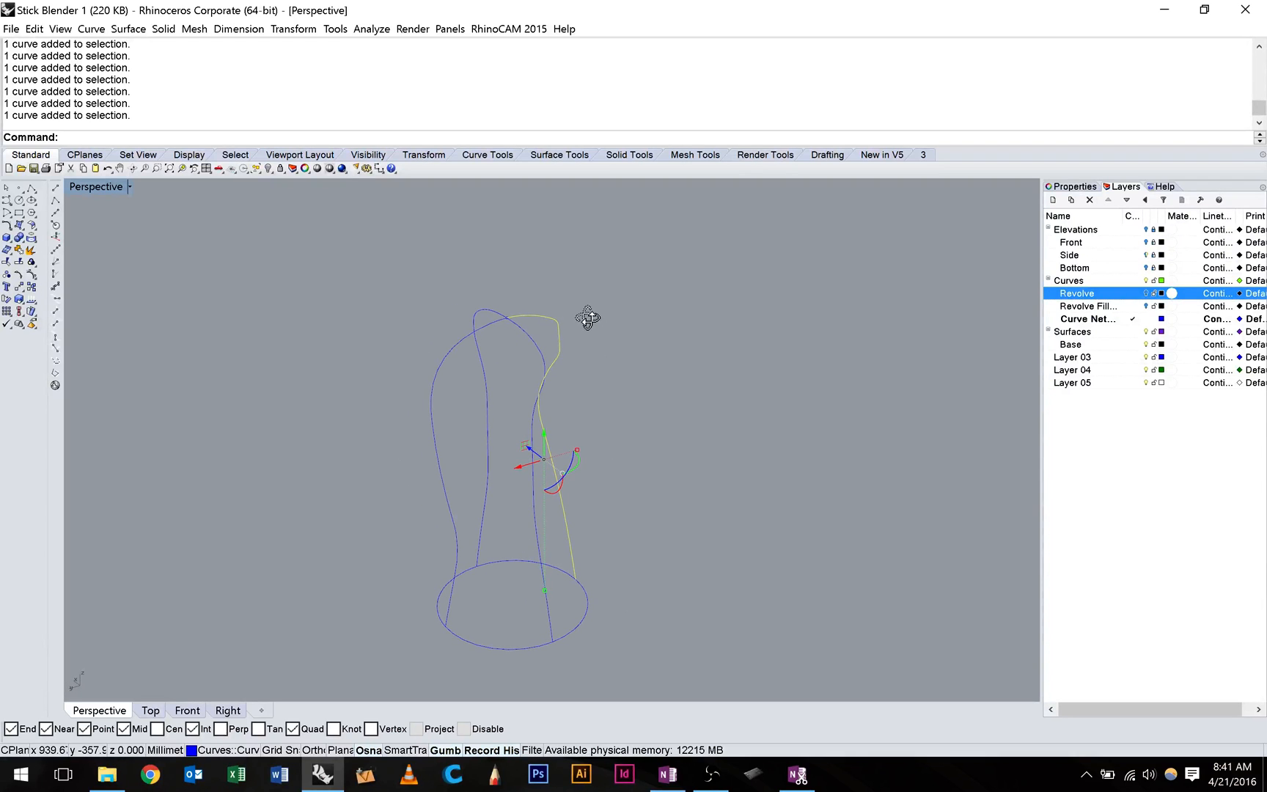